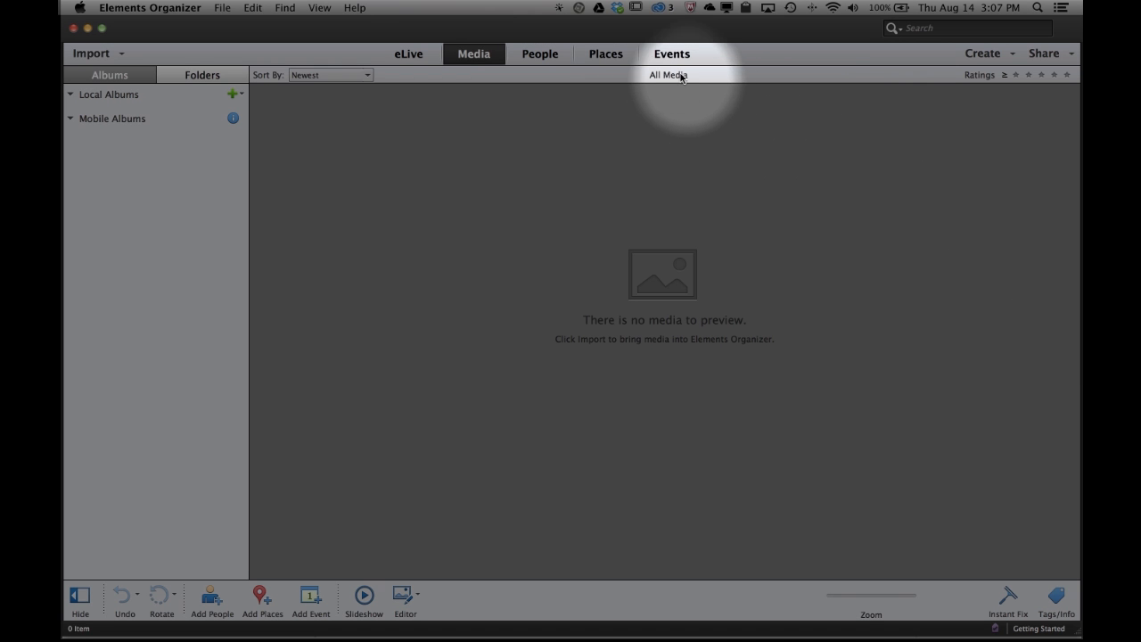
Step: Bring up the Import menu listing the sources media can be brought in from
left_click(474, 53)
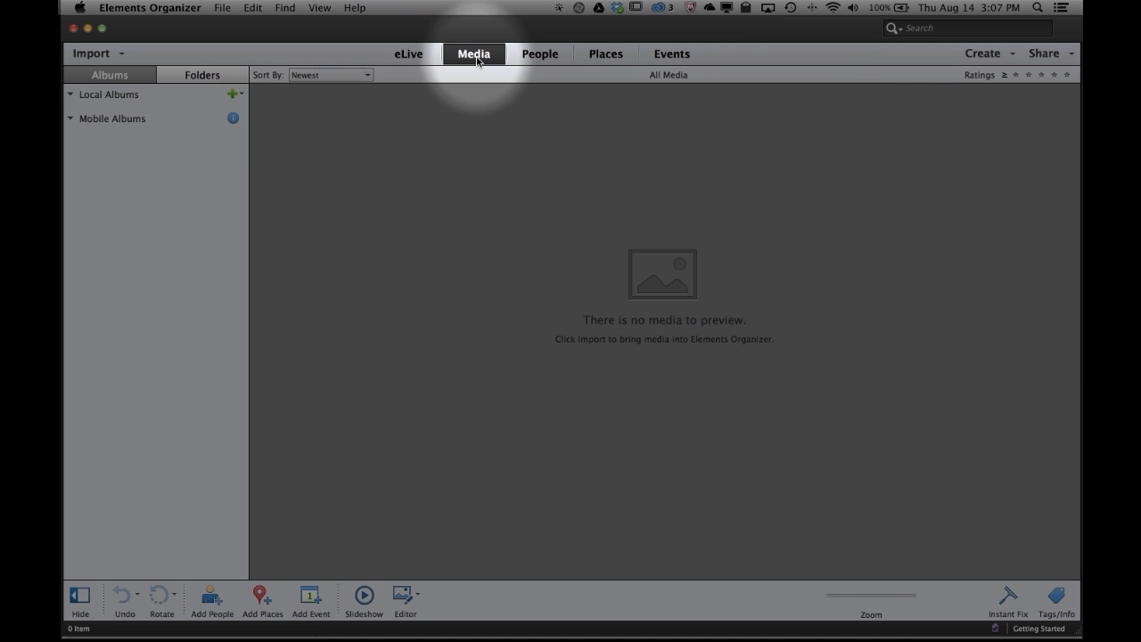
mouse_move(475, 54)
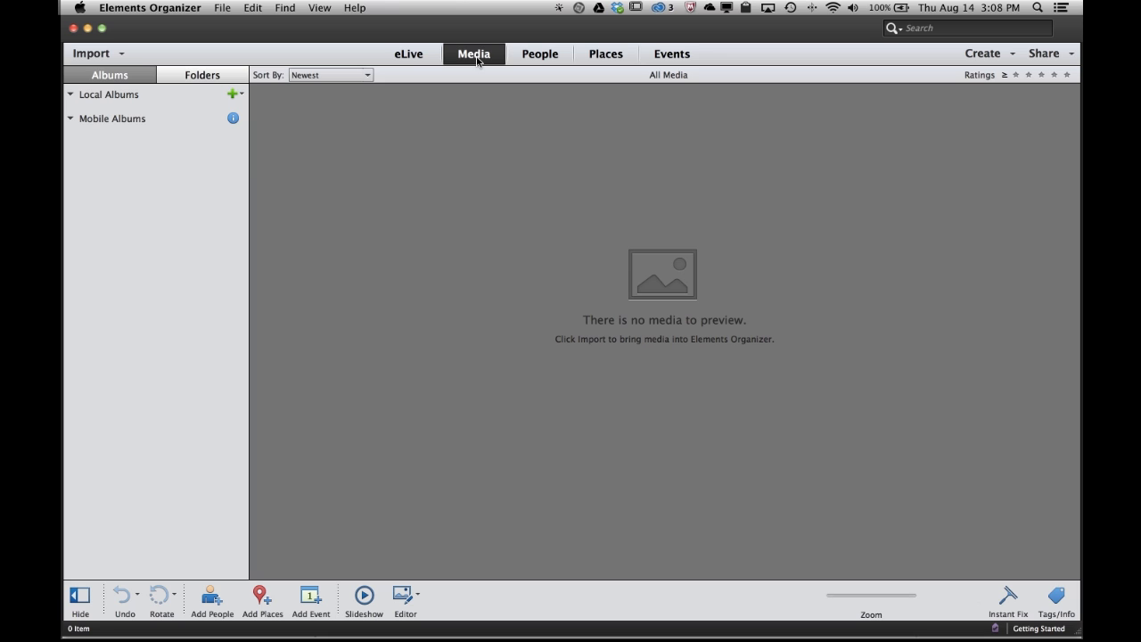
mouse_move(408, 54)
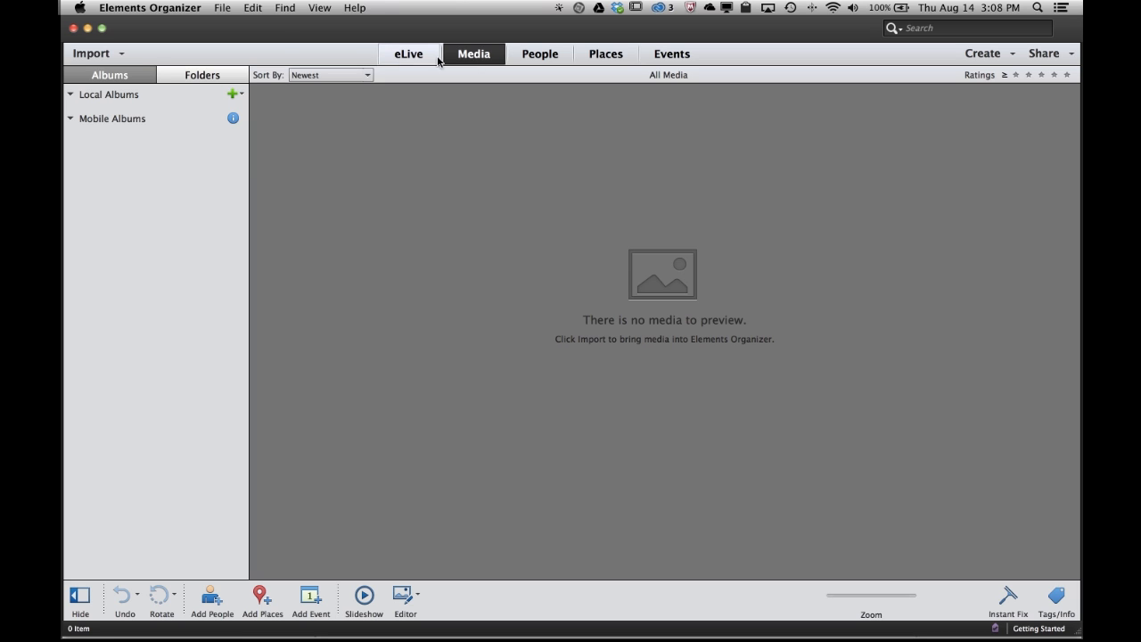
left_click(93, 54)
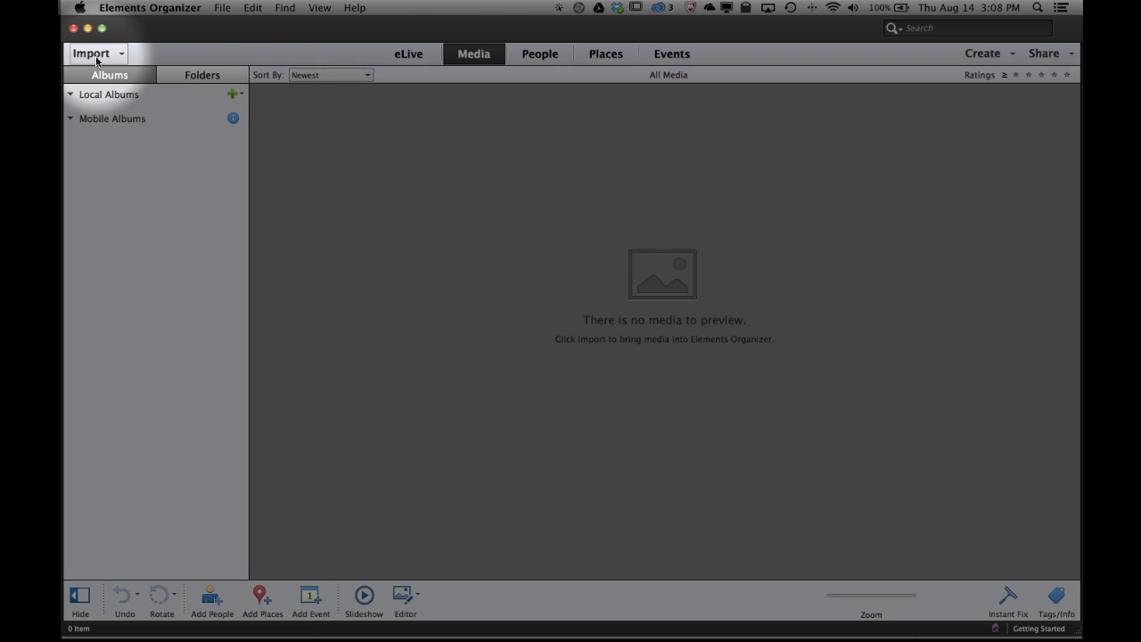
mouse_move(90, 54)
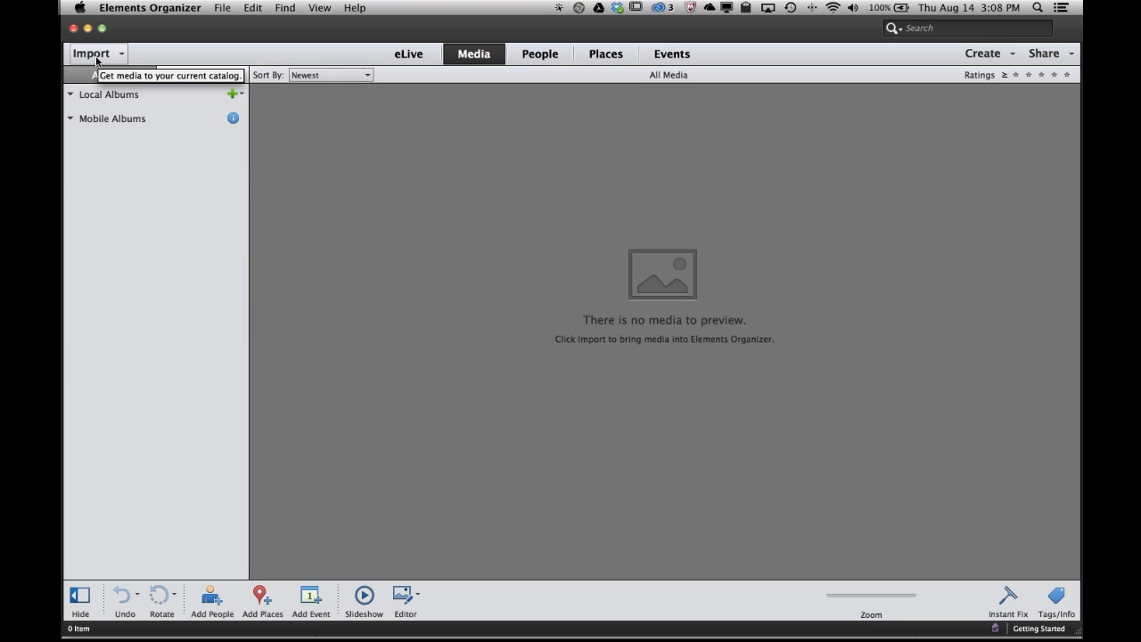
left_click(93, 53)
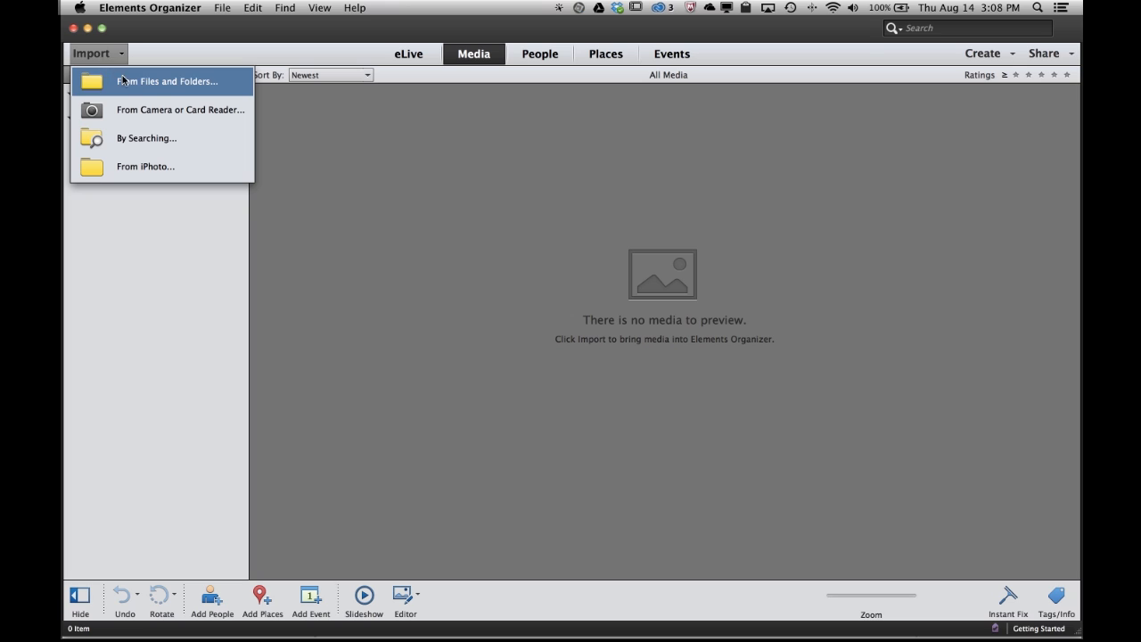
mouse_move(234, 93)
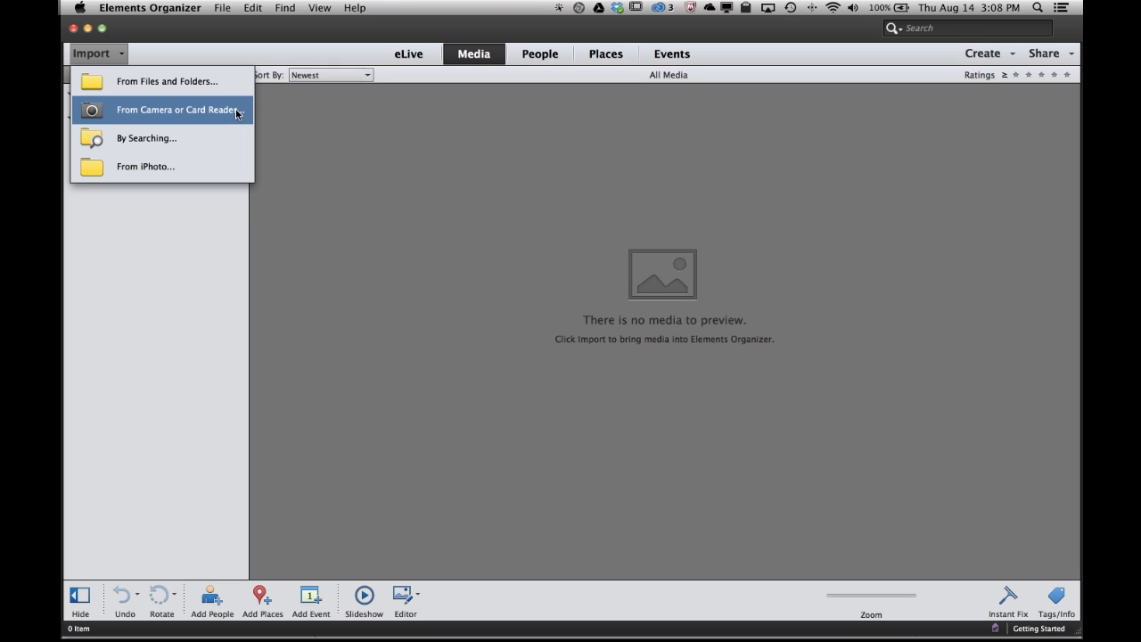
mouse_move(167, 82)
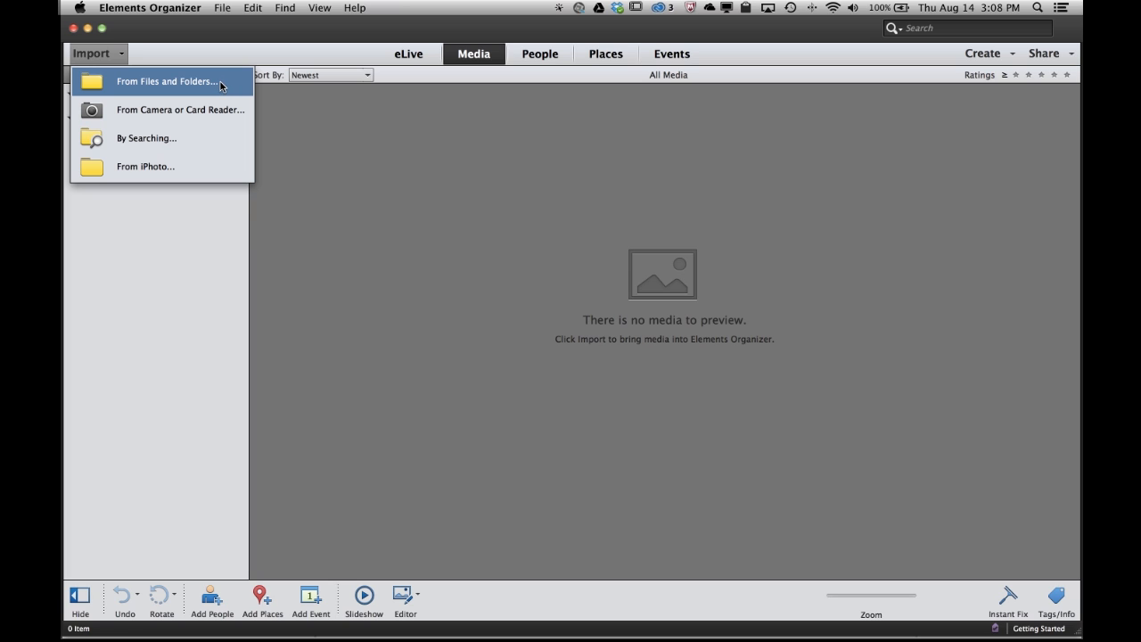
mouse_move(225, 85)
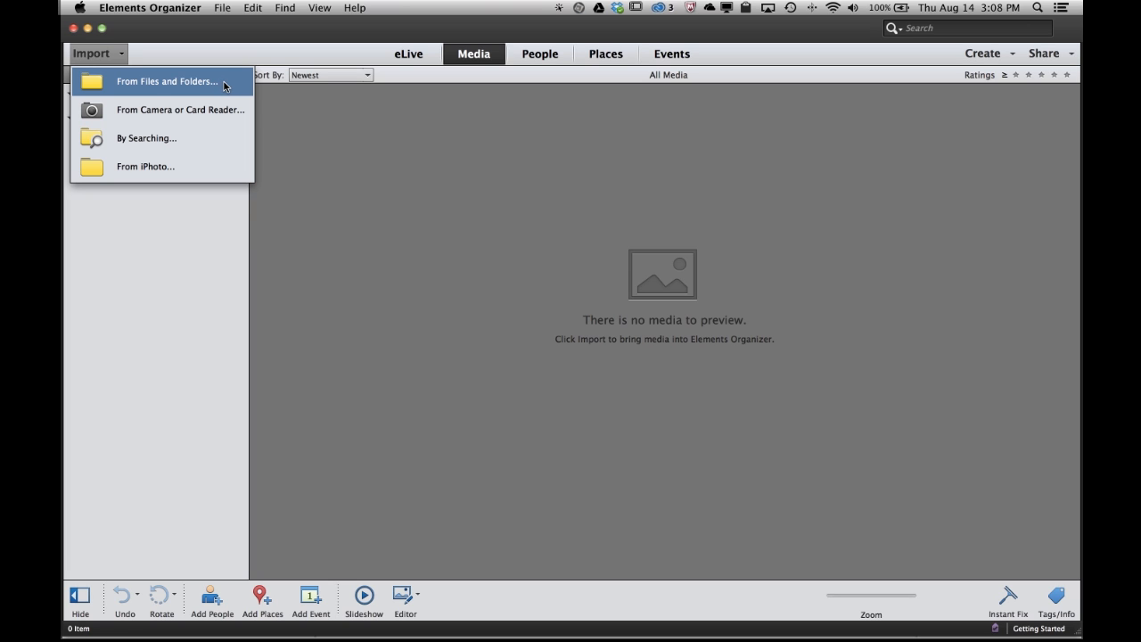
Step: Choose importing from files and folders and browse Desktop > buddy to list its JPEG photos
left_click(166, 82)
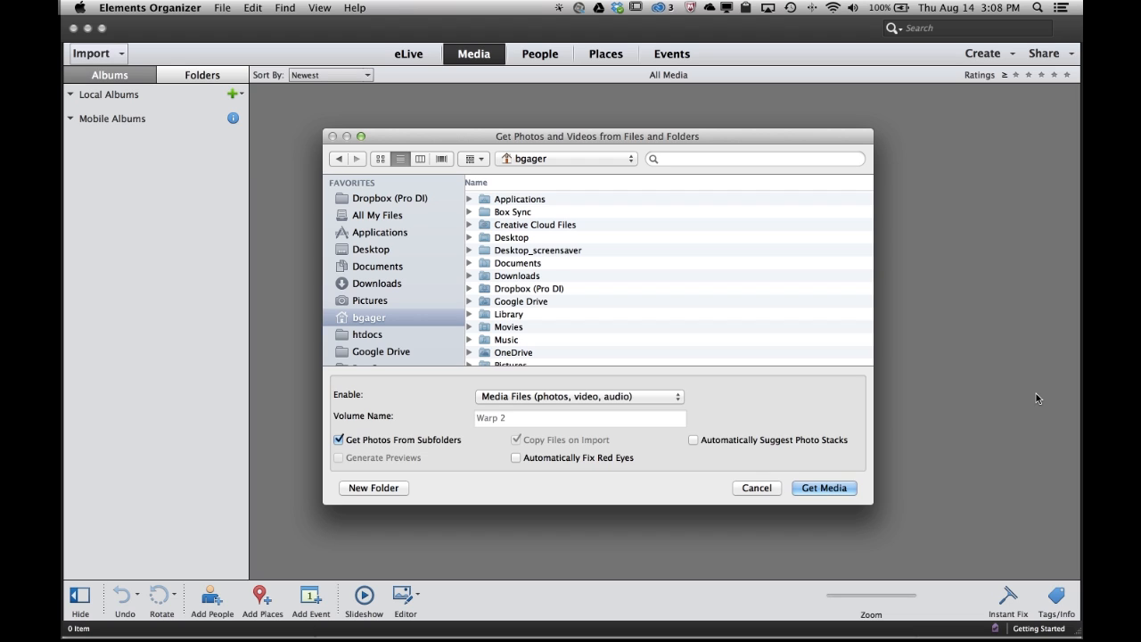
mouse_move(475, 314)
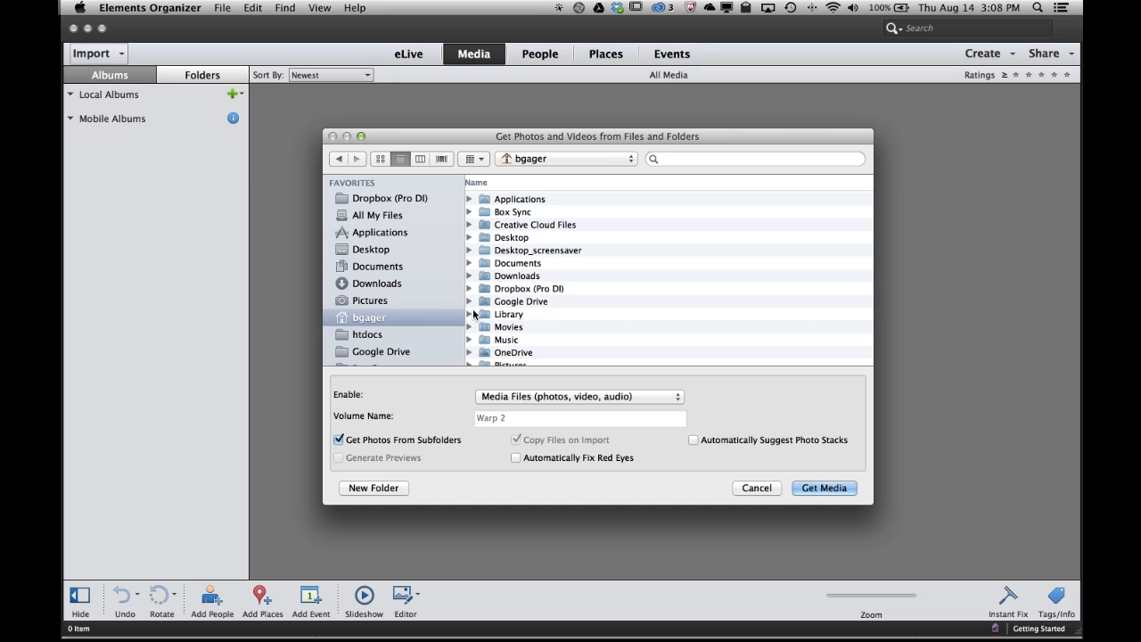
left_click(371, 250)
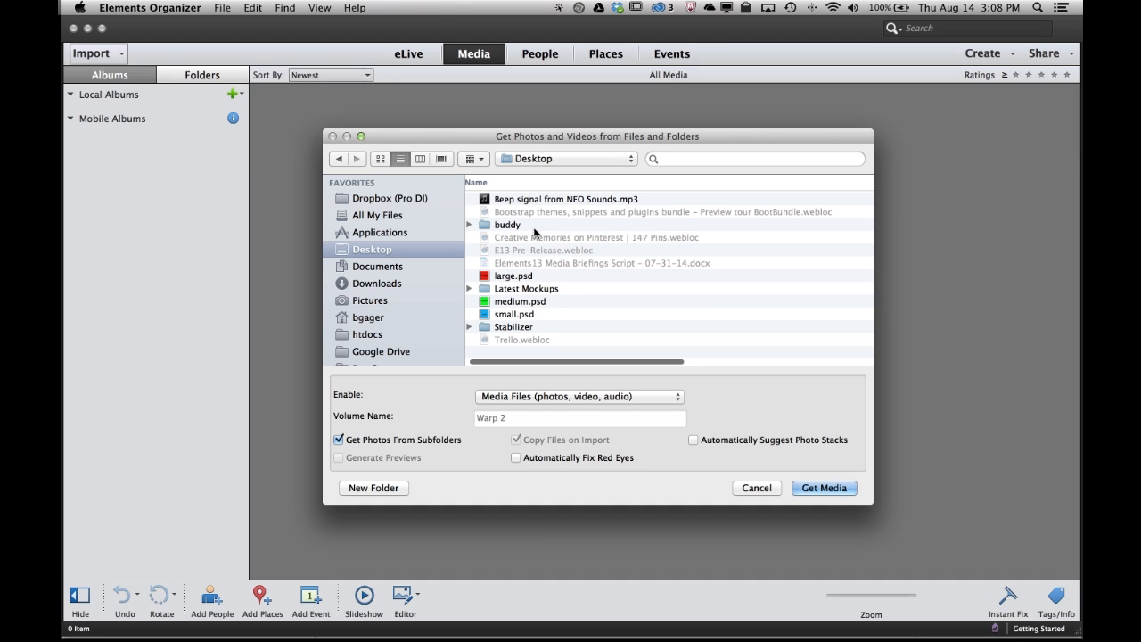
left_click(506, 225)
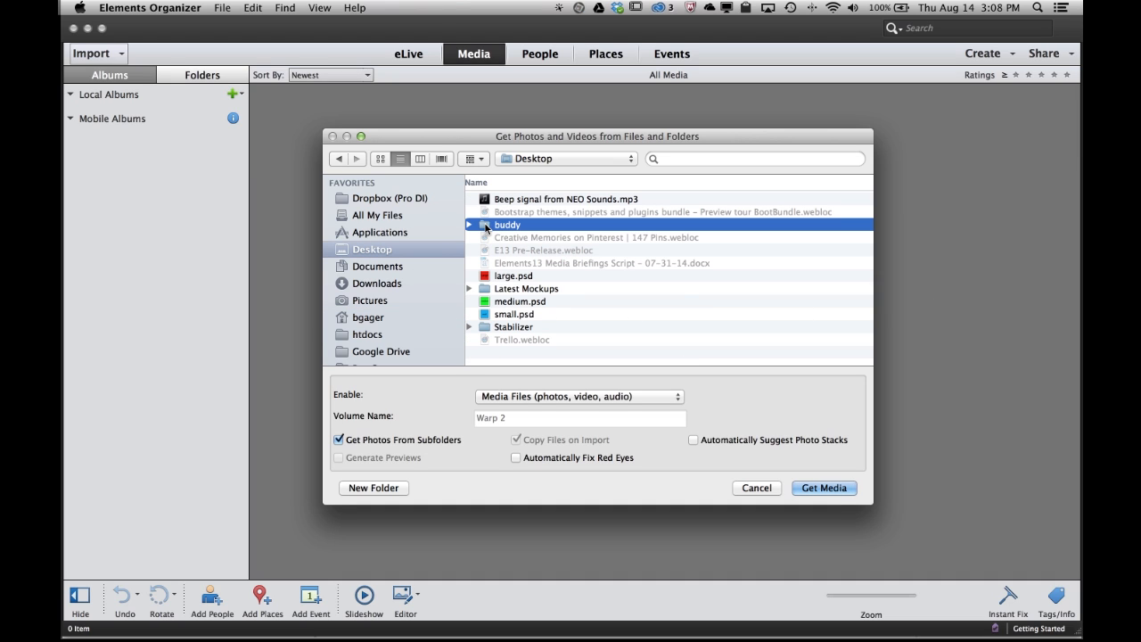
double_click(506, 225)
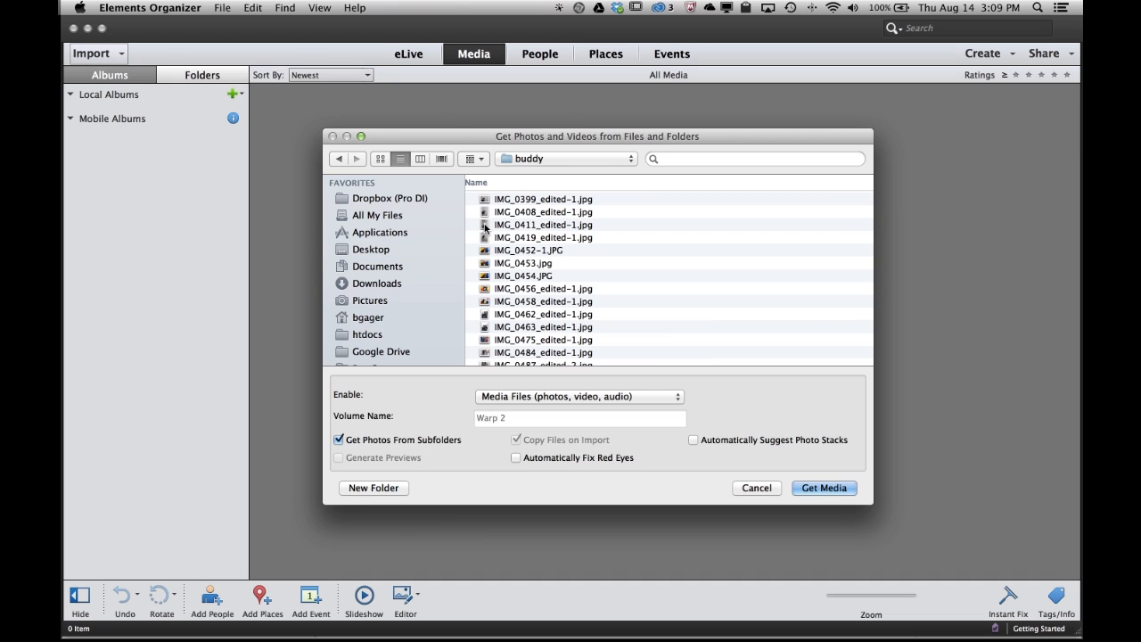
mouse_move(446, 460)
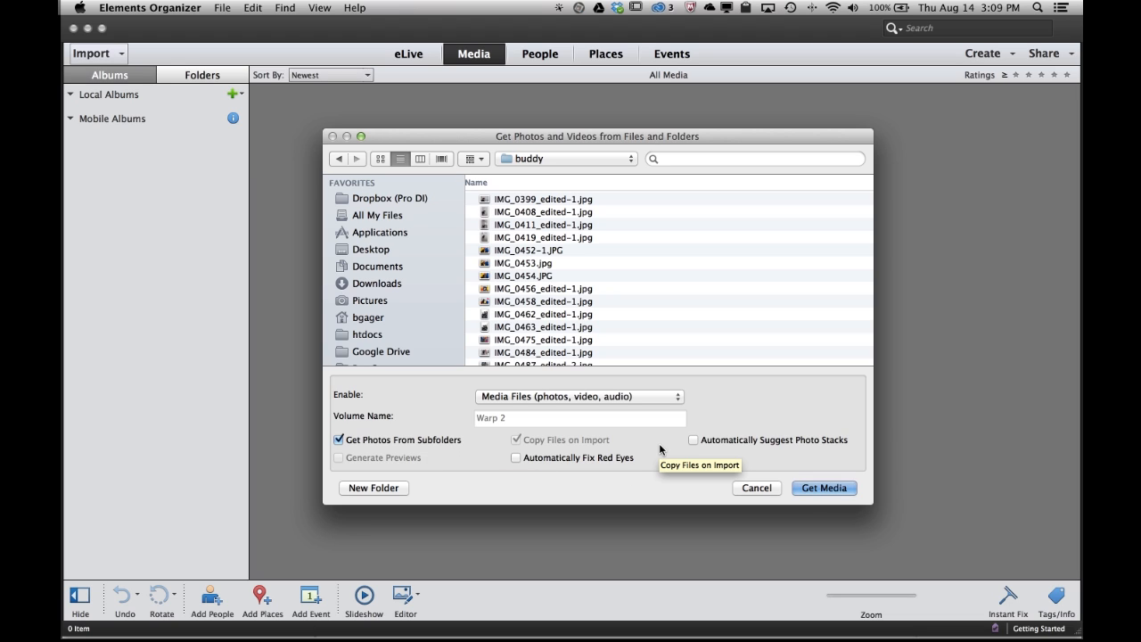
left_click(824, 489)
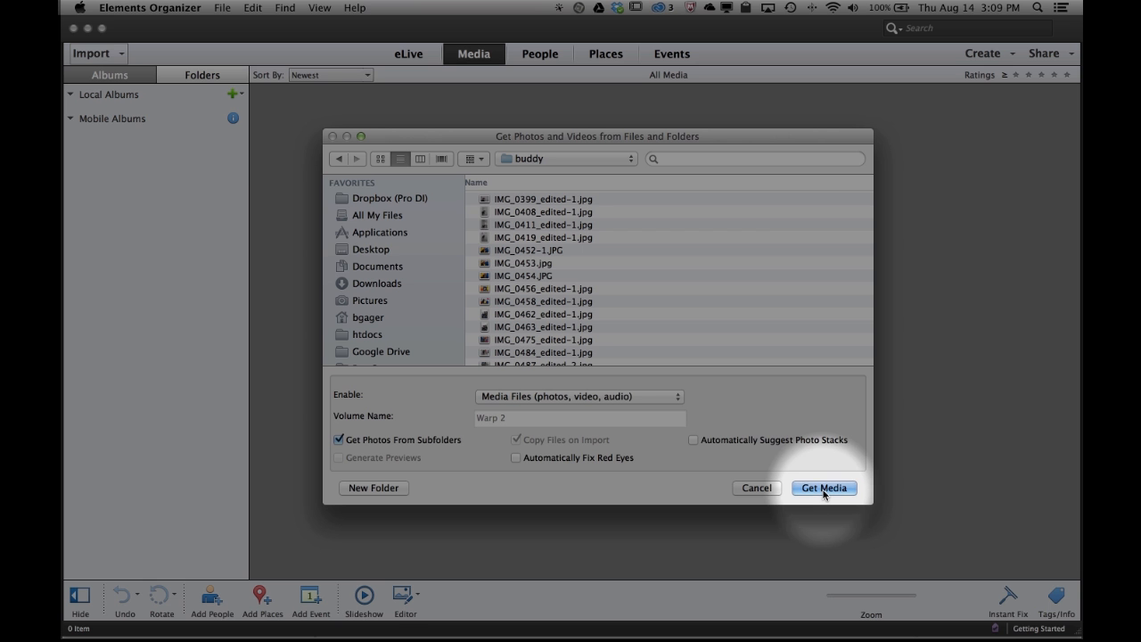
Step: Get the buddy folder's dog photos into the catalog and return to All Media
left_click(823, 488)
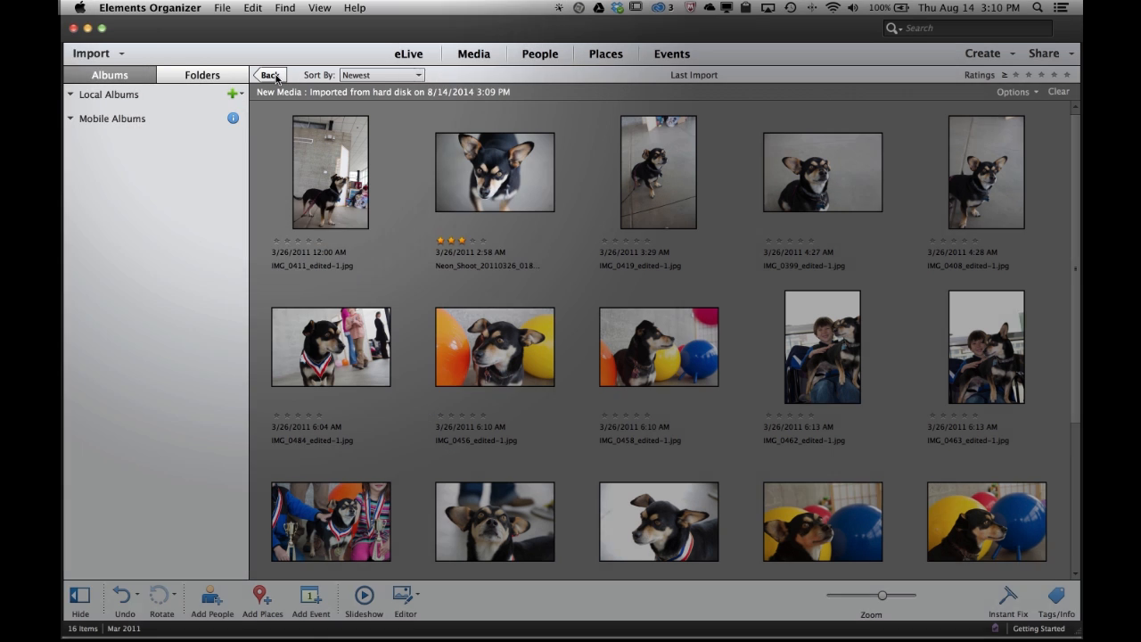
left_click(269, 75)
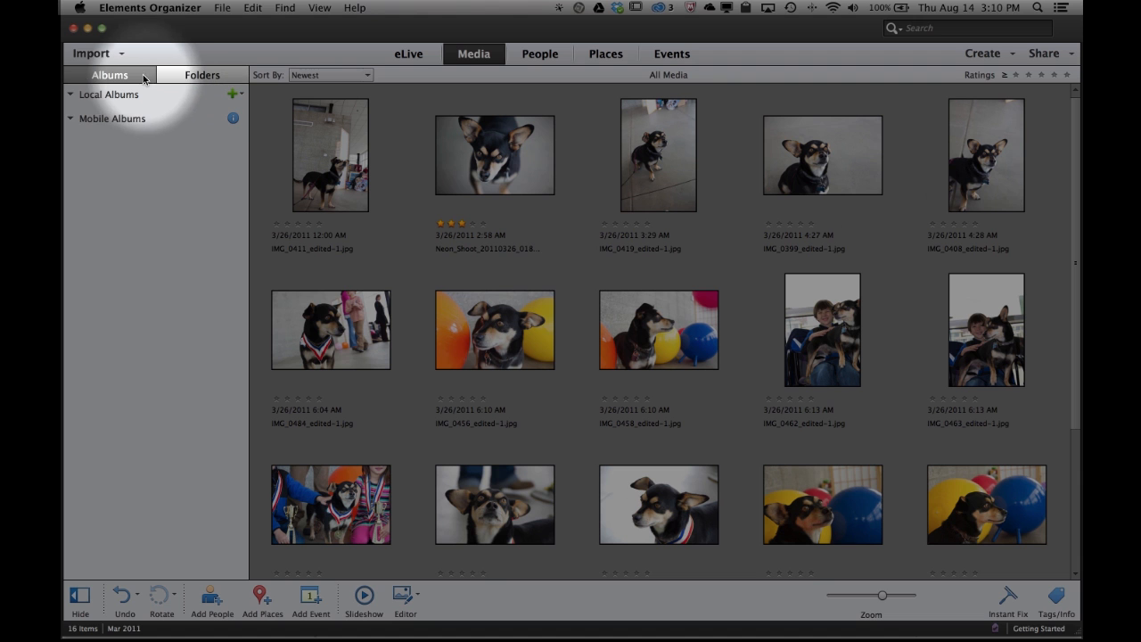
Step: Start a camera/card-reader import with ELEMENTS as the photo source, showing four files
left_click(91, 54)
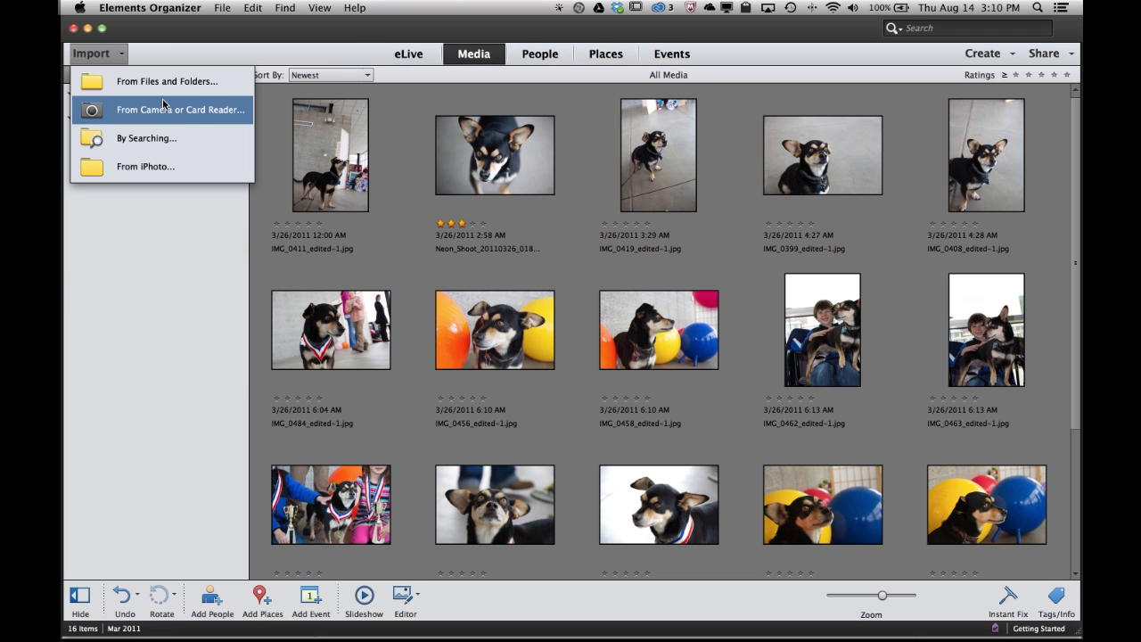
mouse_move(213, 123)
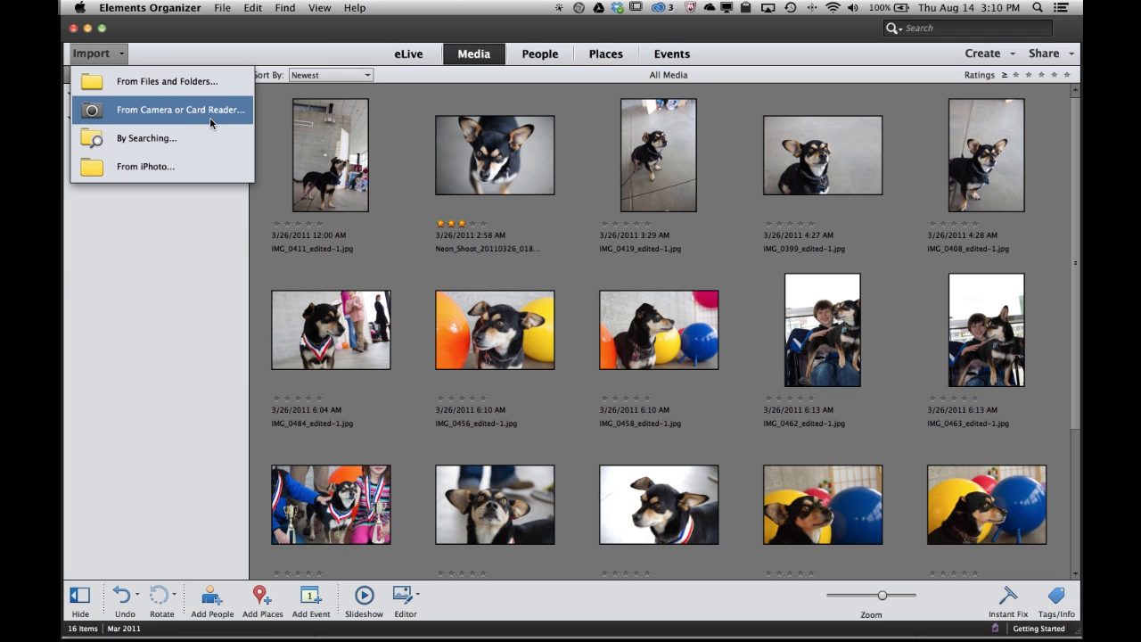
left_click(178, 109)
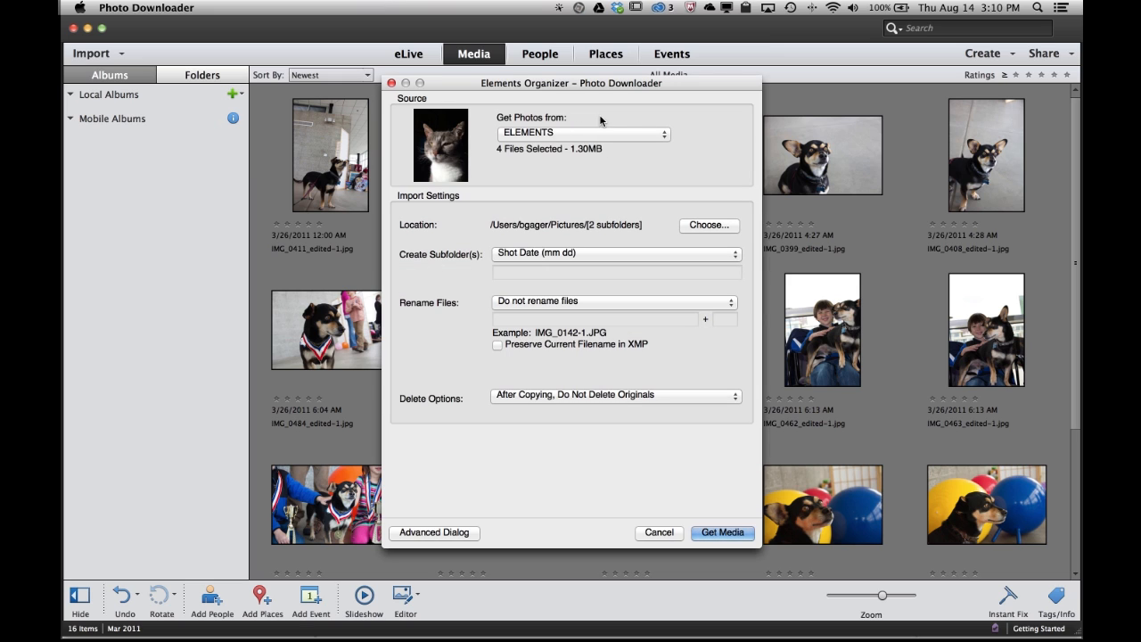
left_click(584, 132)
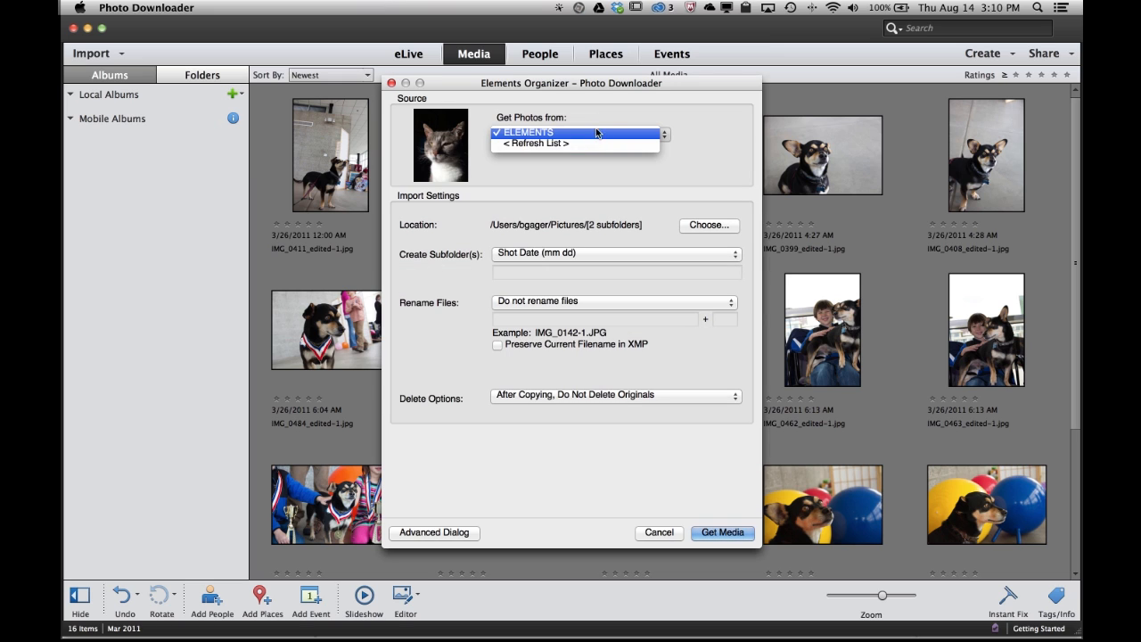
left_click(528, 132)
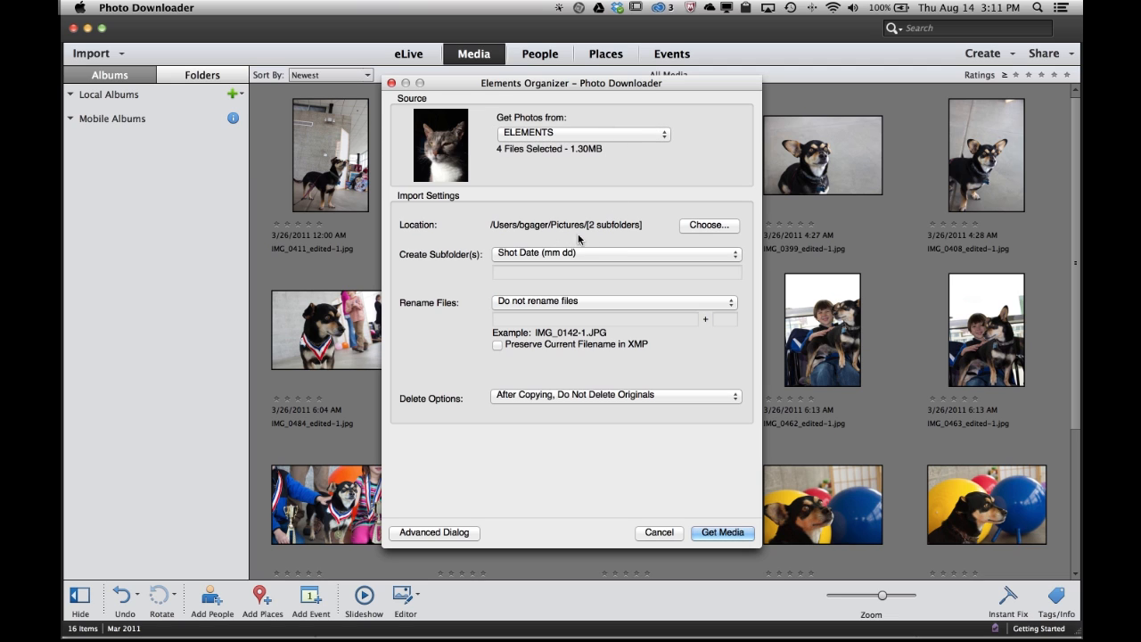
mouse_move(605, 285)
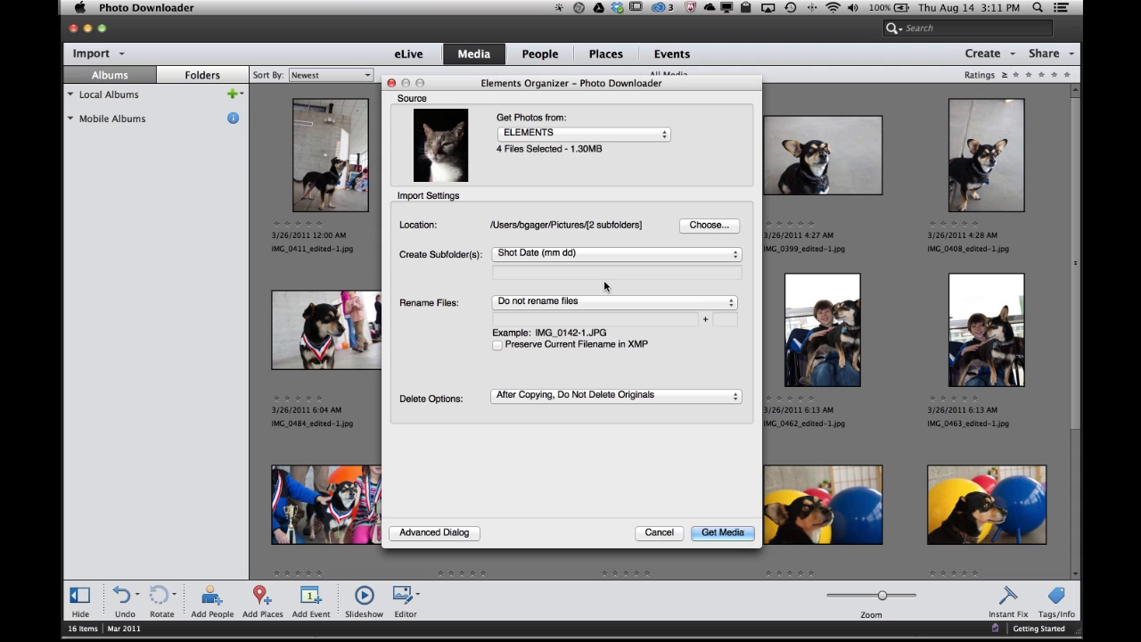
mouse_move(685, 471)
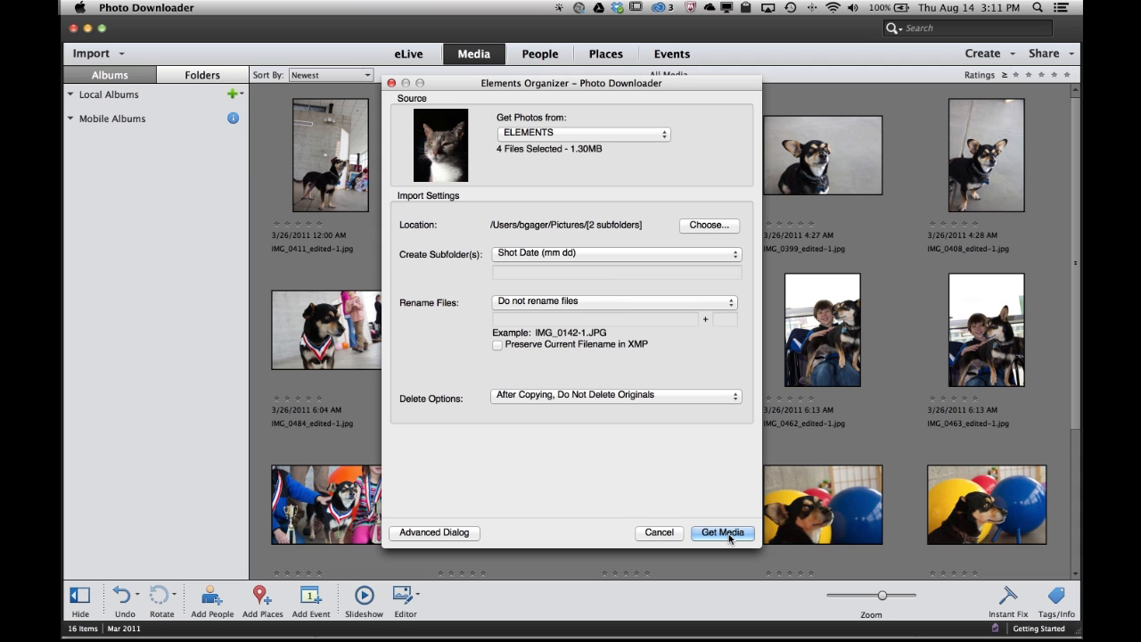
Step: Download the four cat photos from the card and star-rate the side-profile cat portrait (IMG_0170)
left_click(722, 531)
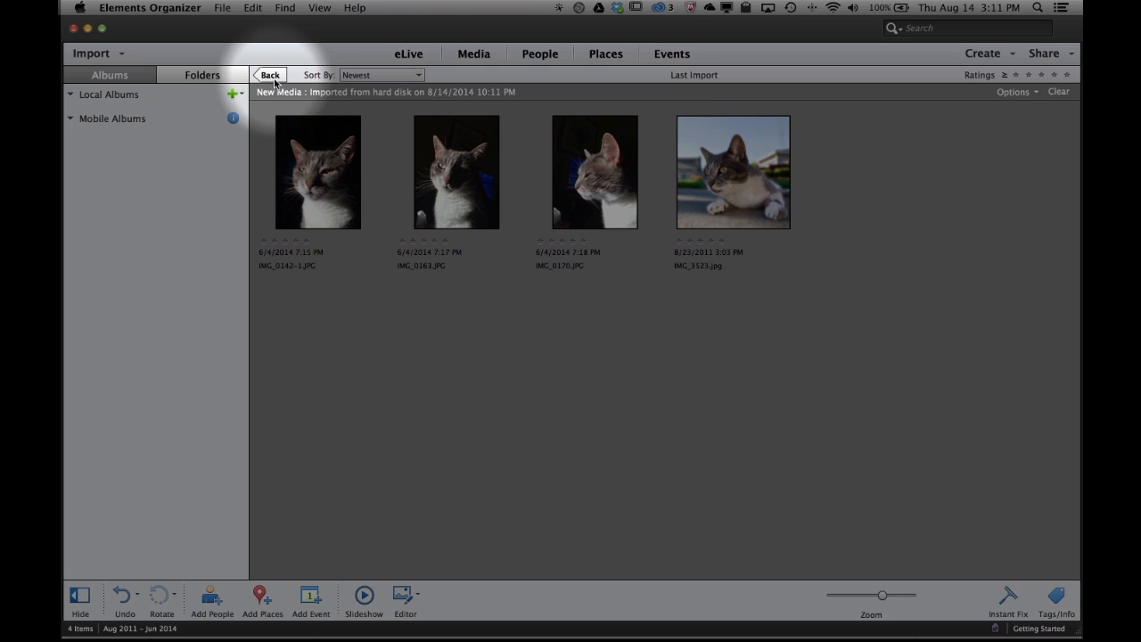
left_click(269, 75)
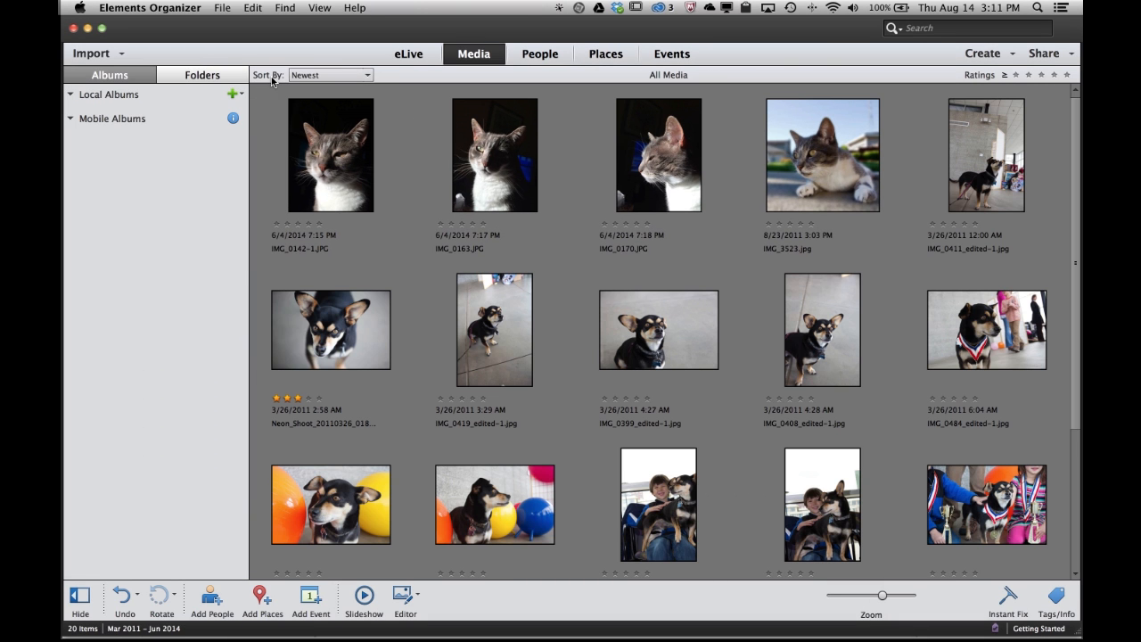
left_click(822, 328)
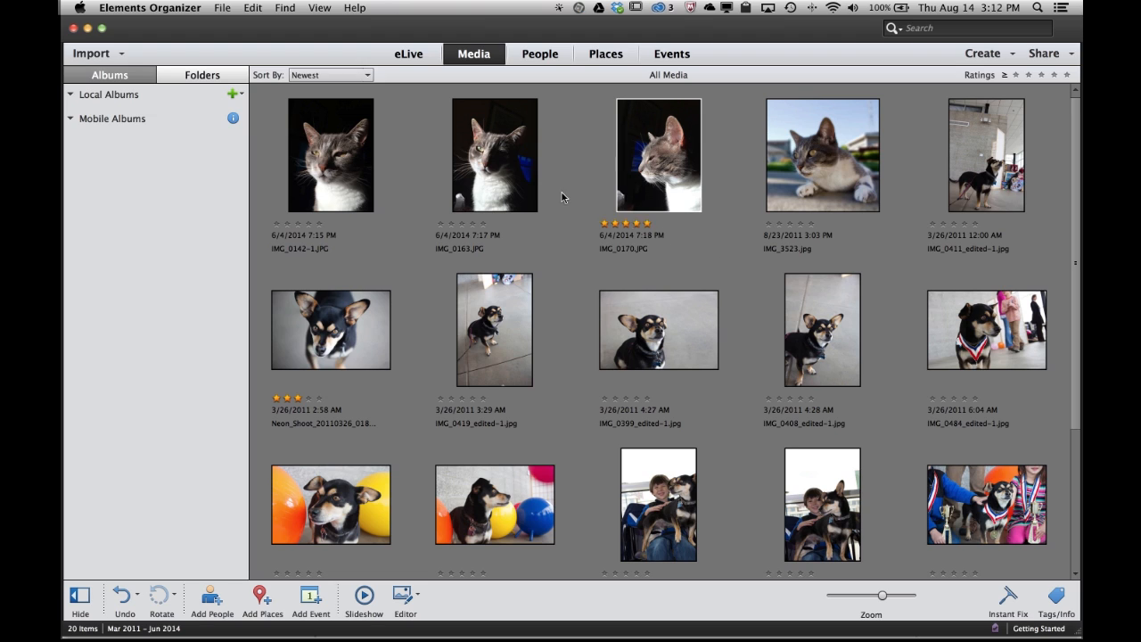
Step: Select all four cat thumbnails together, leaving the dog photos unselected
left_click(330, 155)
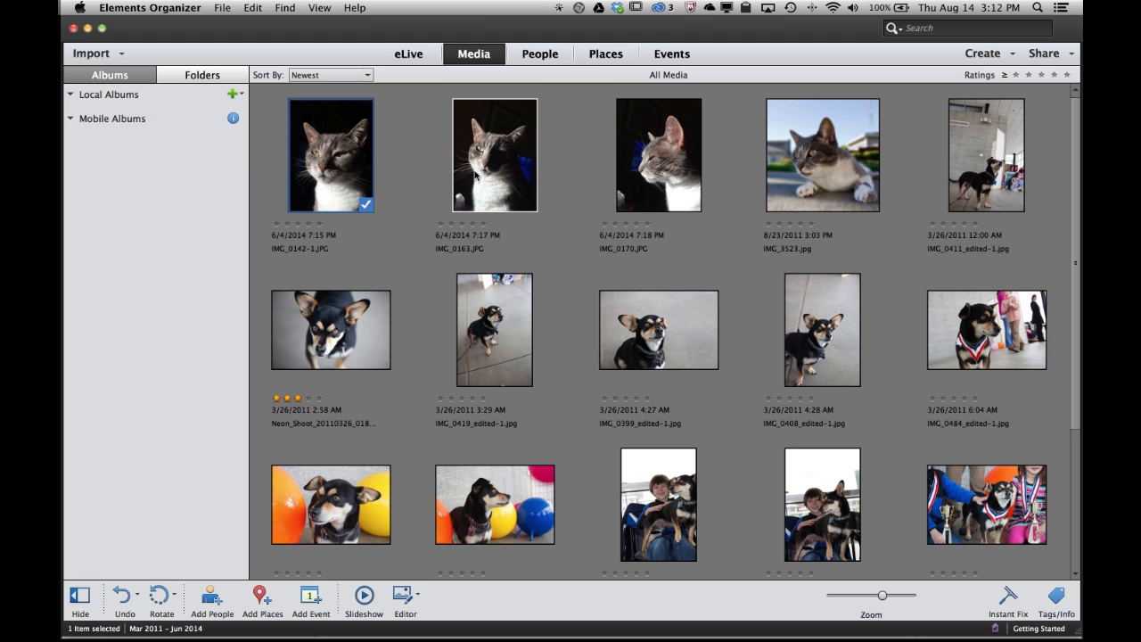
left_click(658, 153)
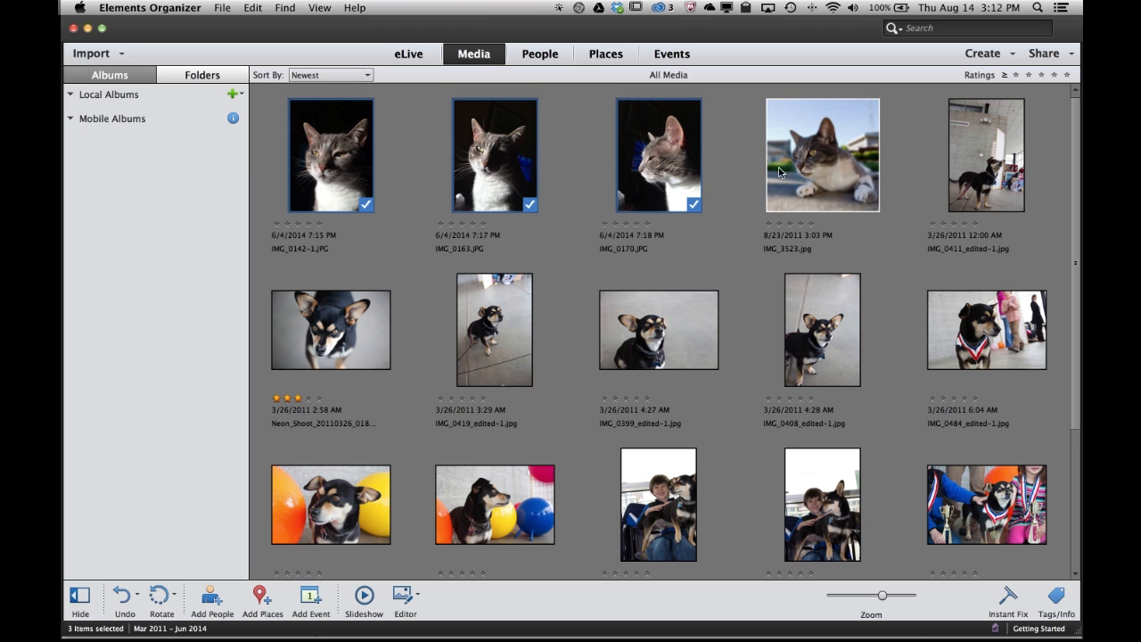
left_click(820, 153)
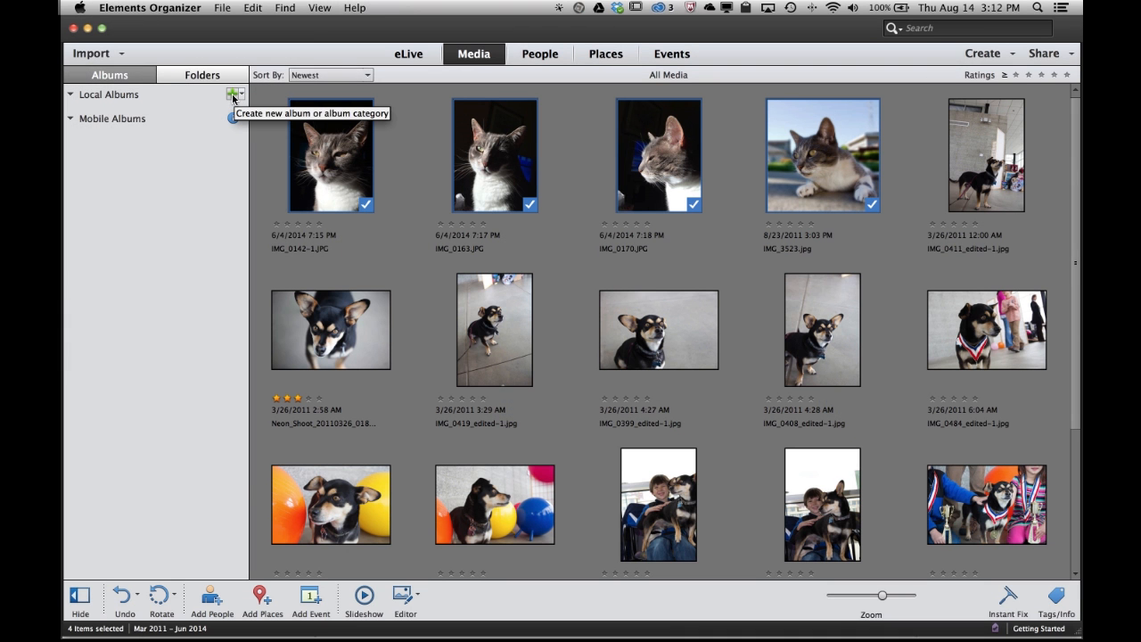
Step: Create a new local album named CRYSTAL from the selected cat photos
left_click(236, 94)
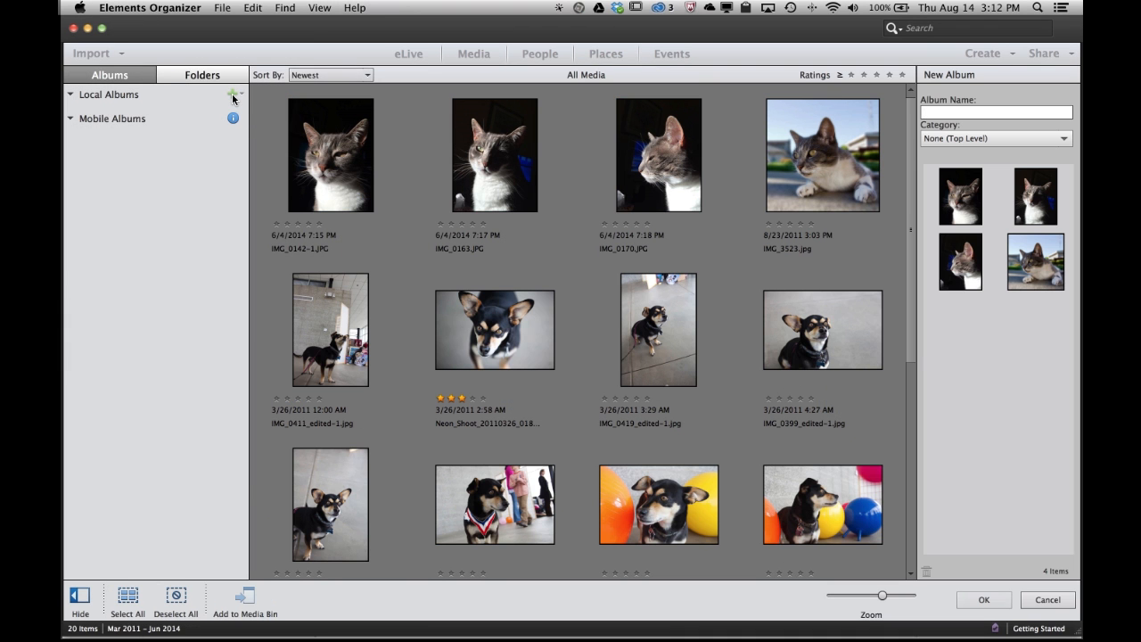
mouse_move(1020, 307)
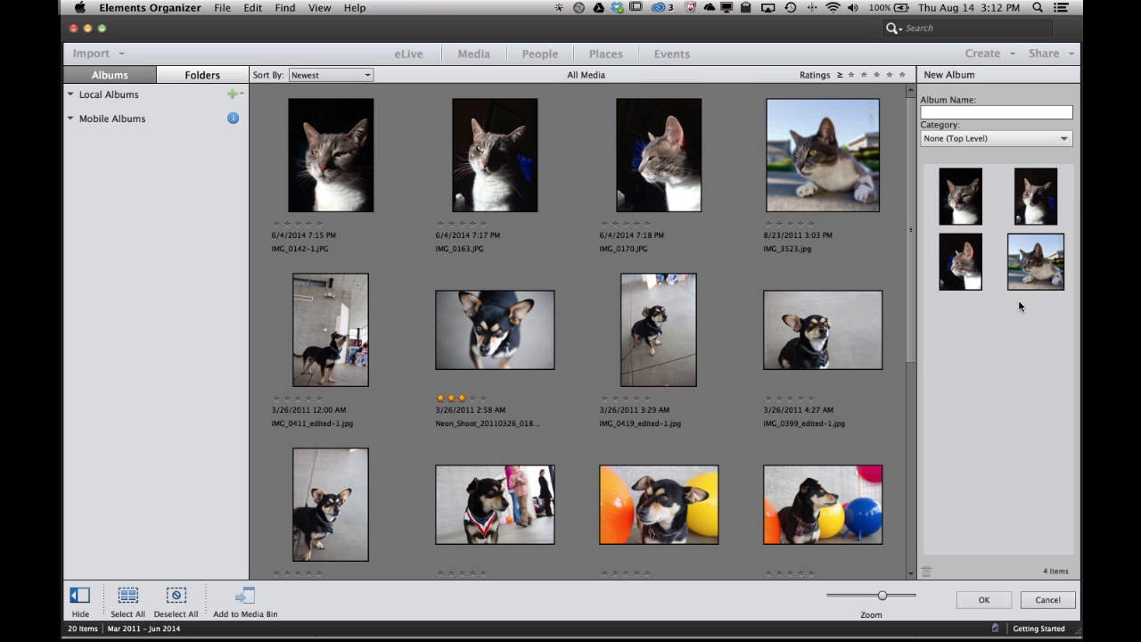
left_click(995, 110)
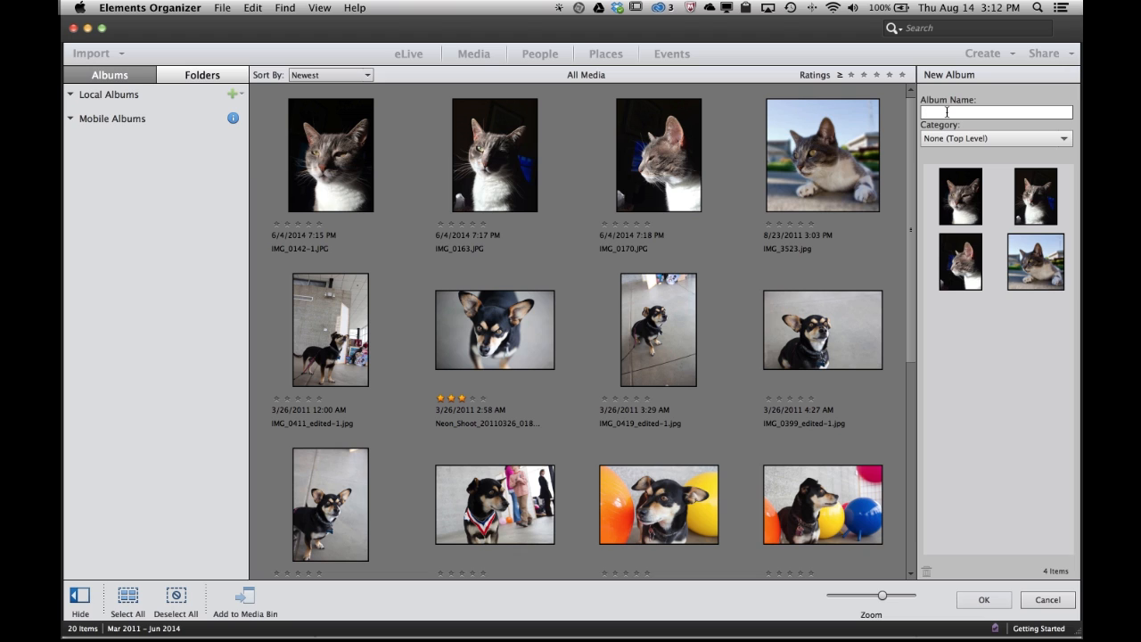
type("c")
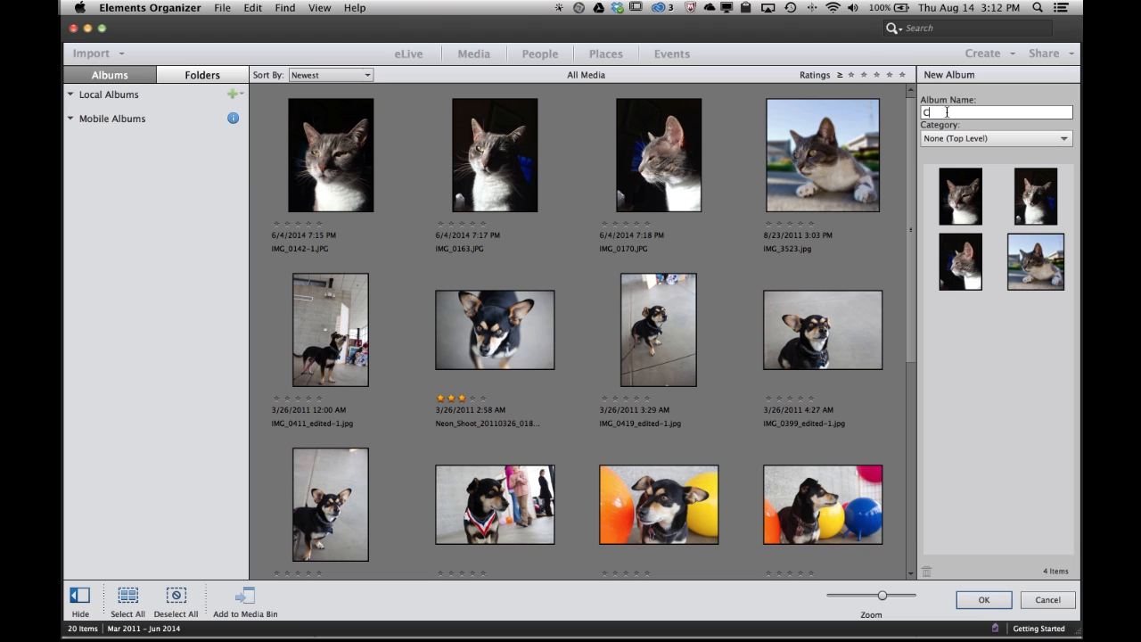
type("RYSTAL")
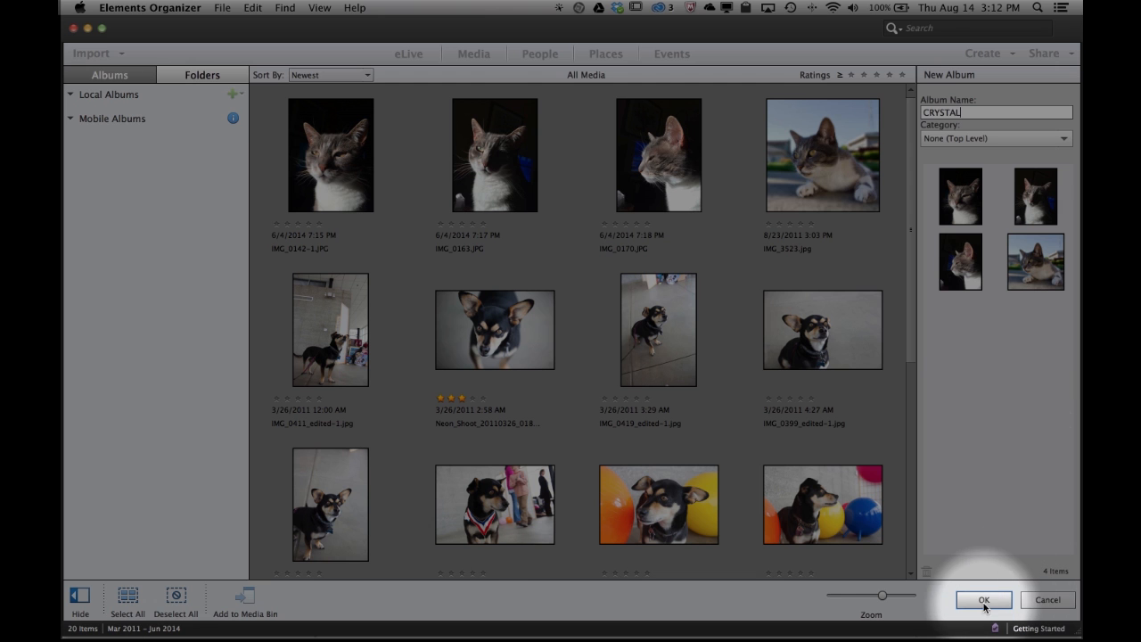
left_click(984, 599)
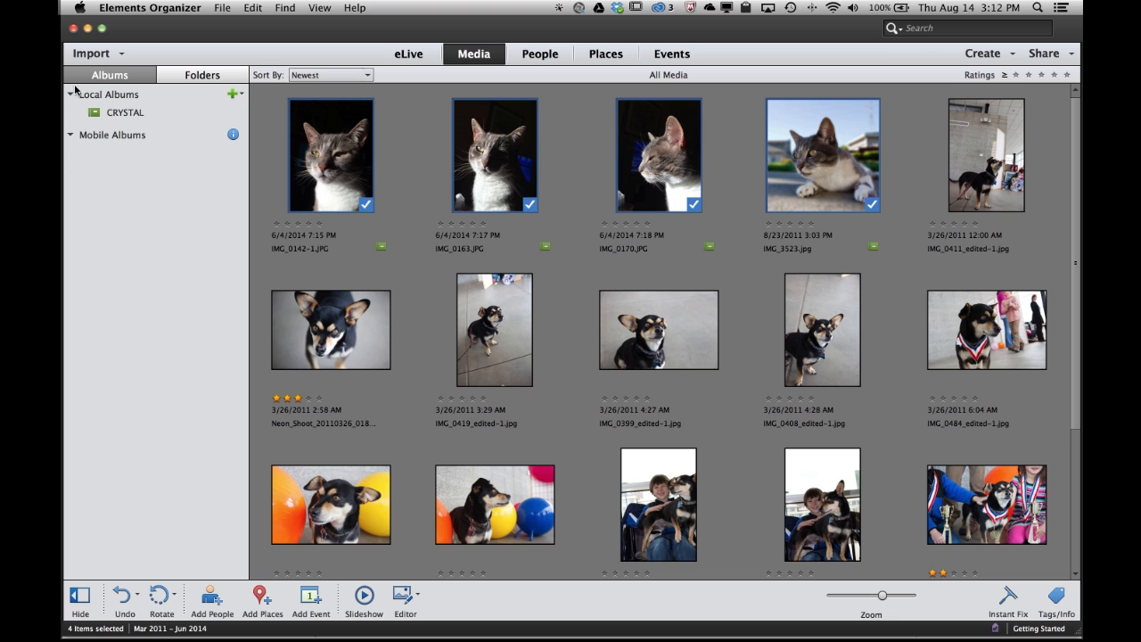
mouse_move(125, 130)
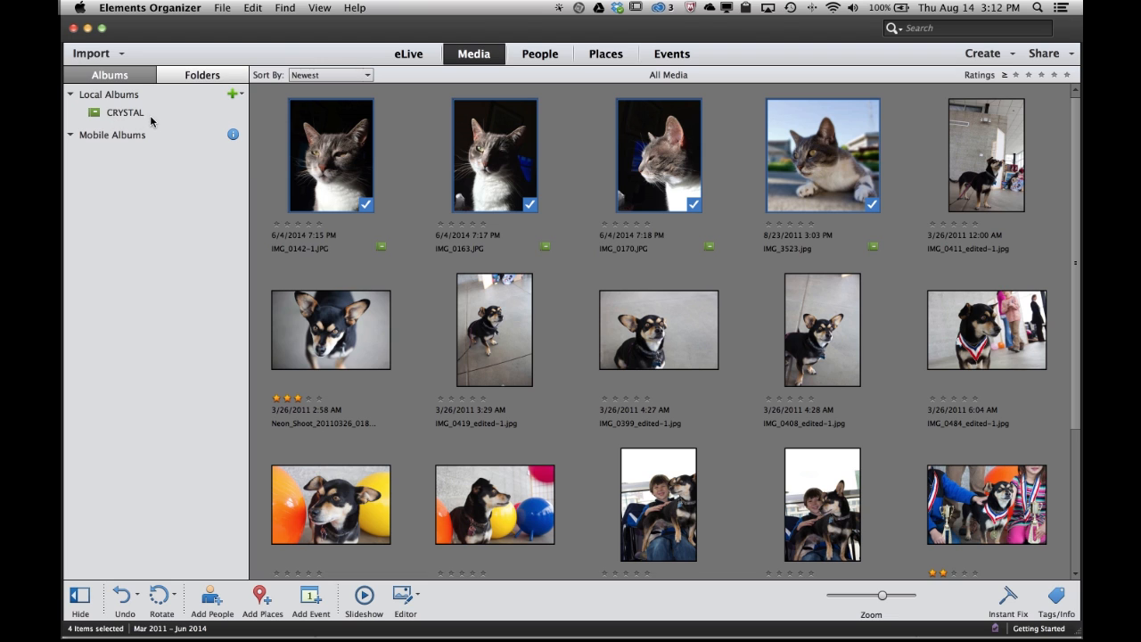
left_click(125, 113)
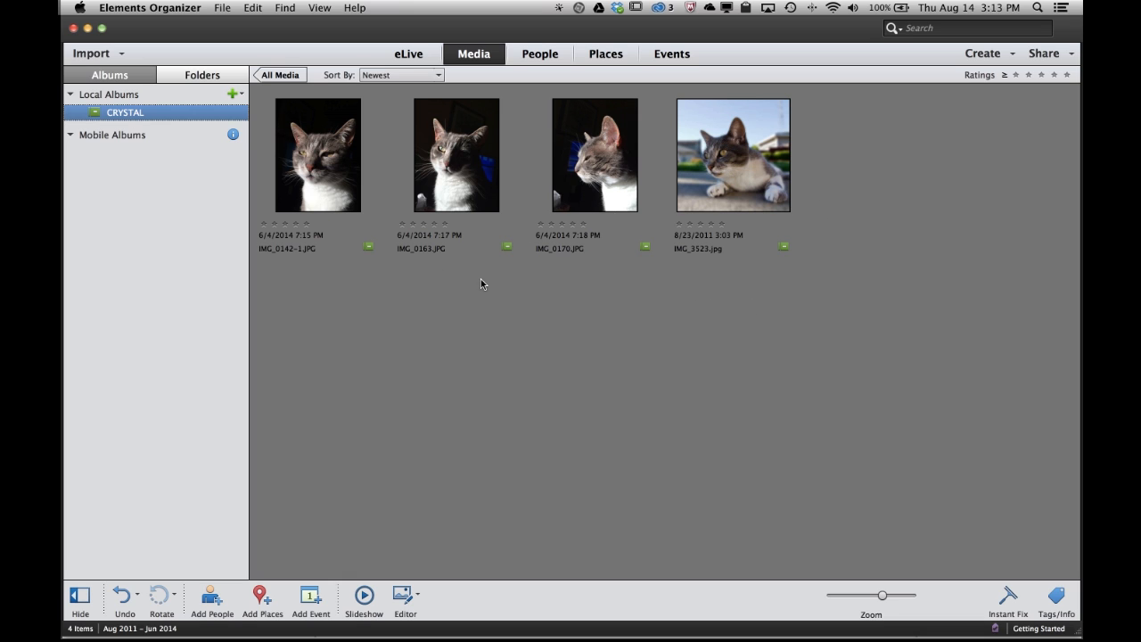
mouse_move(596, 255)
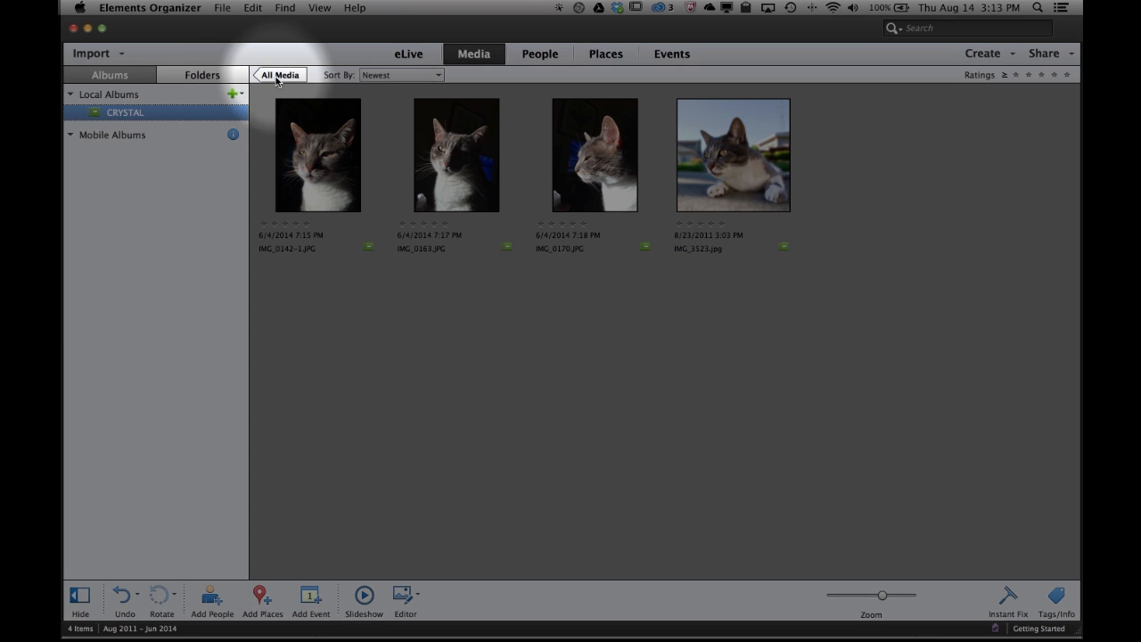
left_click(278, 75)
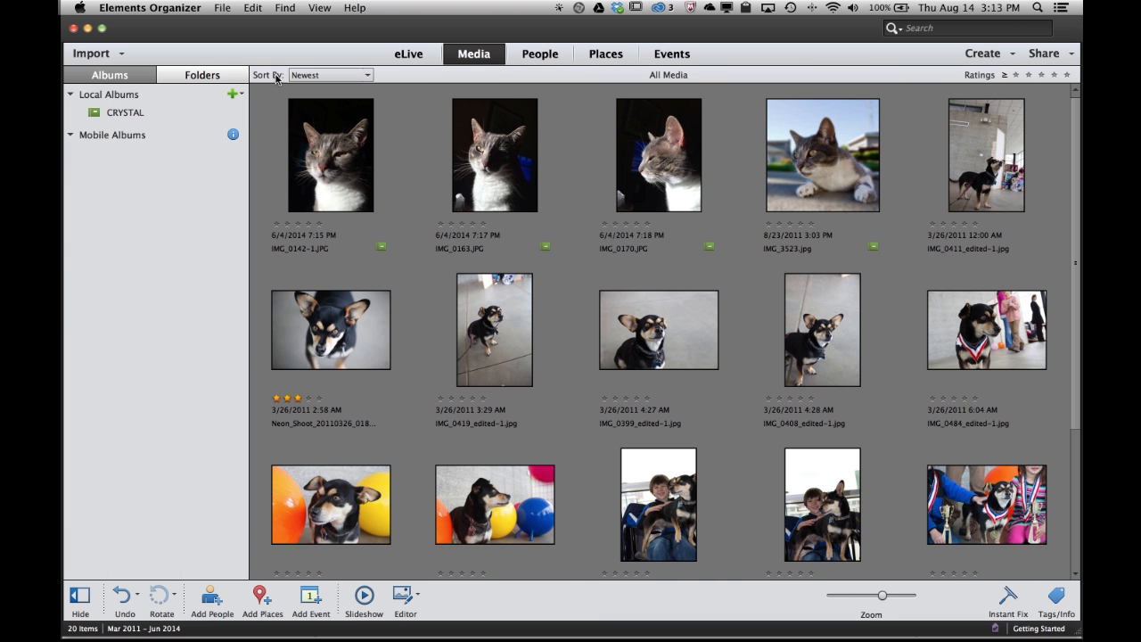
Step: Select five dog thumbnails for a new album
left_click(495, 153)
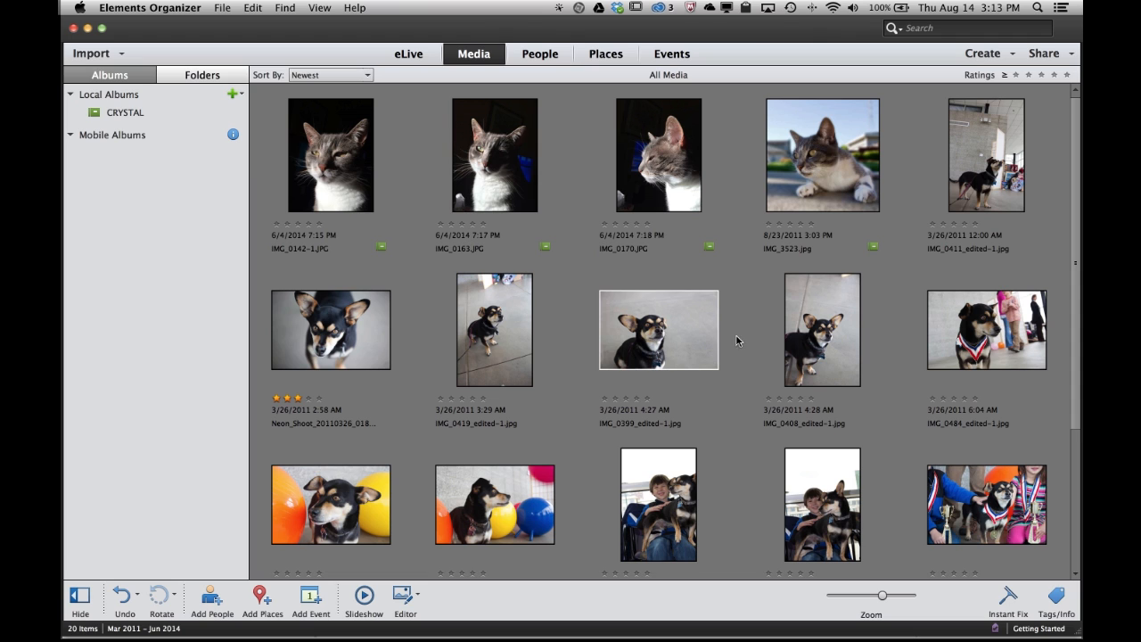
left_click(332, 330)
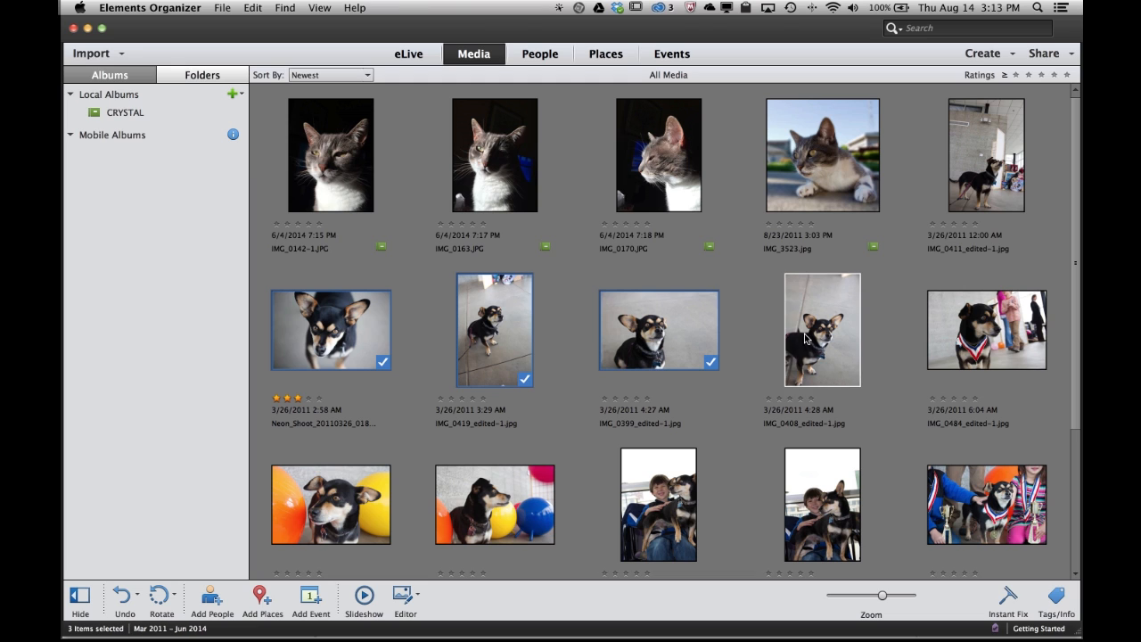
left_click(822, 330)
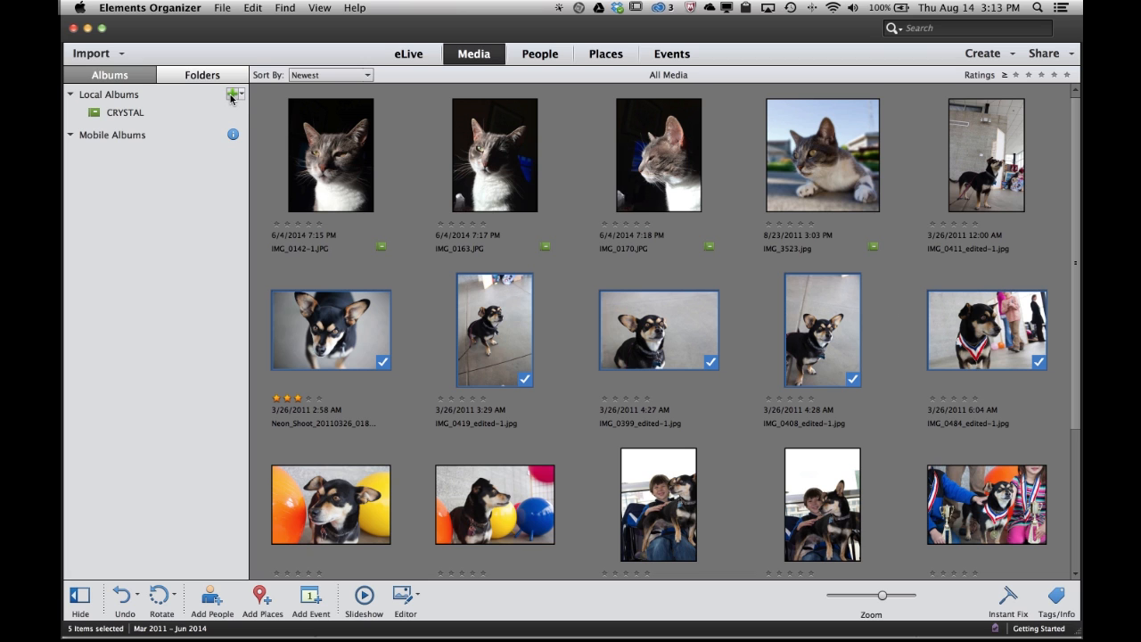
Step: Create a new local album named Buddy from the selected dog photos
left_click(235, 94)
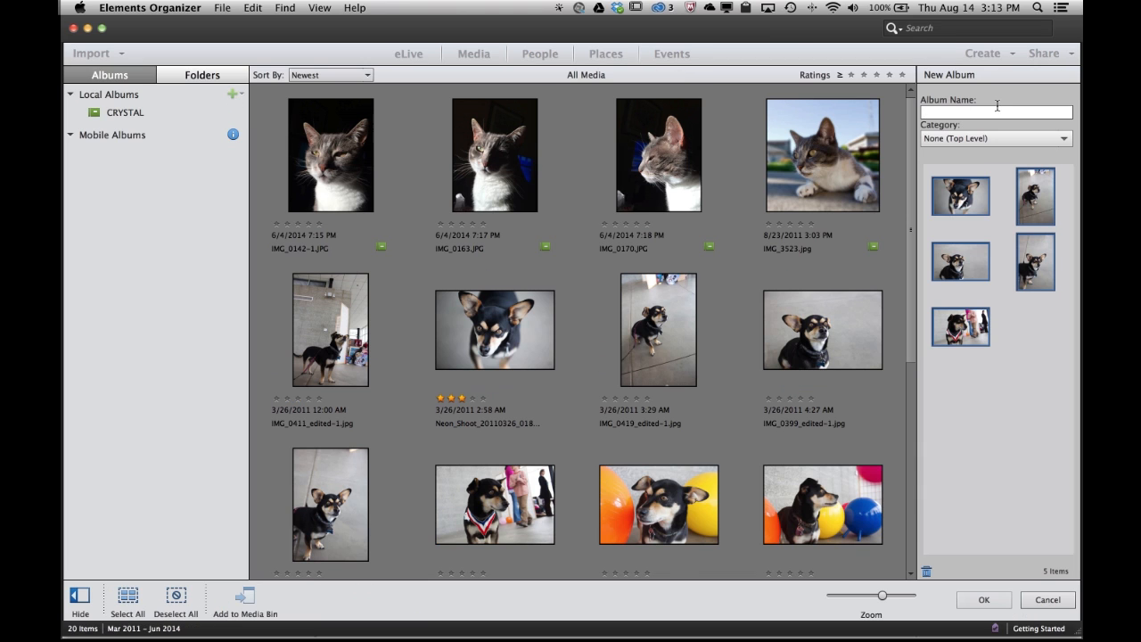
type("B")
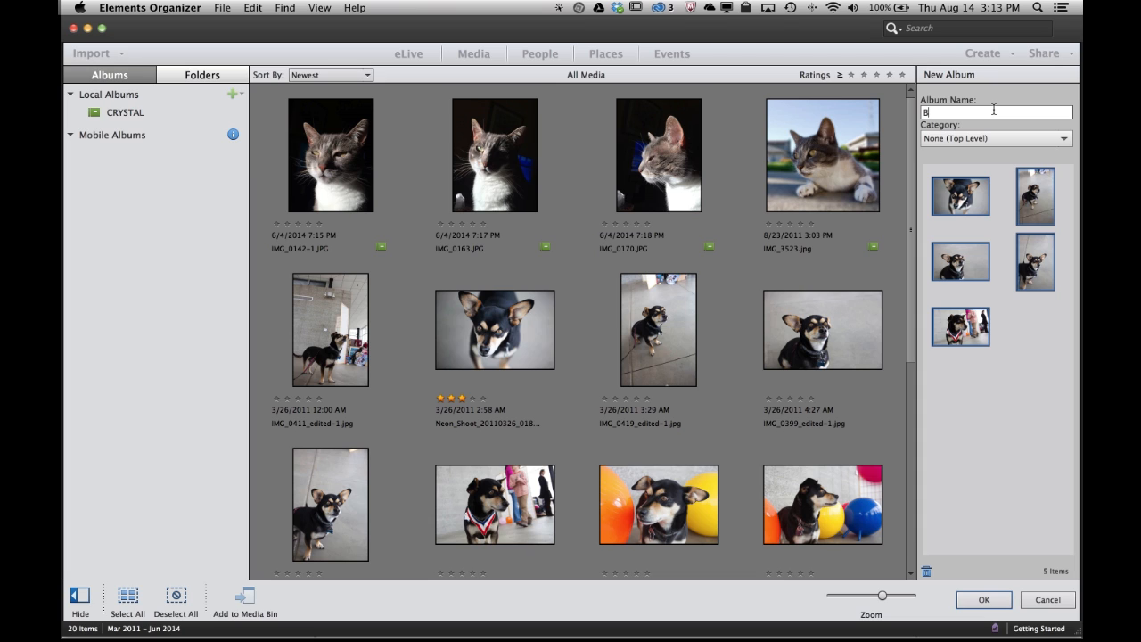
type("uddy")
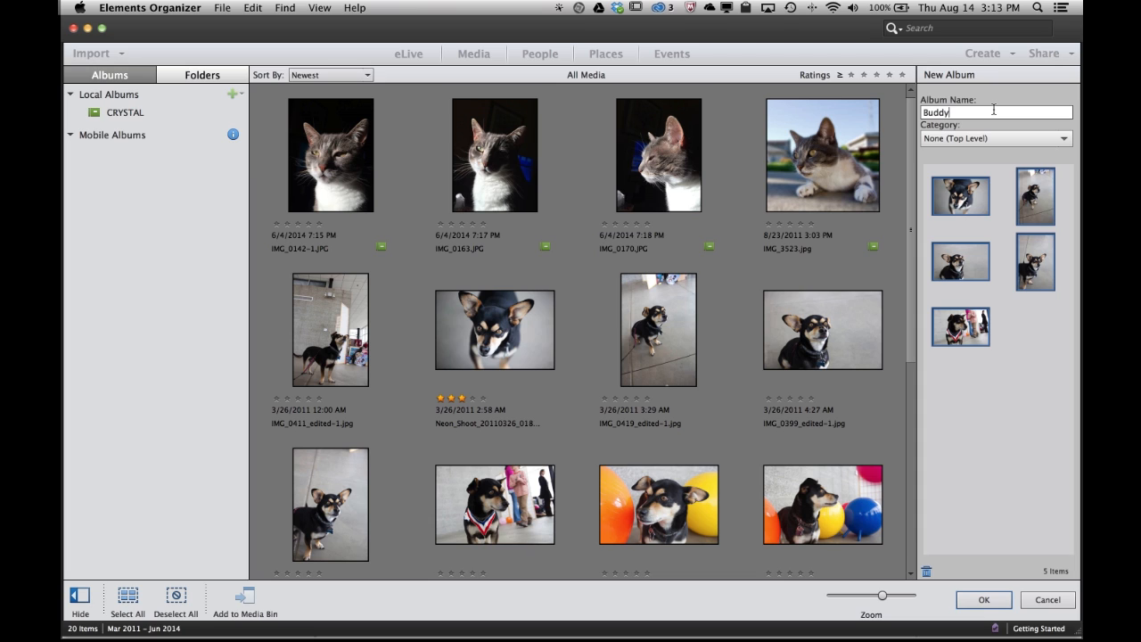
left_click(984, 599)
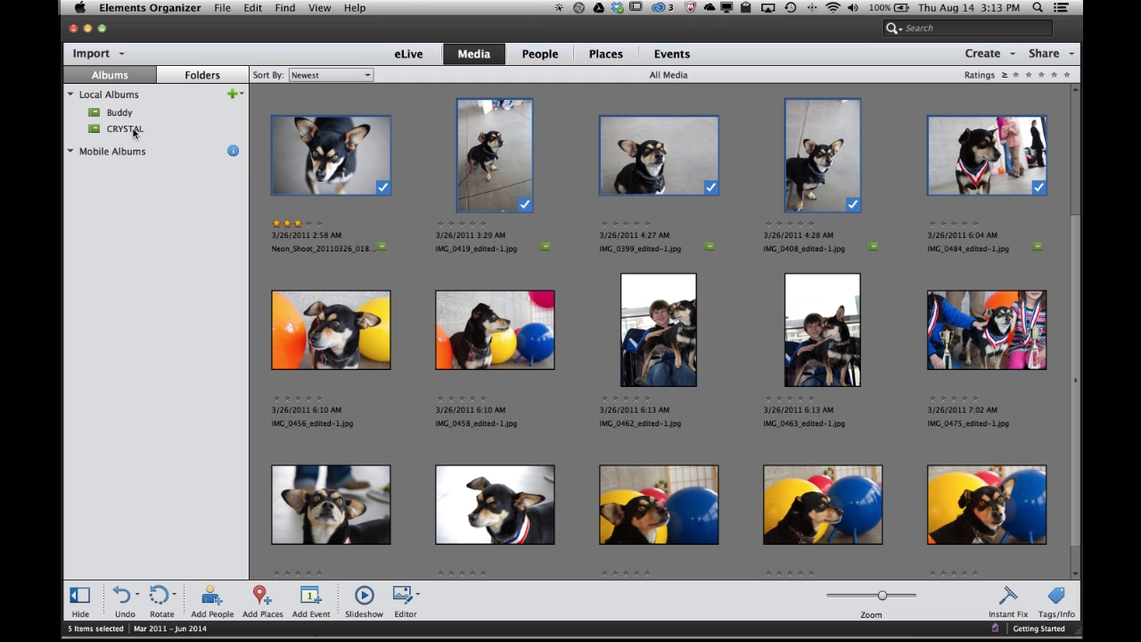
Step: Return to All Media and select more dog photos, including the one with colourful balloons
left_click(125, 129)
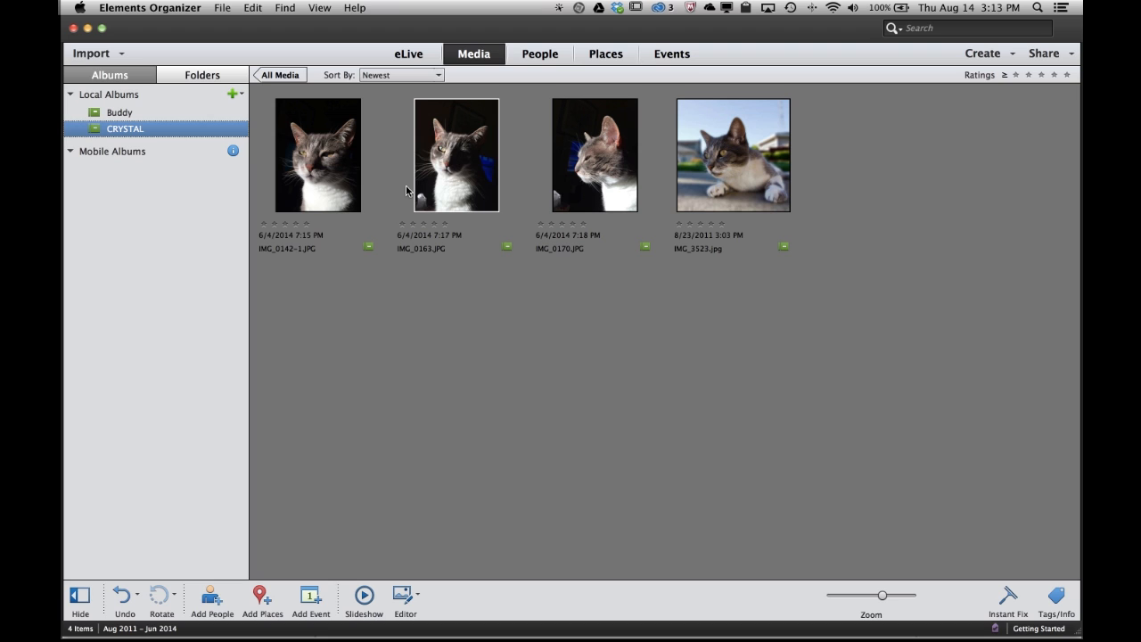
left_click(118, 111)
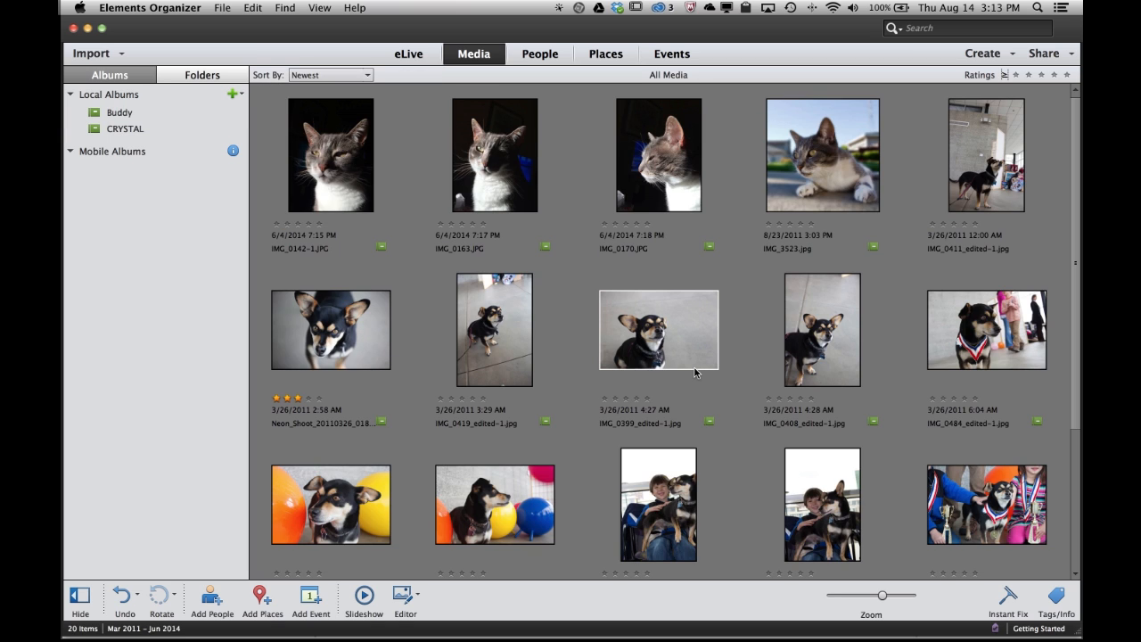
scroll("down", 3)
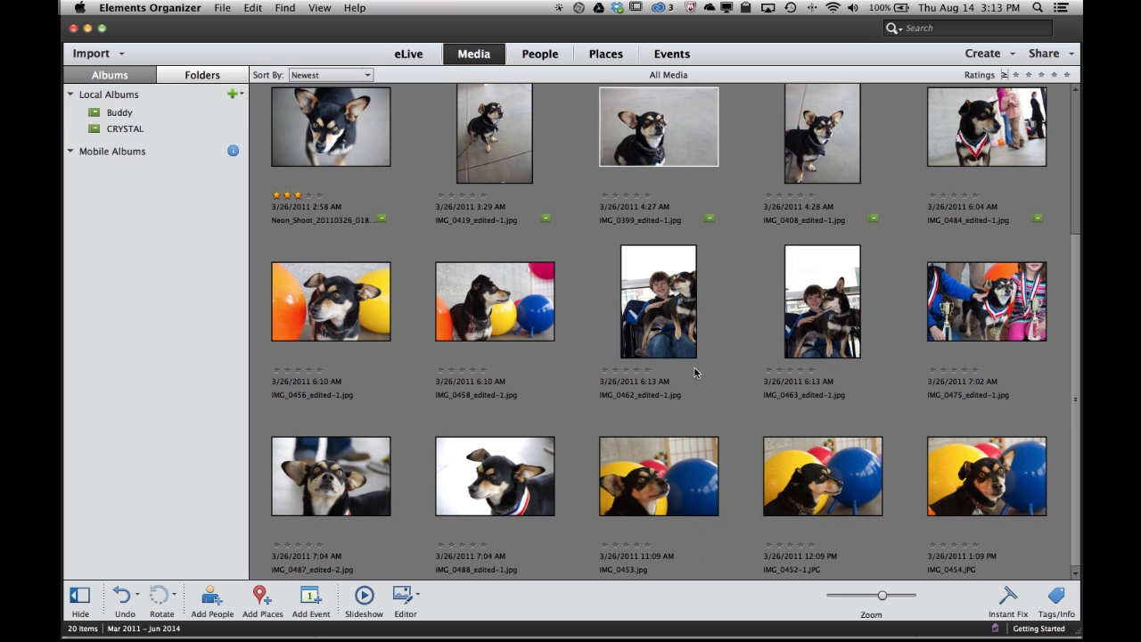
left_click(329, 300)
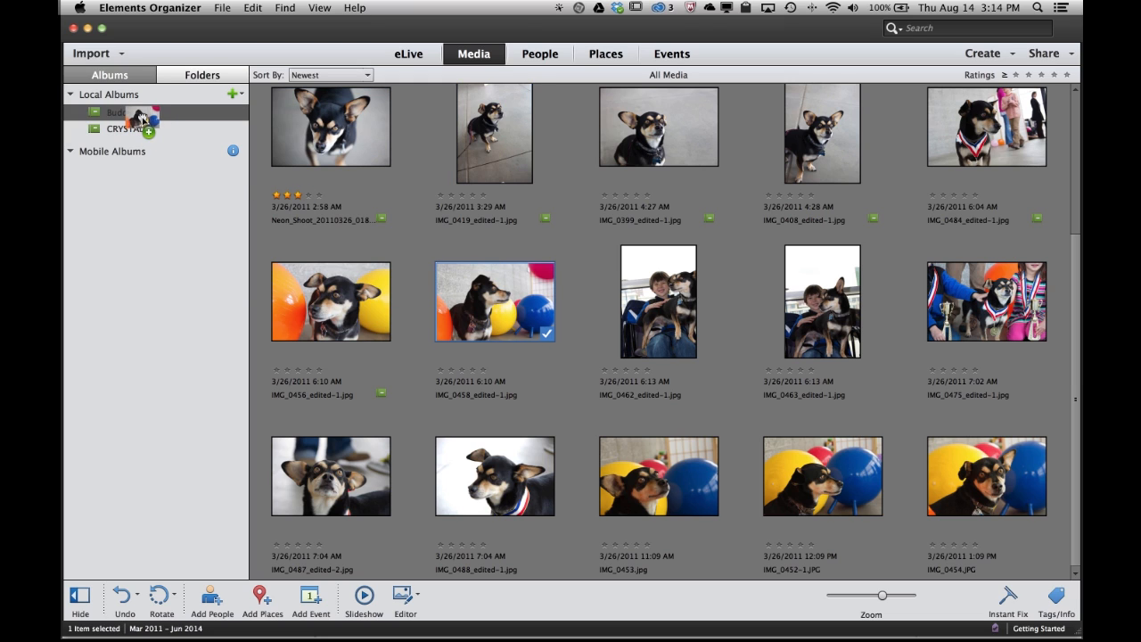
left_click(658, 300)
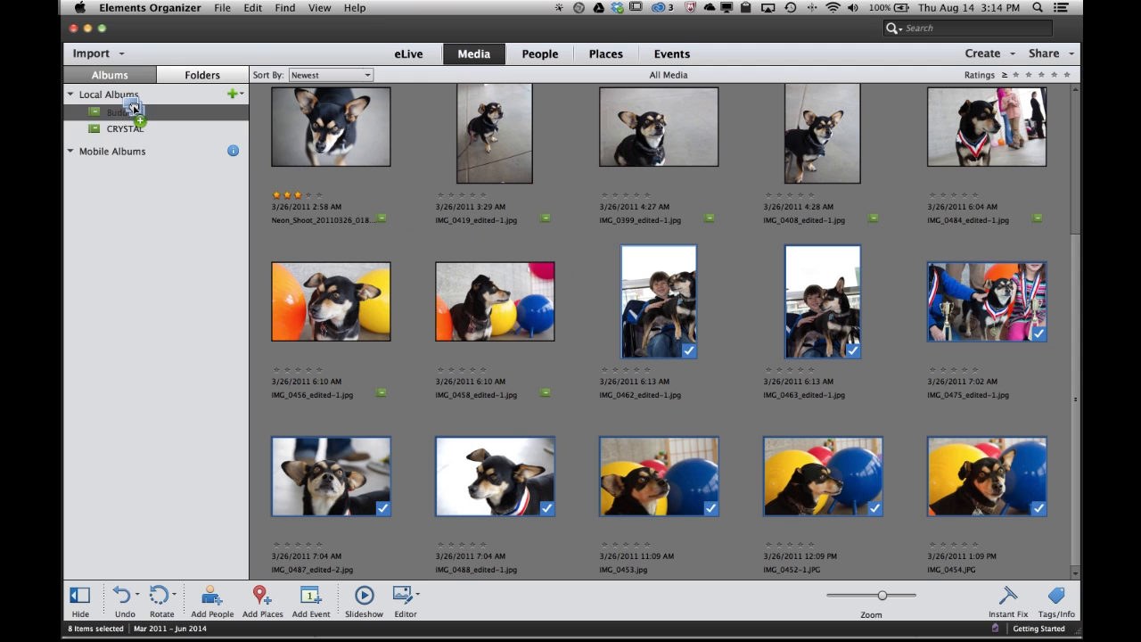
Step: Add them so the Buddy album holds 15 items, then show the whole catalog again
left_click(118, 110)
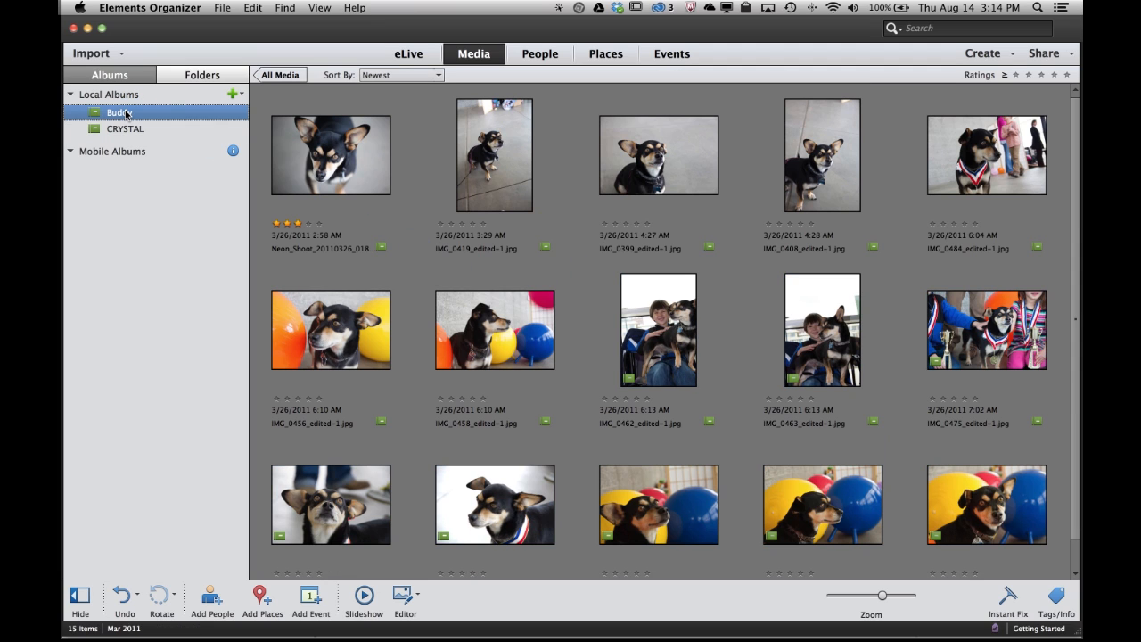
scroll("down", 3)
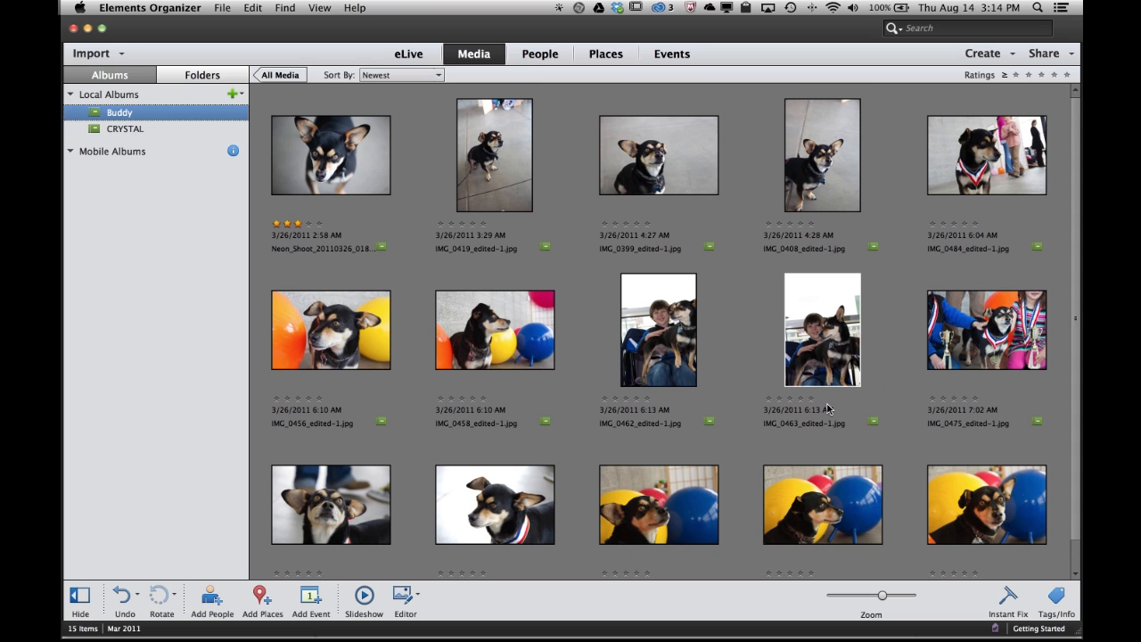
left_click(125, 129)
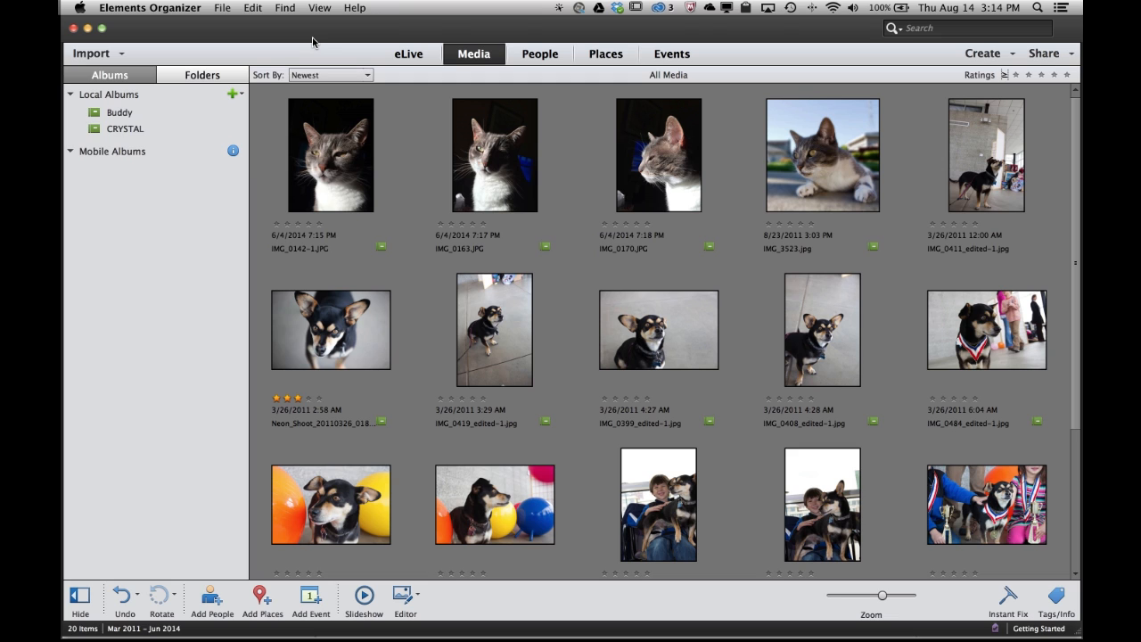
Step: Create a third local album named Animals from all 15 catalog photos
left_click(331, 154)
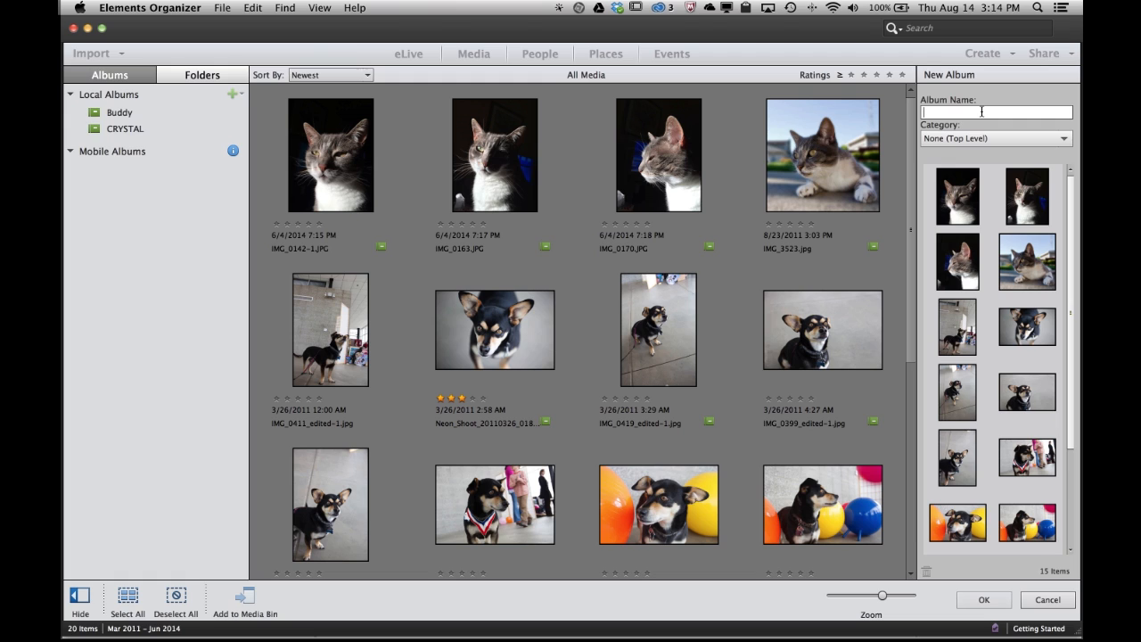
type("Animals")
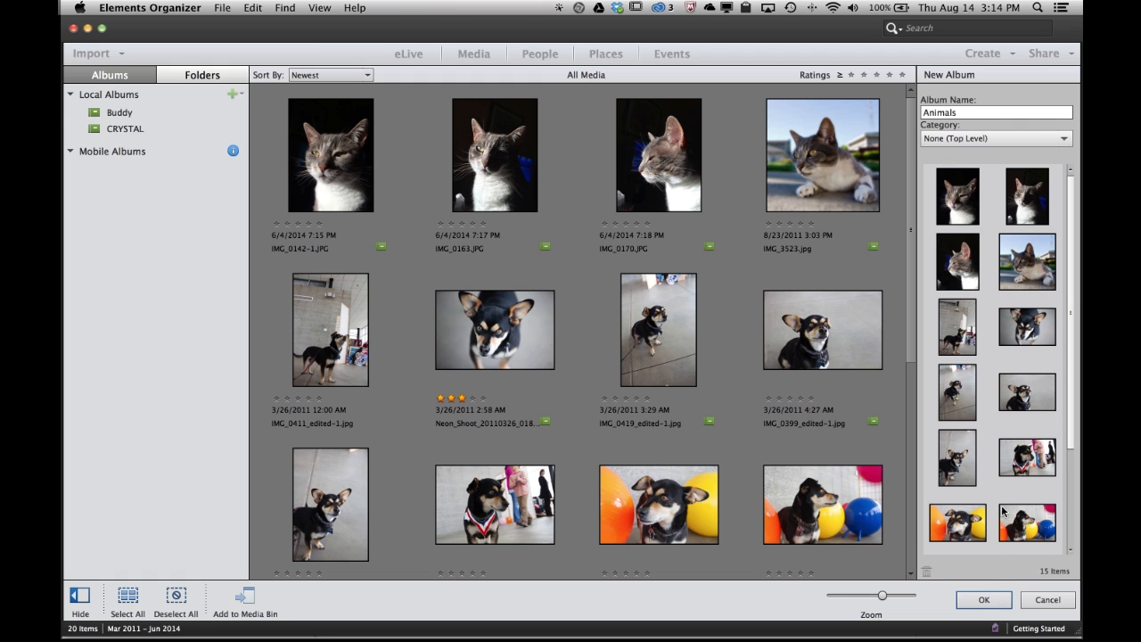
left_click(984, 599)
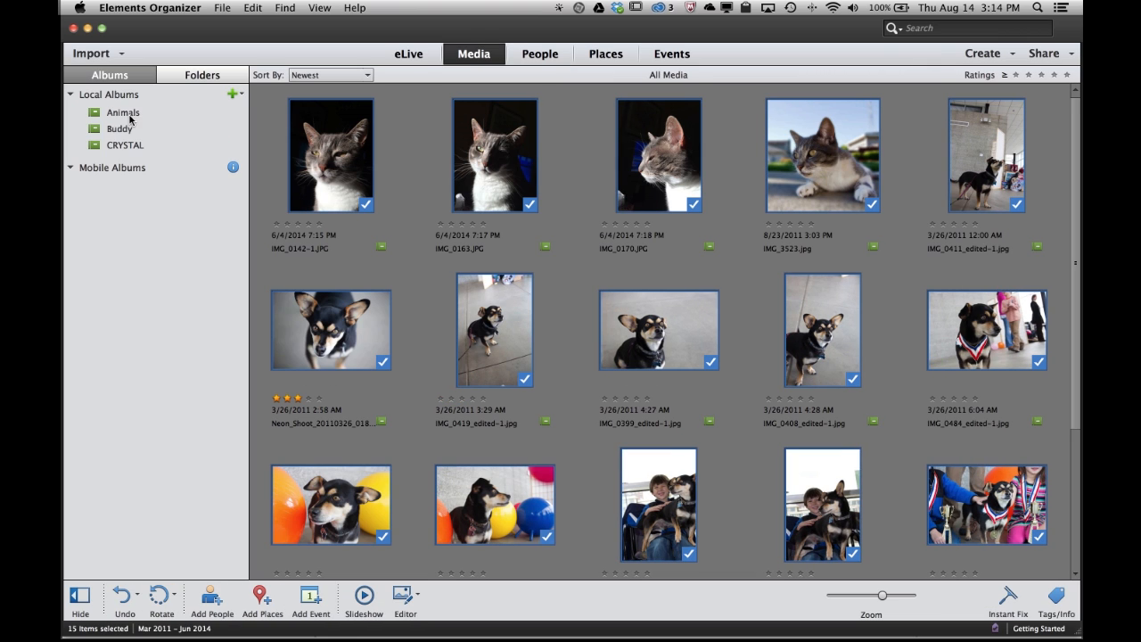
Step: View the Animals, Buddy and CRYSTAL albums in turn, ending on the cat photos
left_click(123, 112)
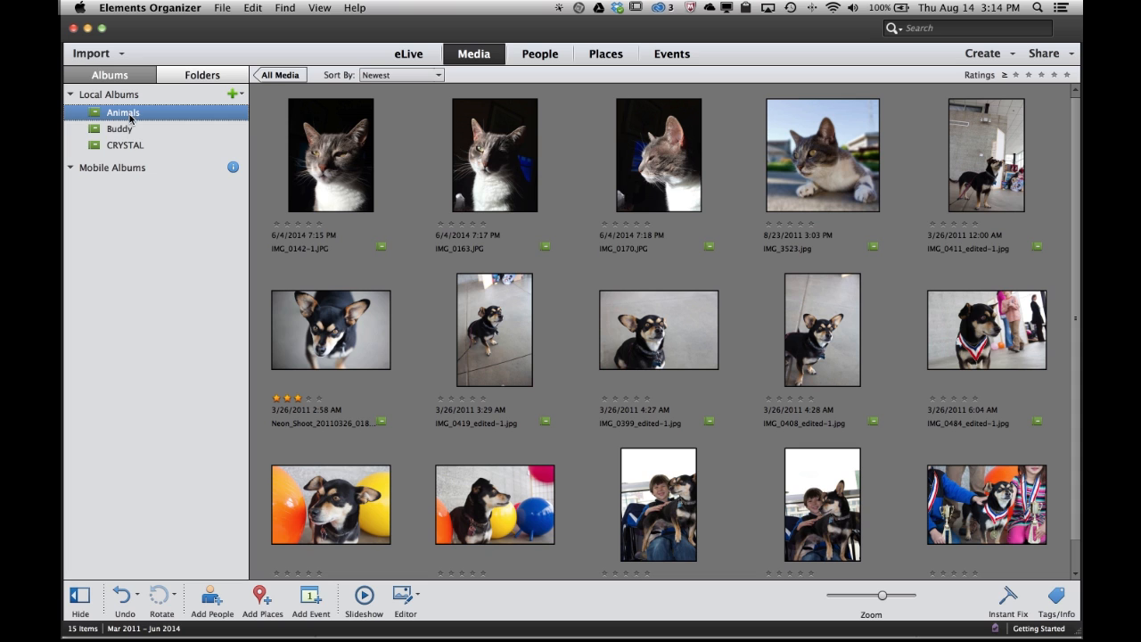
left_click(122, 128)
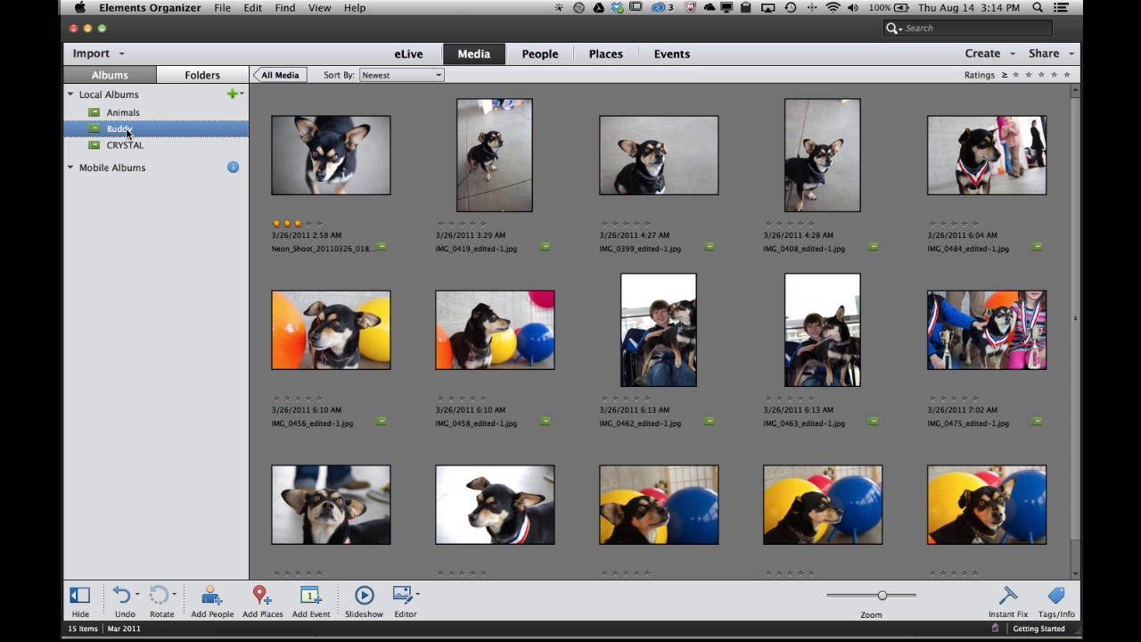
mouse_move(132, 146)
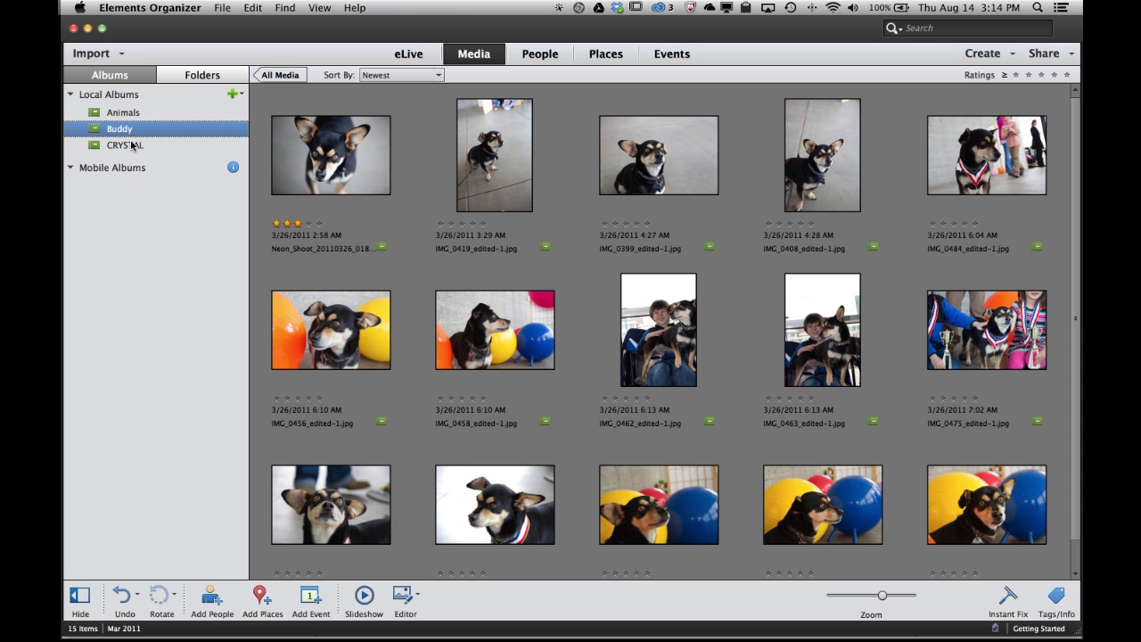
left_click(125, 146)
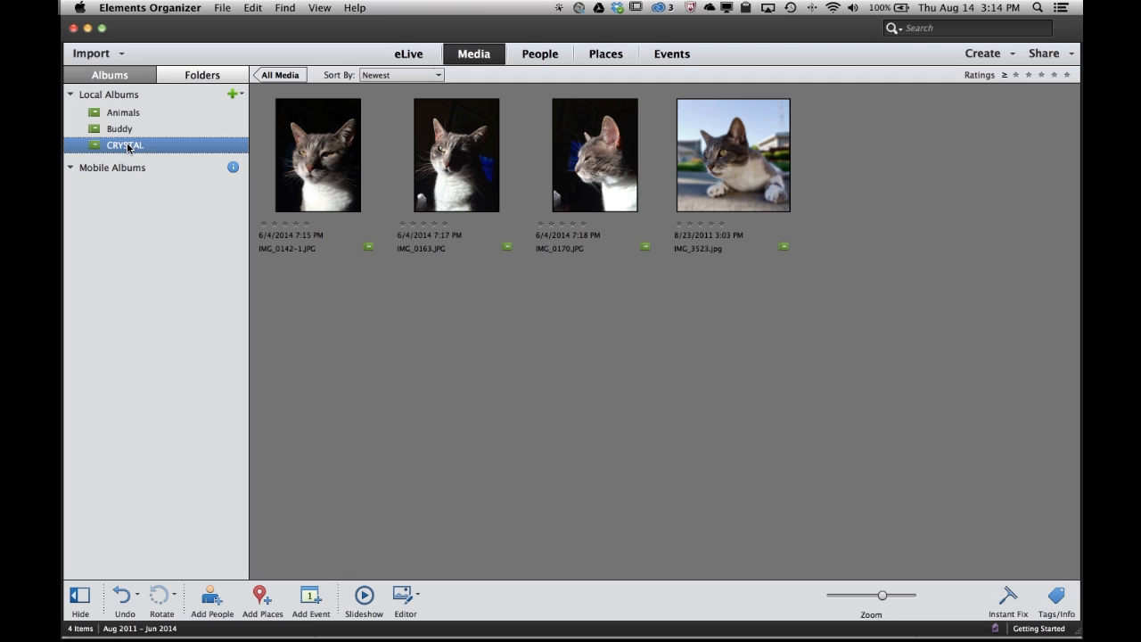
mouse_move(171, 189)
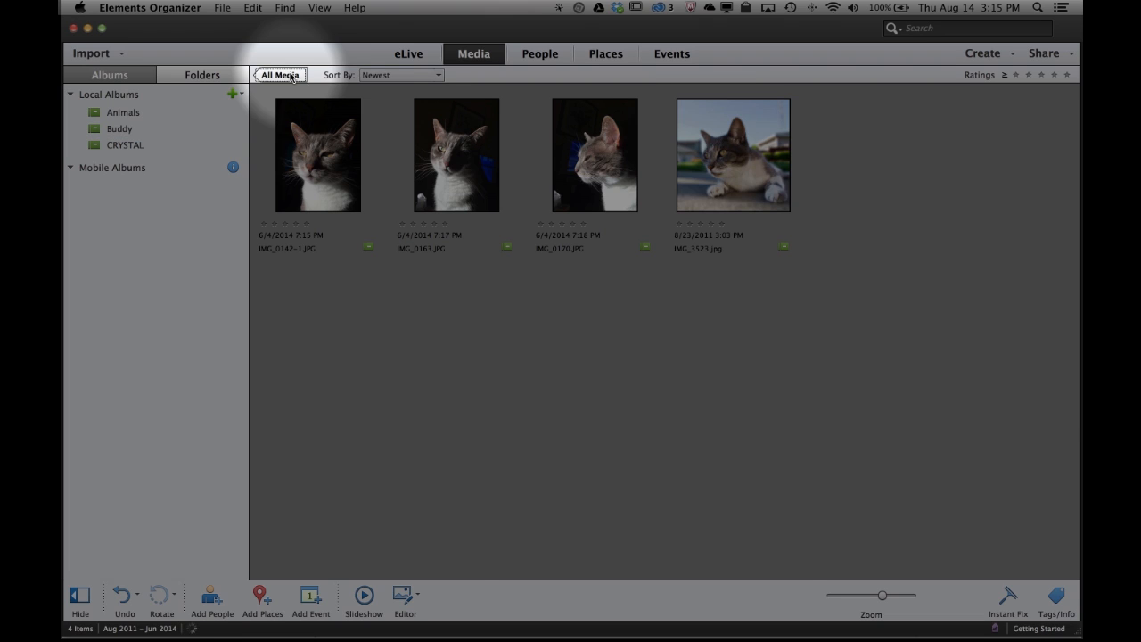
Step: Show all media and send the dog-with-balls photo to the Editor
left_click(280, 75)
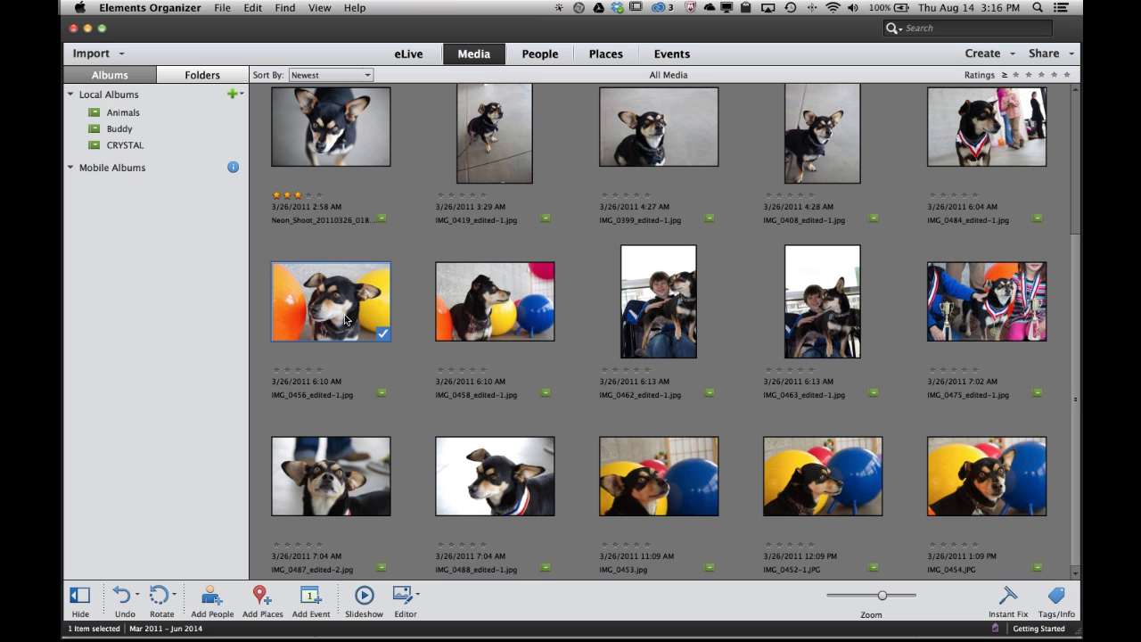
mouse_move(376, 296)
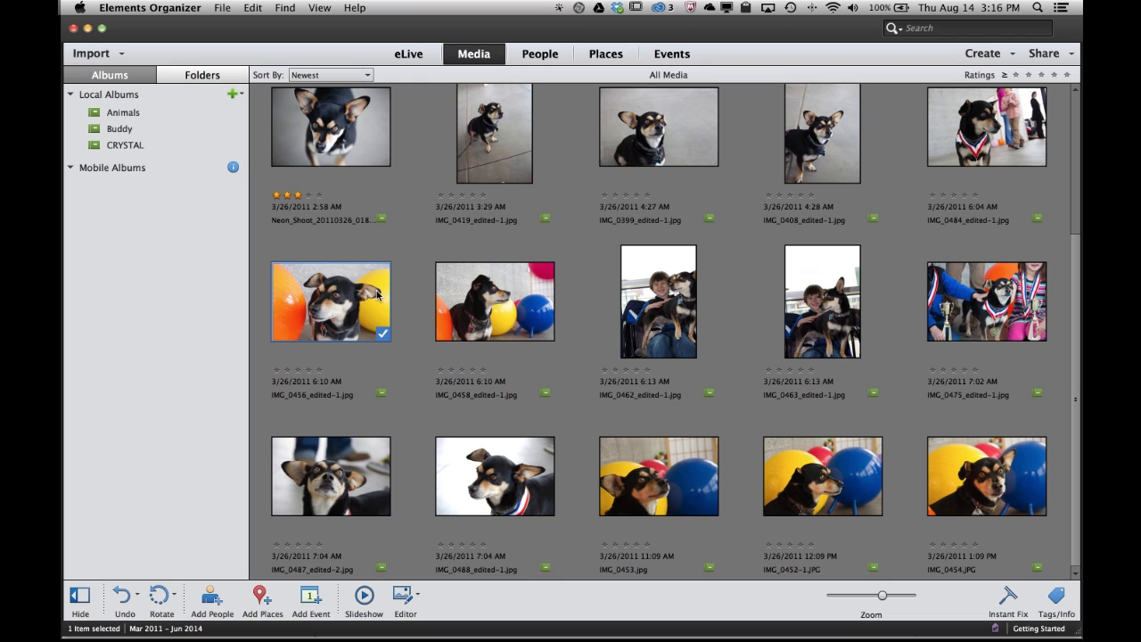
mouse_move(388, 348)
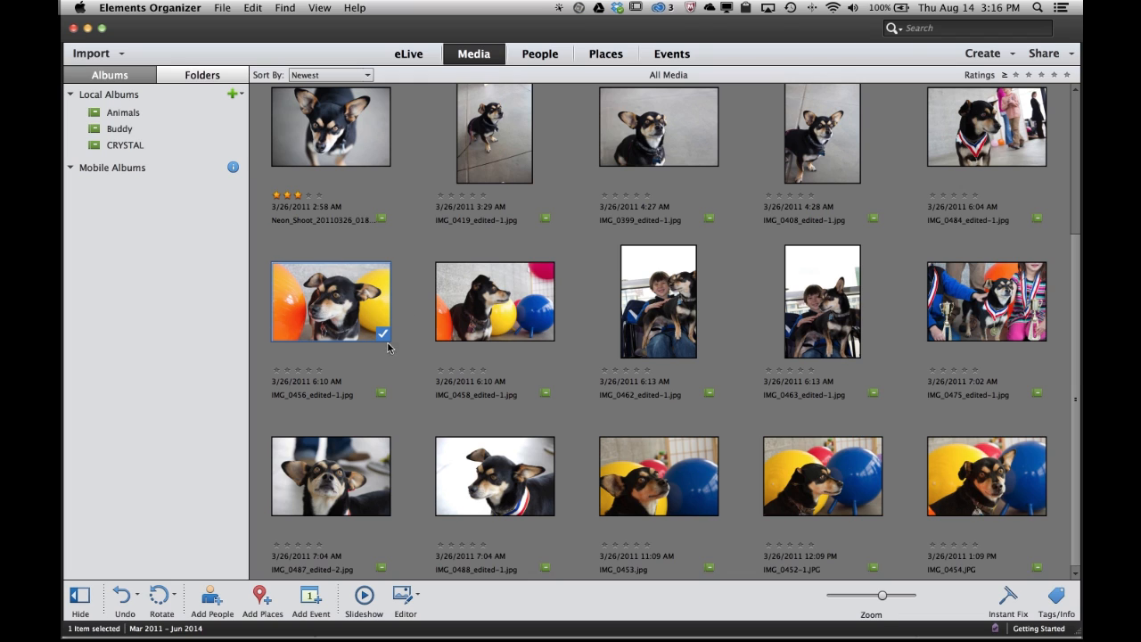
mouse_move(400, 339)
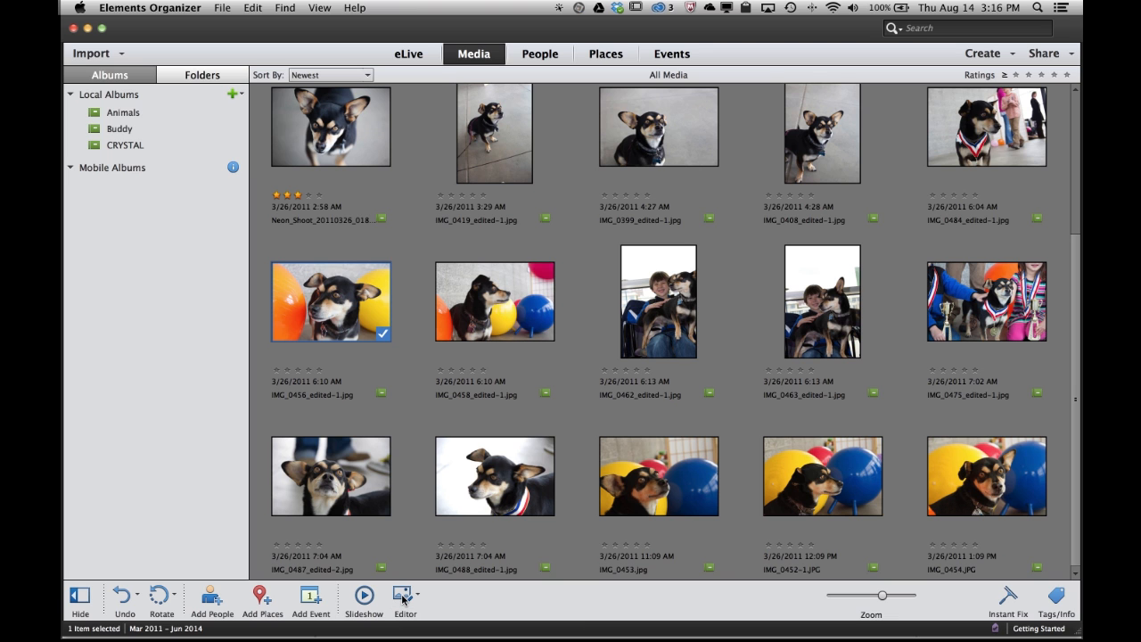
left_click(405, 597)
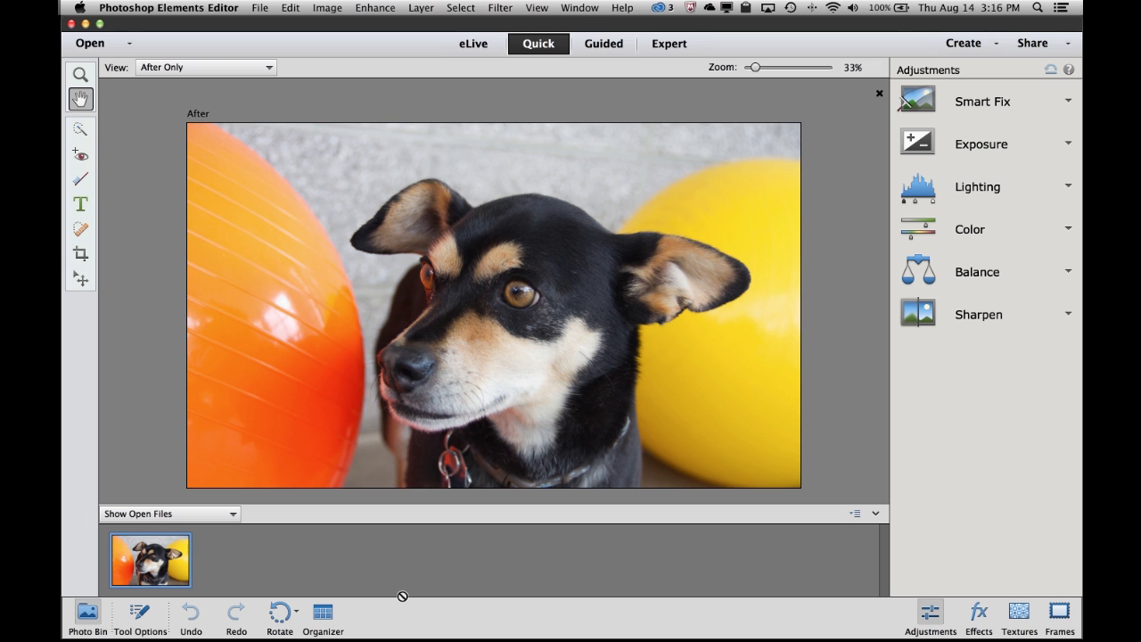
mouse_move(517, 258)
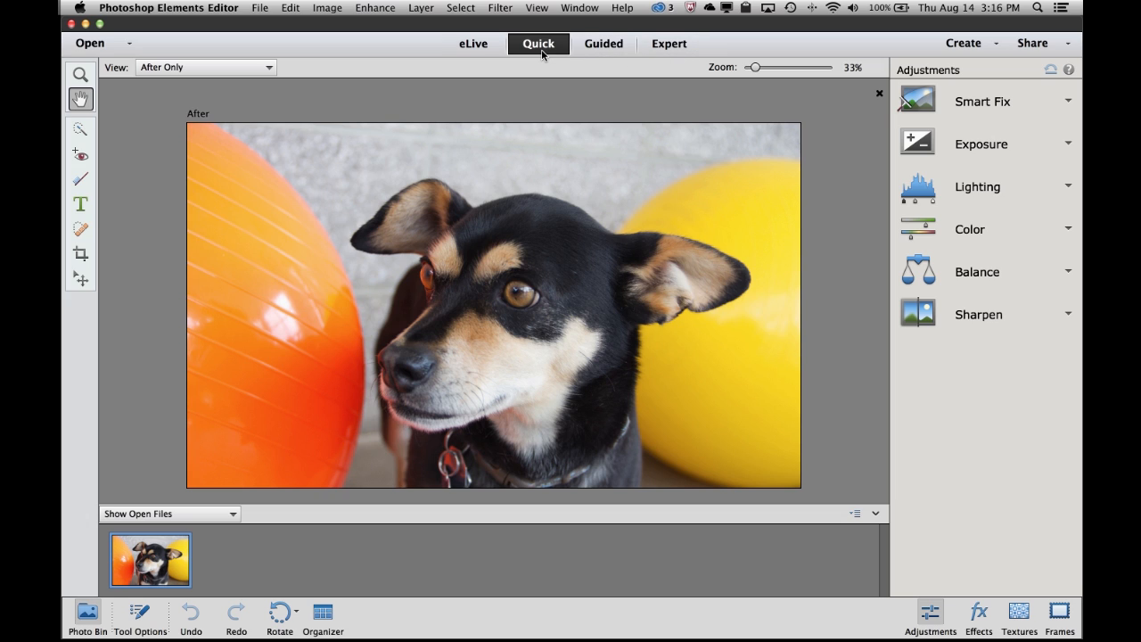
mouse_move(546, 71)
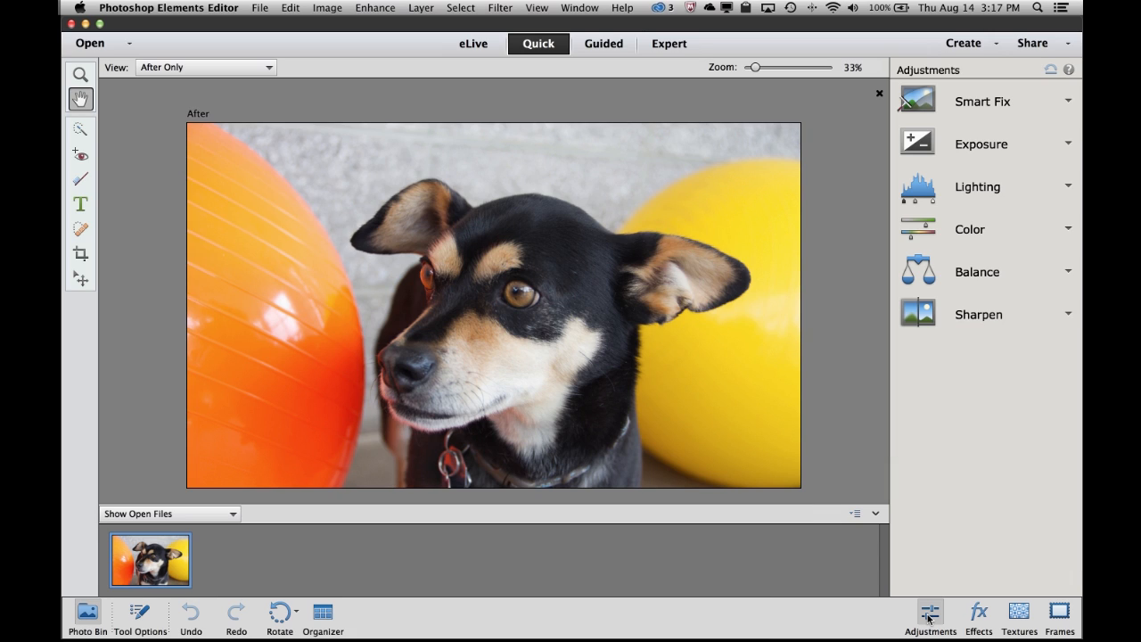
mouse_move(952, 187)
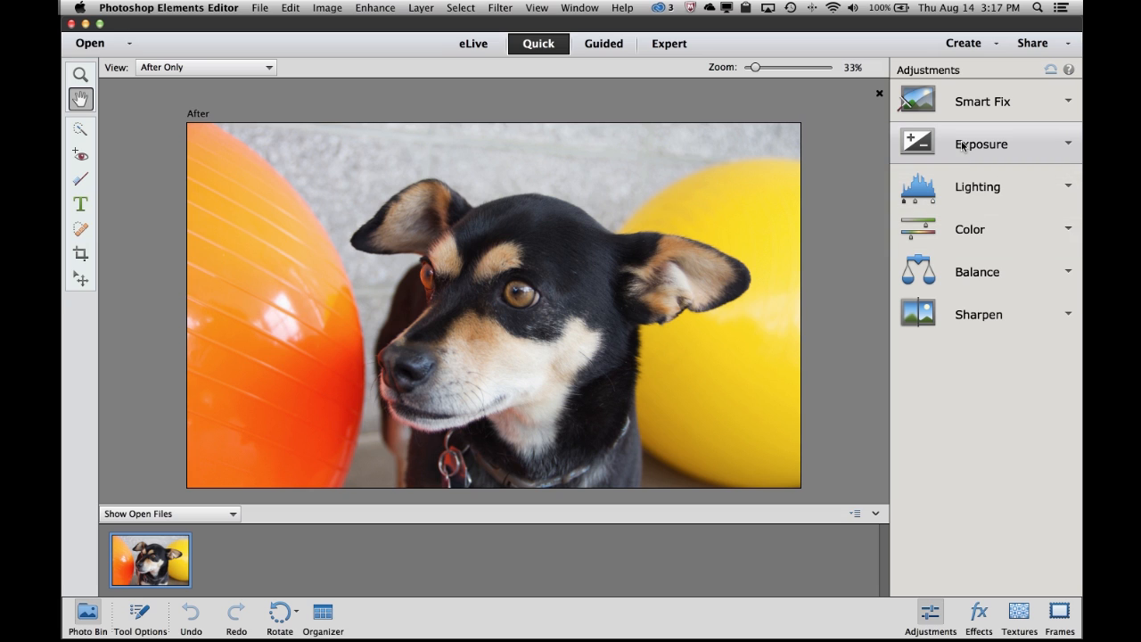
Step: Try brightening the photo's exposure in the Exposure panel, then reset it to the original
left_click(981, 142)
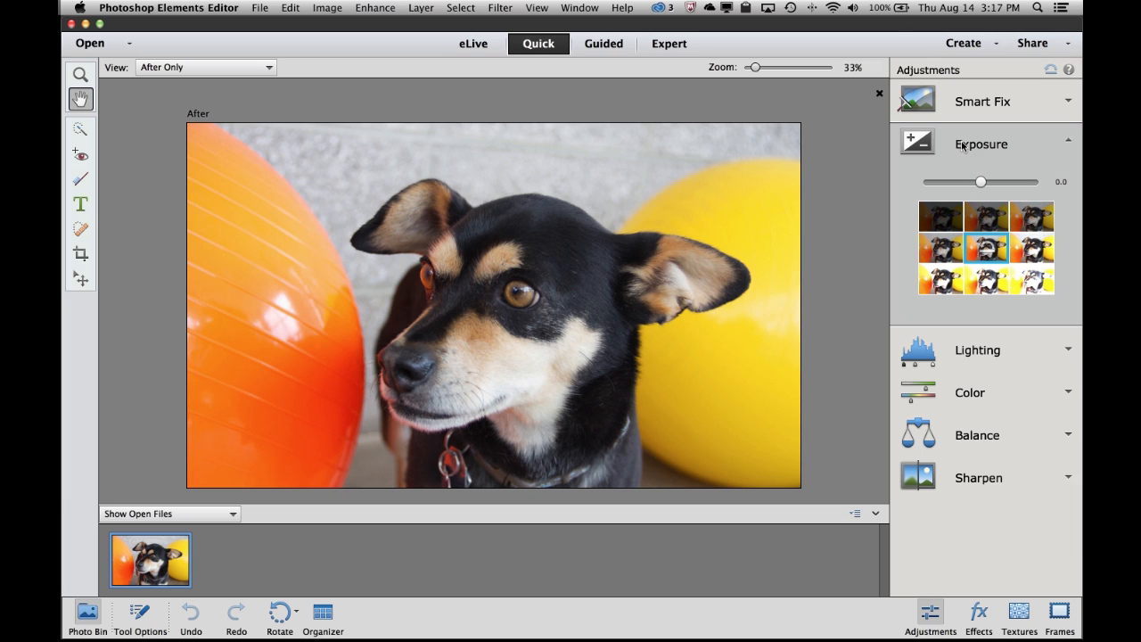
mouse_move(900, 178)
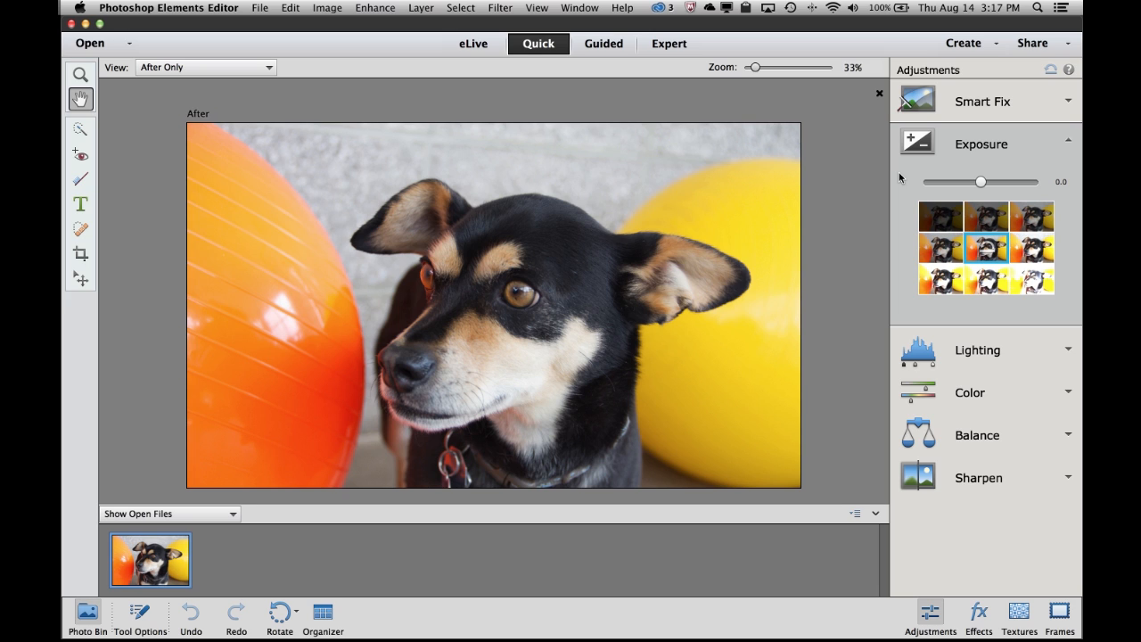
mouse_move(913, 239)
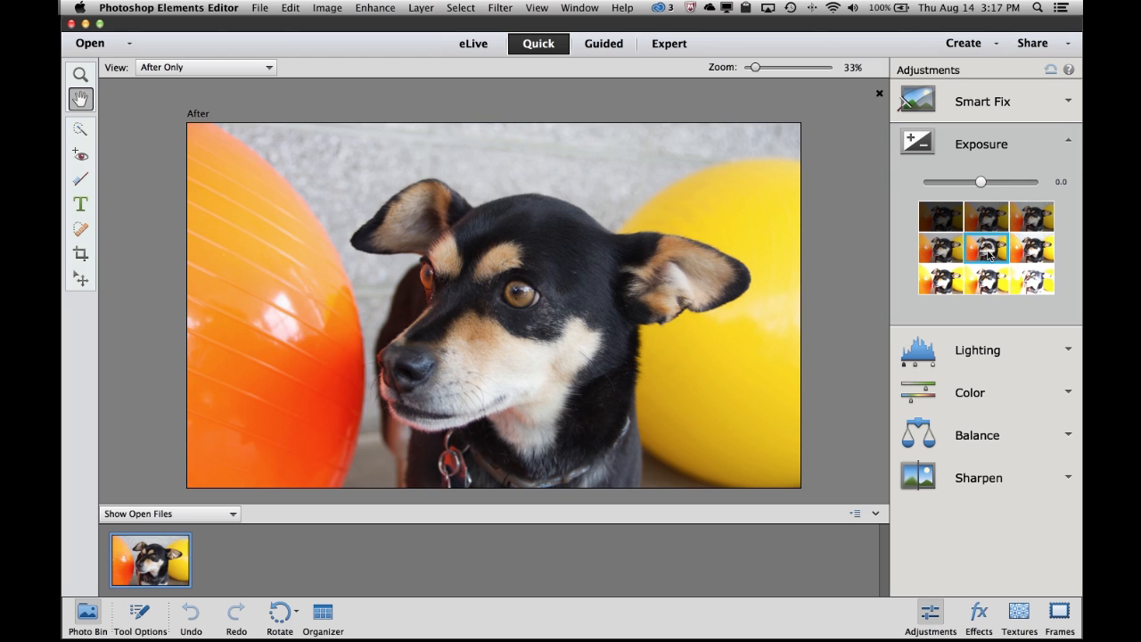
left_click_drag(981, 182, 995, 182)
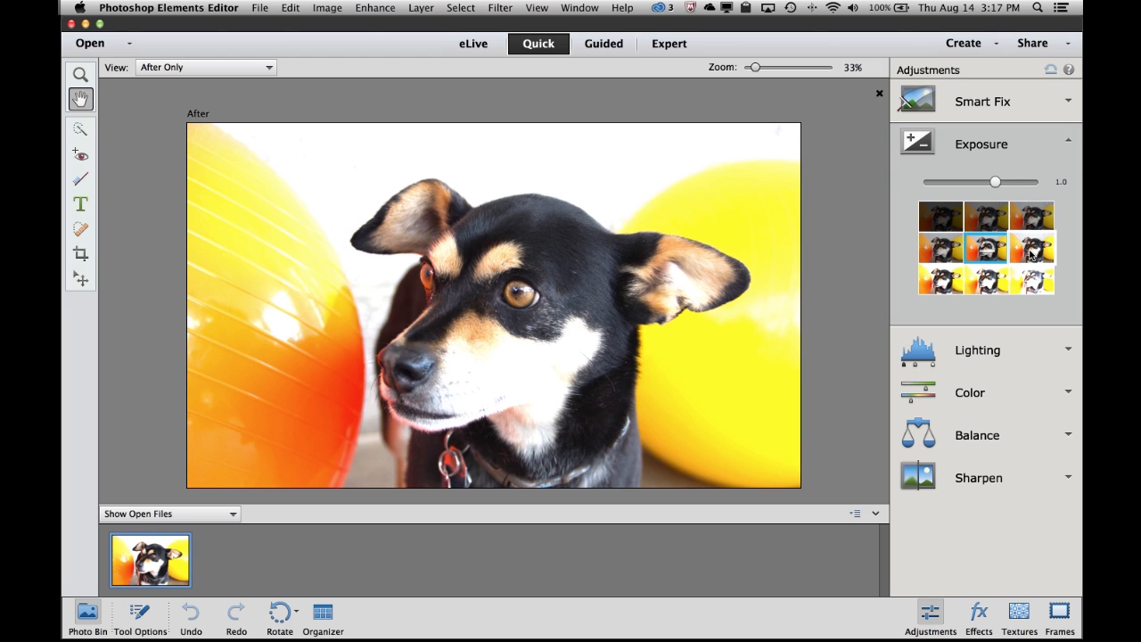
left_click(1030, 216)
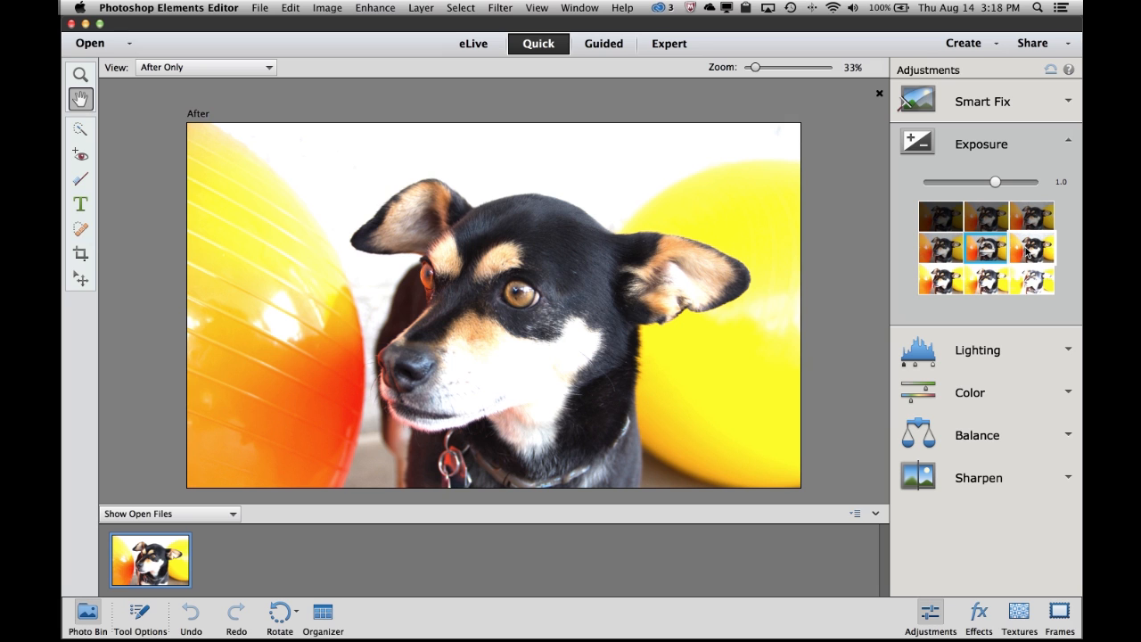
left_click(1030, 246)
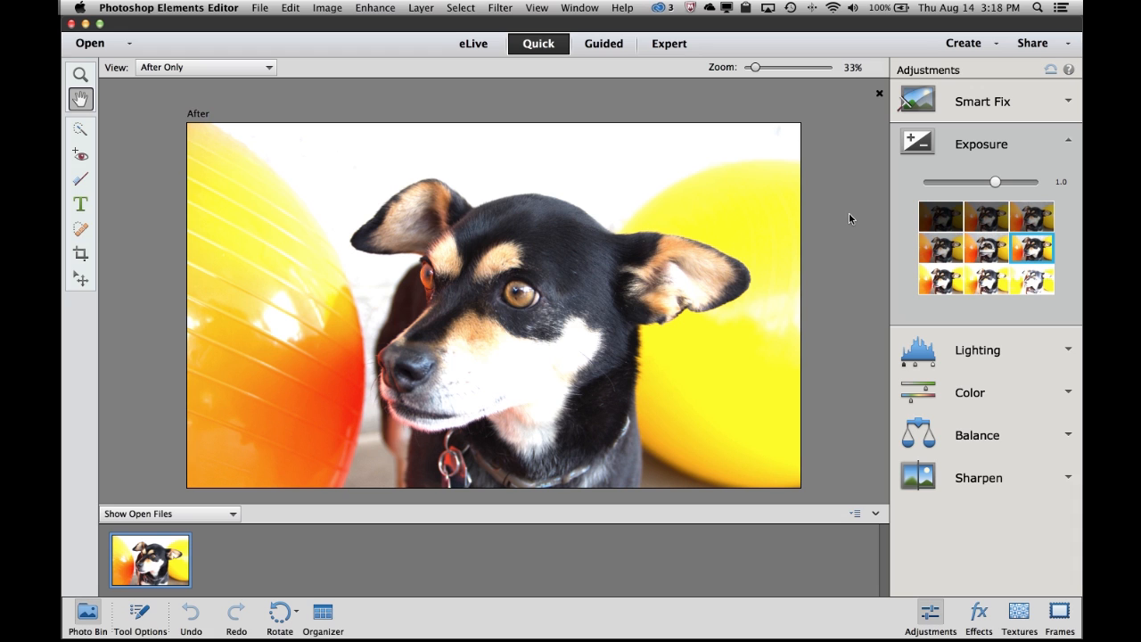
left_click(941, 248)
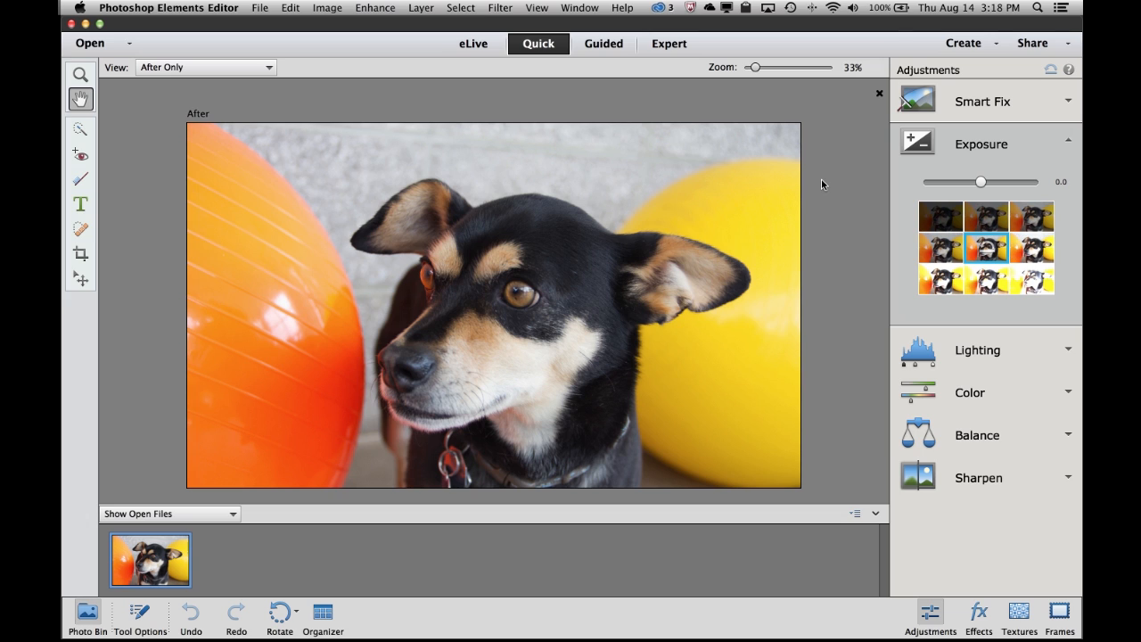
left_click(977, 478)
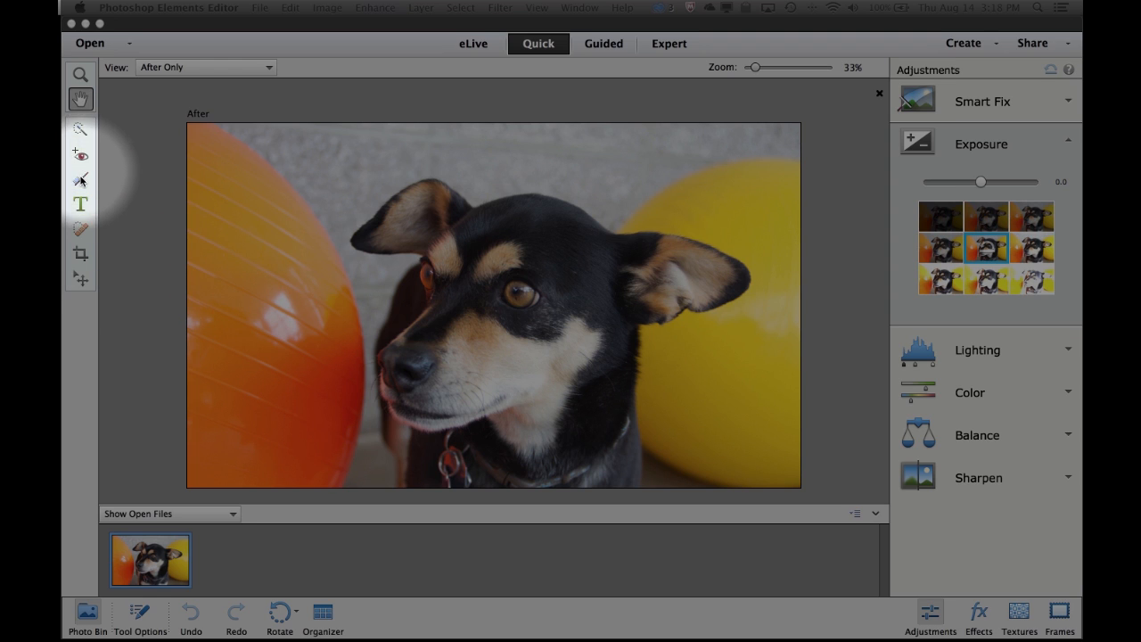
mouse_move(82, 259)
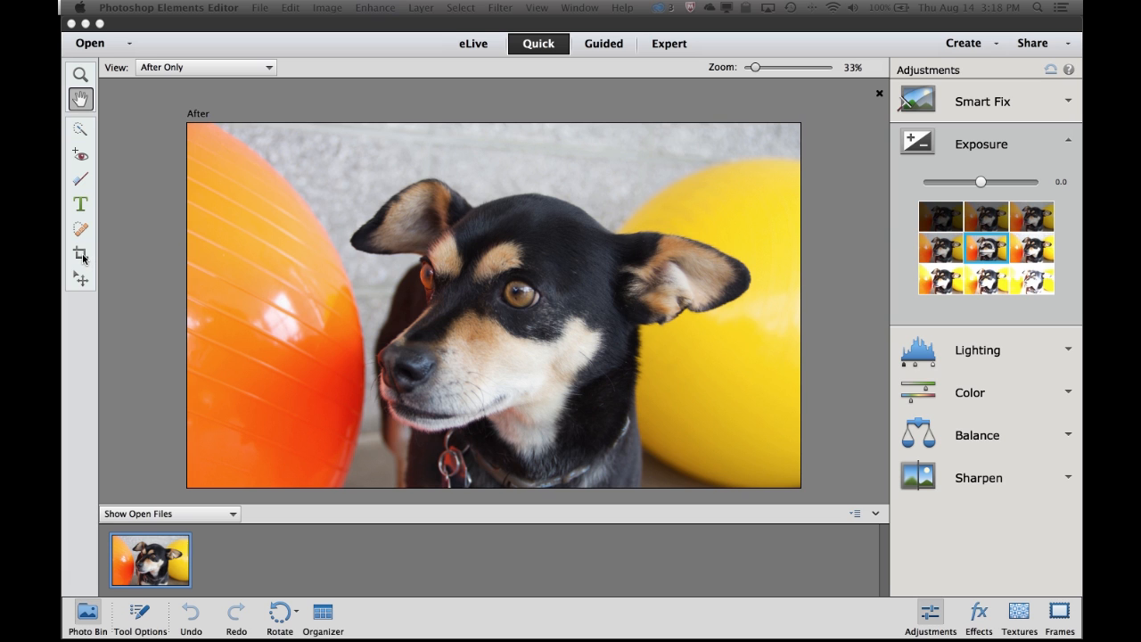
Step: Start cropping with the third suggested framing and tighten the left edge near the orange ball
left_click(80, 253)
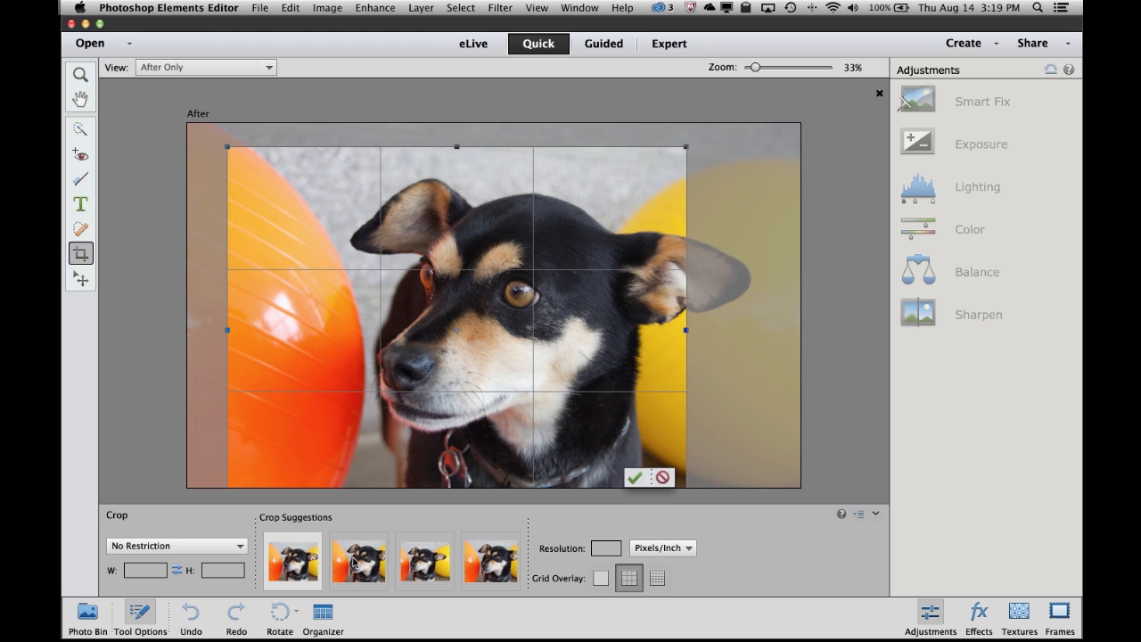
left_click(424, 560)
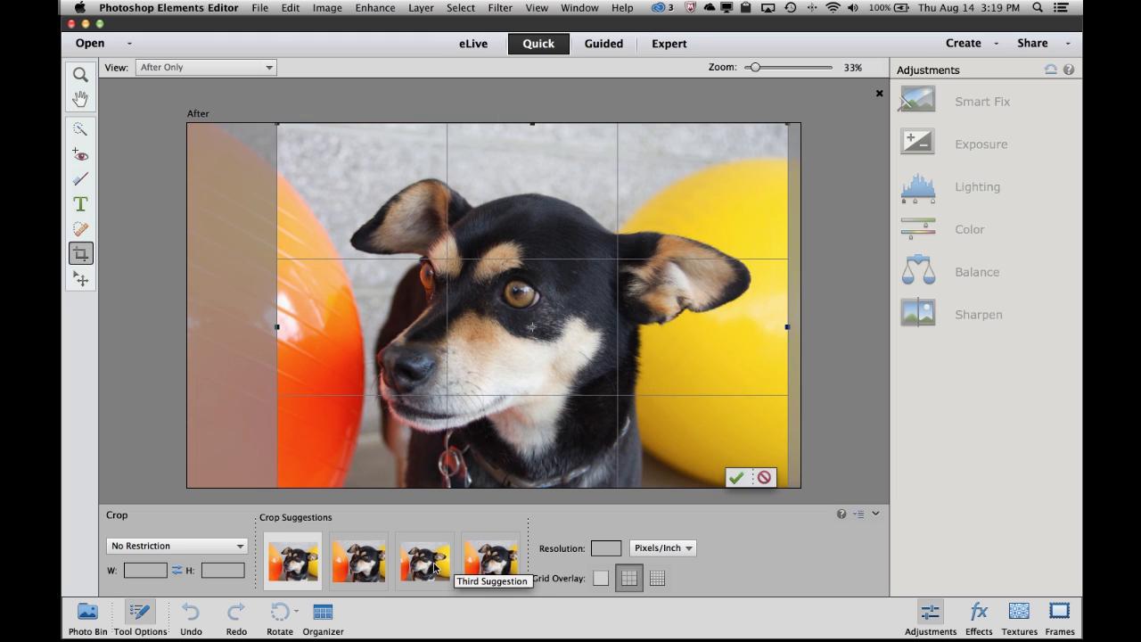
left_click(358, 560)
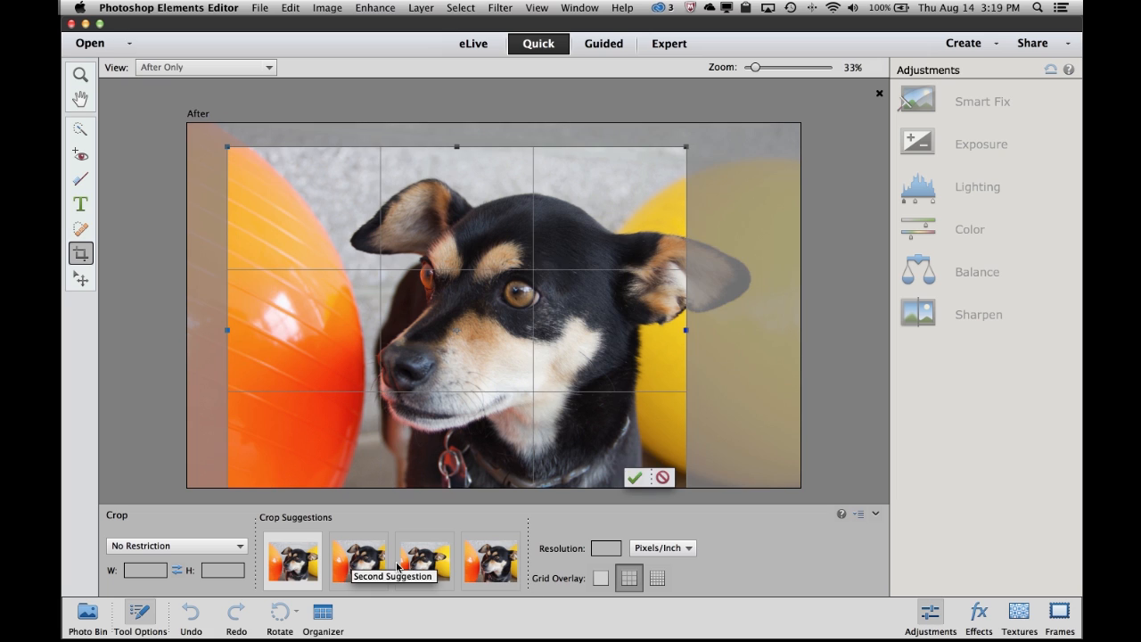
left_click(424, 559)
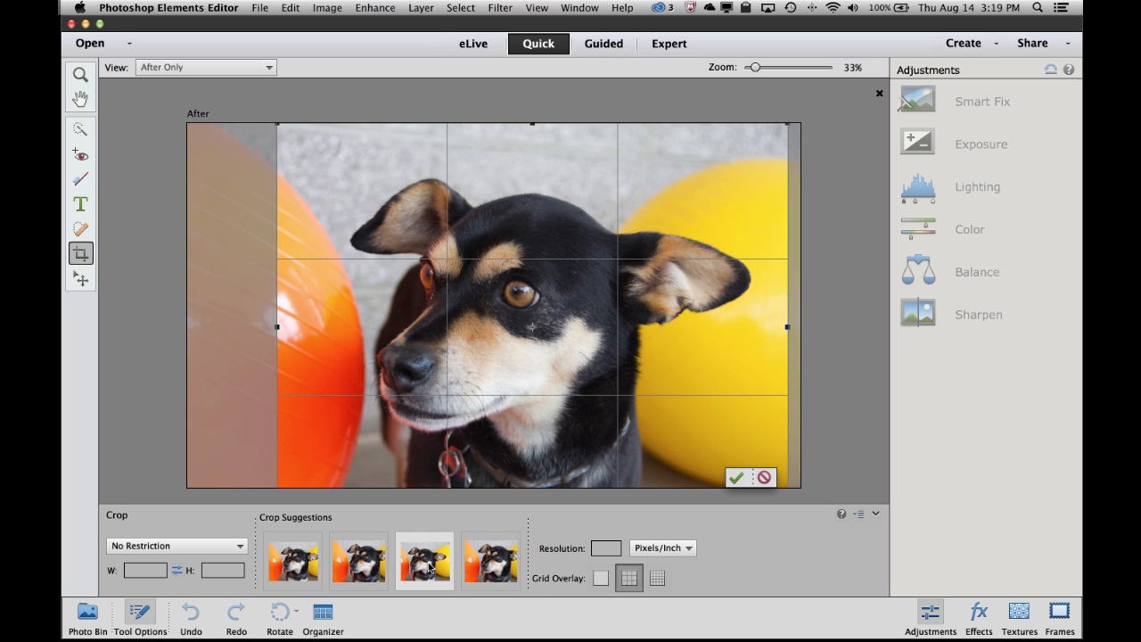
mouse_move(321, 348)
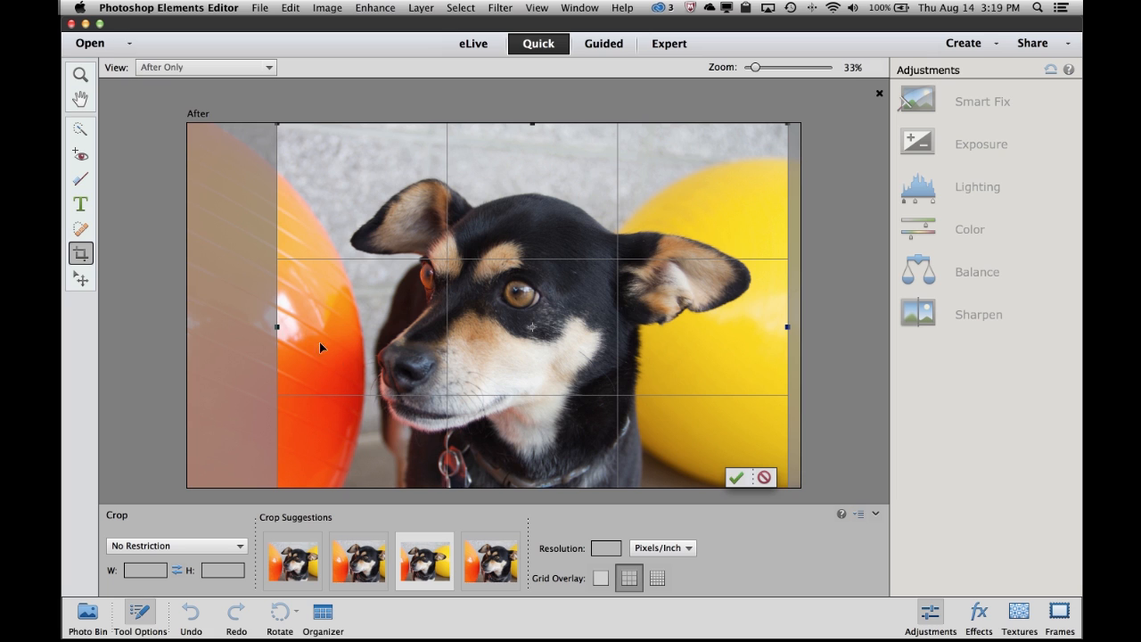
mouse_move(278, 326)
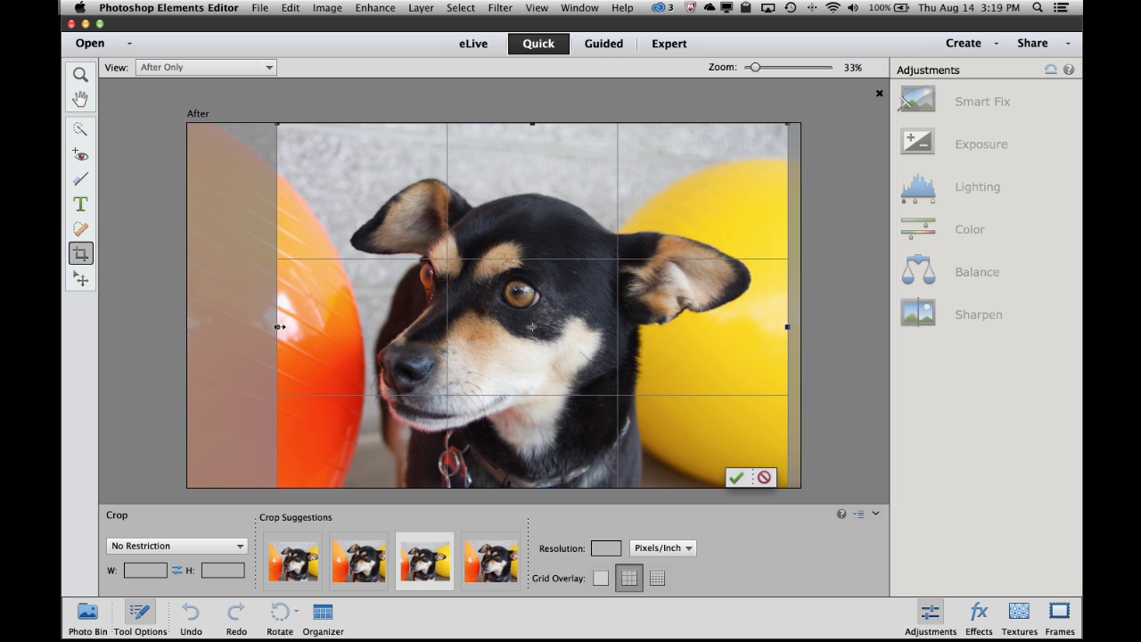
left_click_drag(278, 326, 241, 323)
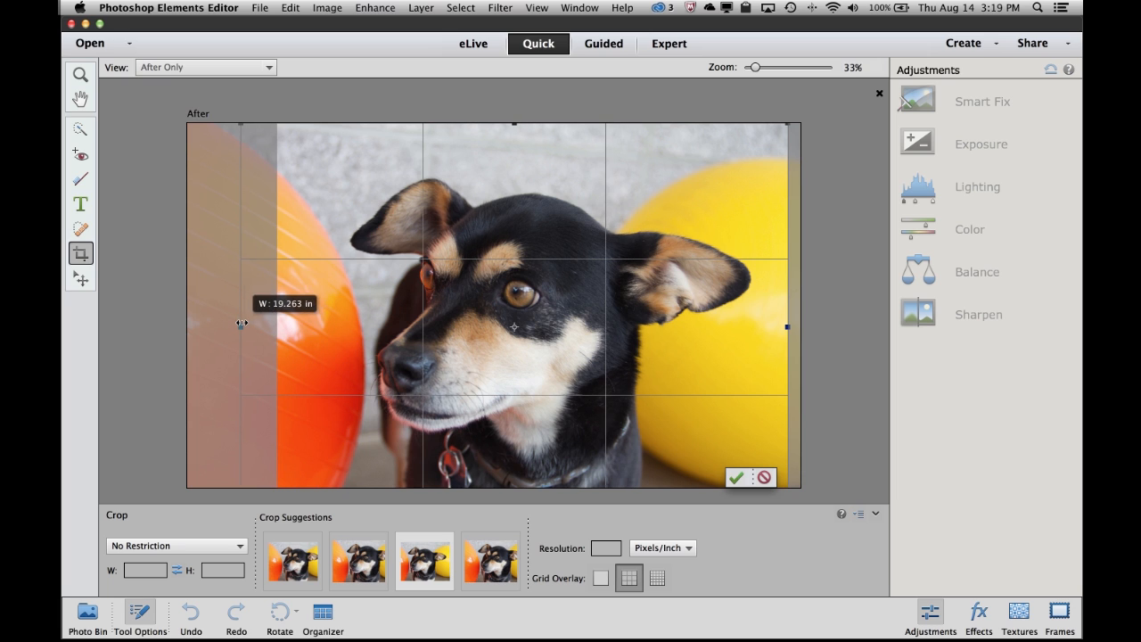
left_click_drag(240, 325, 312, 324)
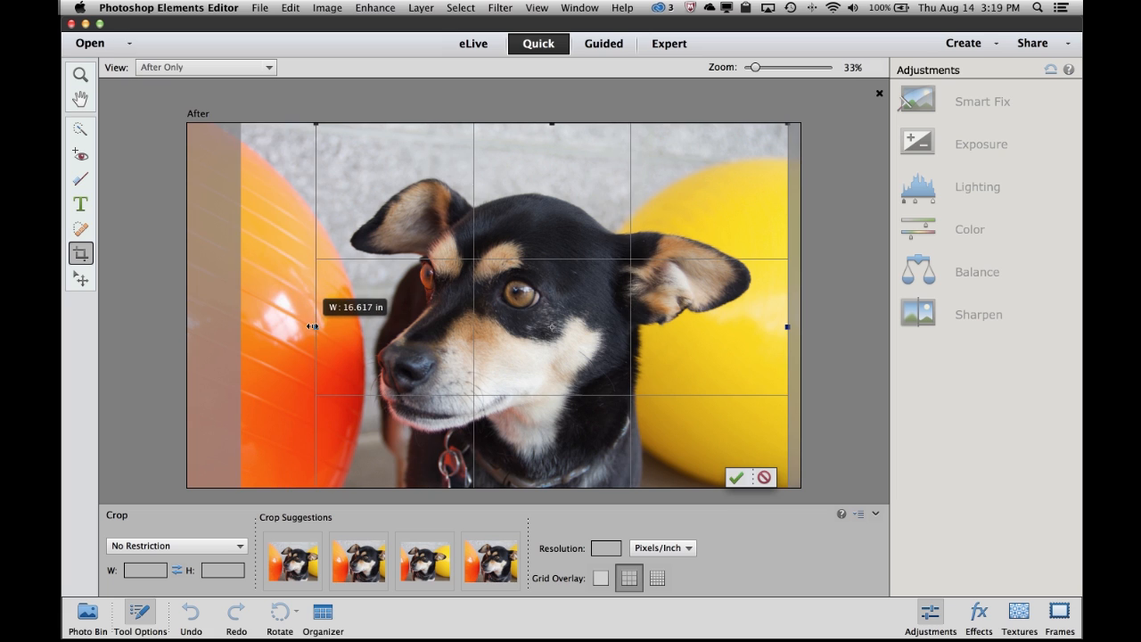
left_click_drag(312, 324, 312, 324)
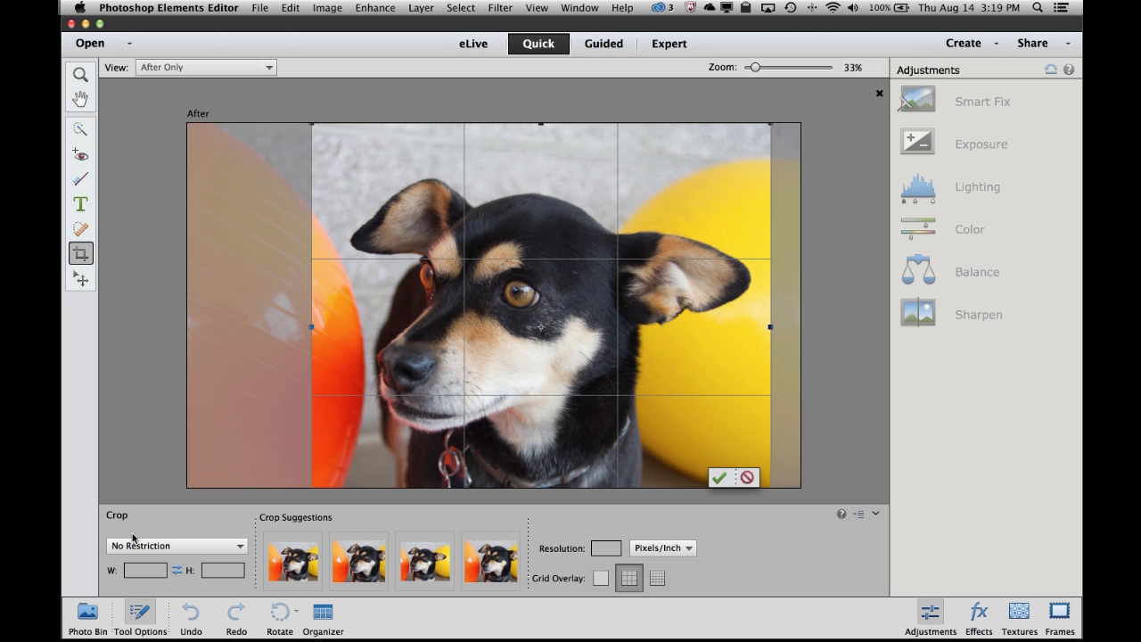
mouse_move(175, 546)
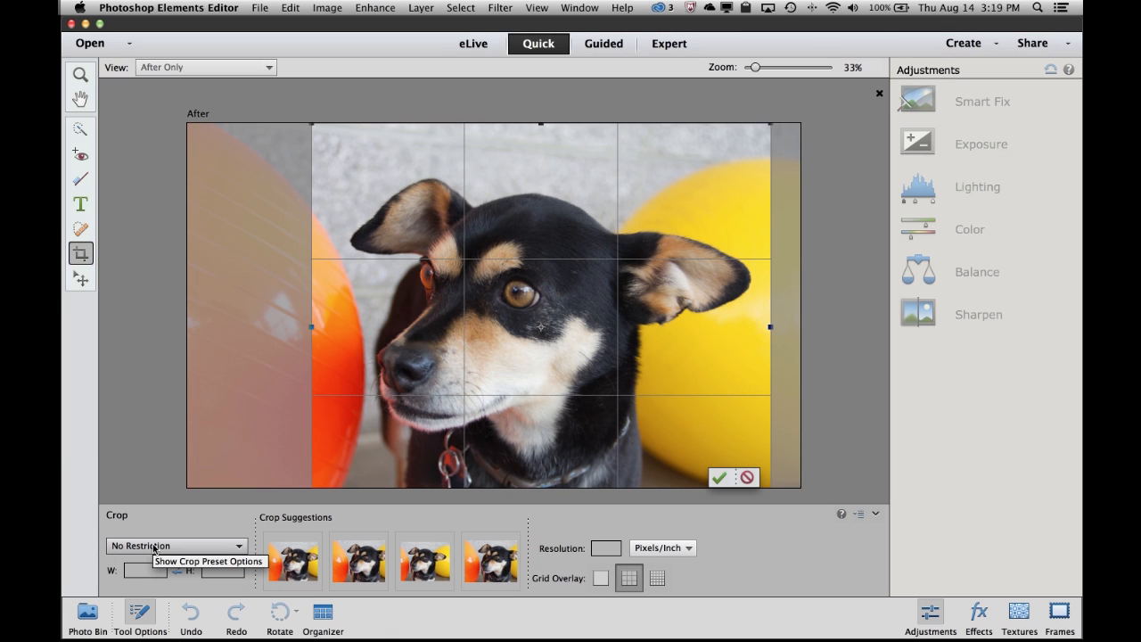
Step: Constrain the crop to 5 x 7 in, apply the third suggestion and commit it
left_click(175, 545)
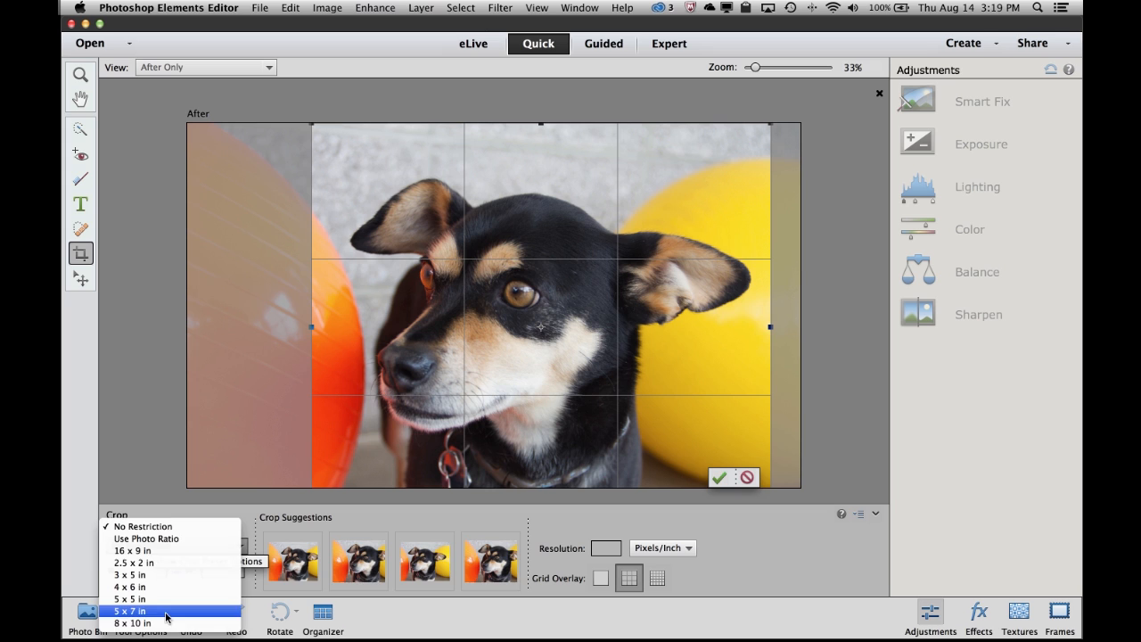
left_click(129, 610)
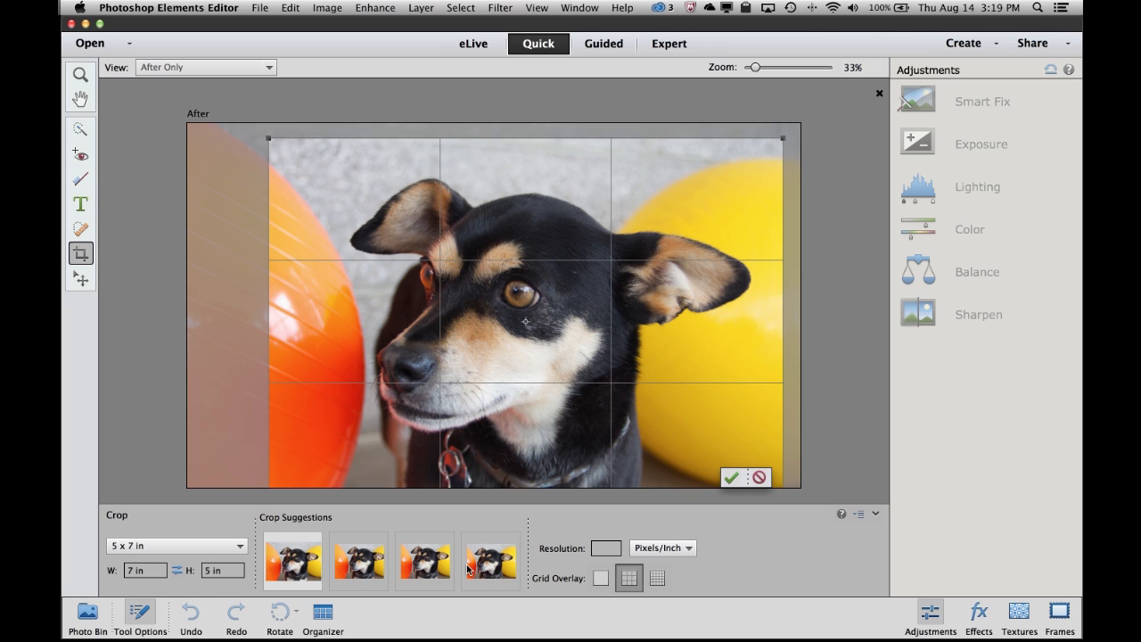
left_click(425, 560)
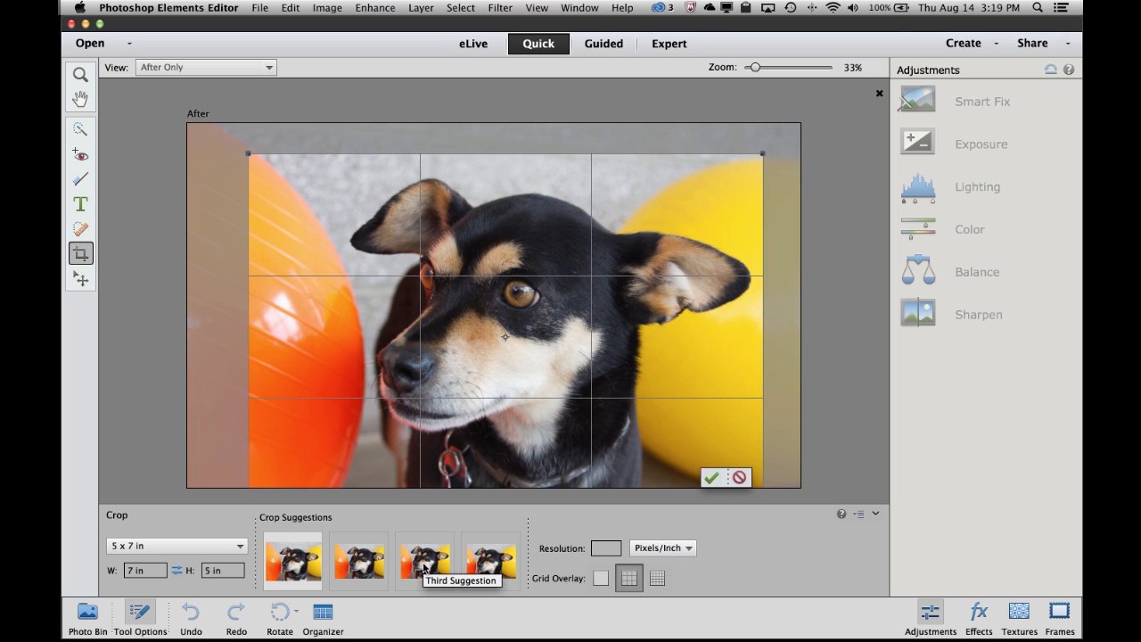
left_click(425, 560)
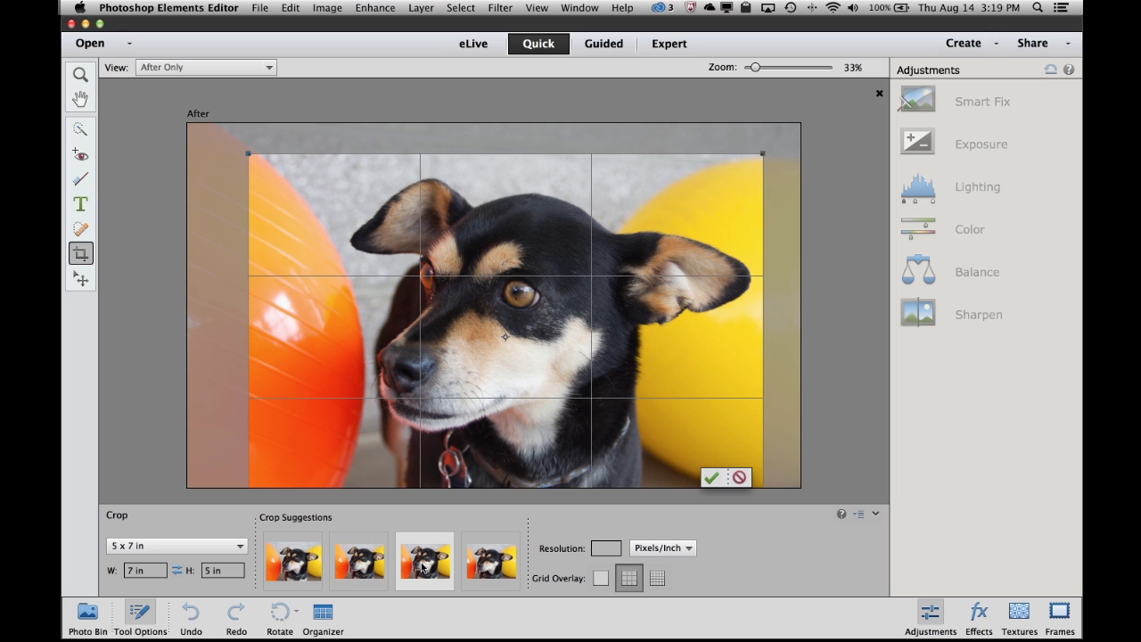
mouse_move(720, 246)
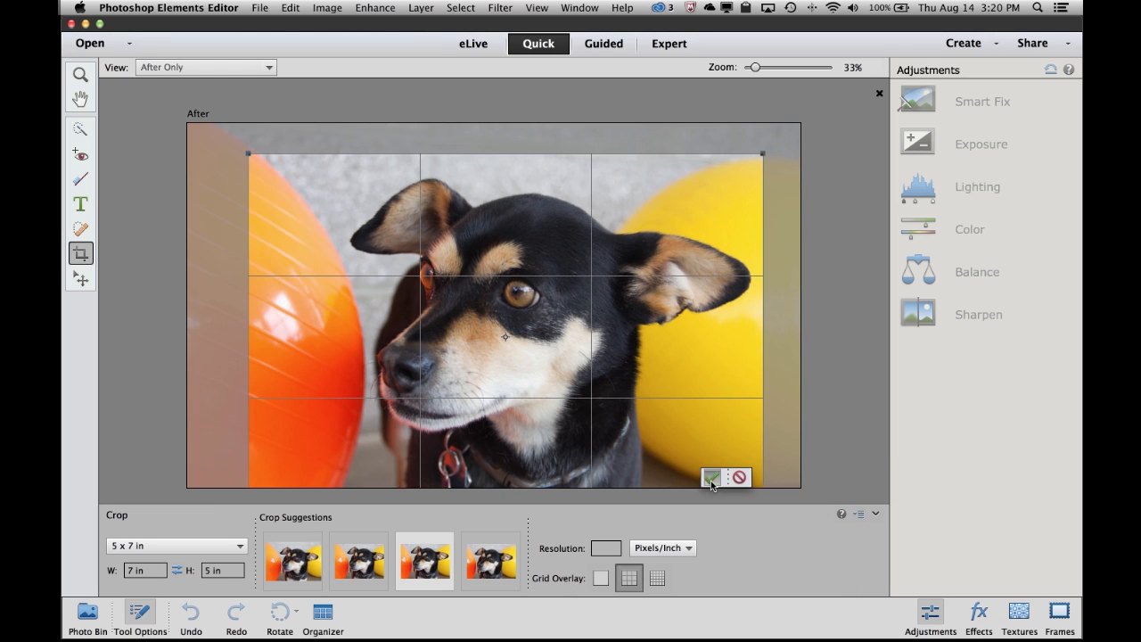
left_click(710, 478)
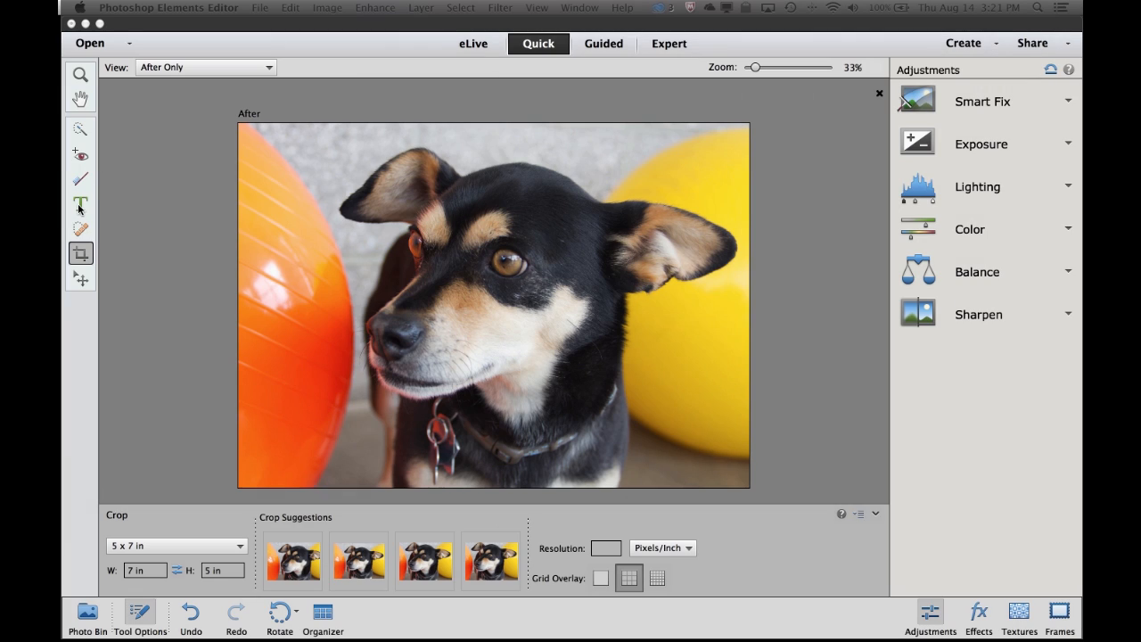
Step: Add a black 'Buddy' text caption above the dog's head at 36 pt and commit it
left_click(80, 203)
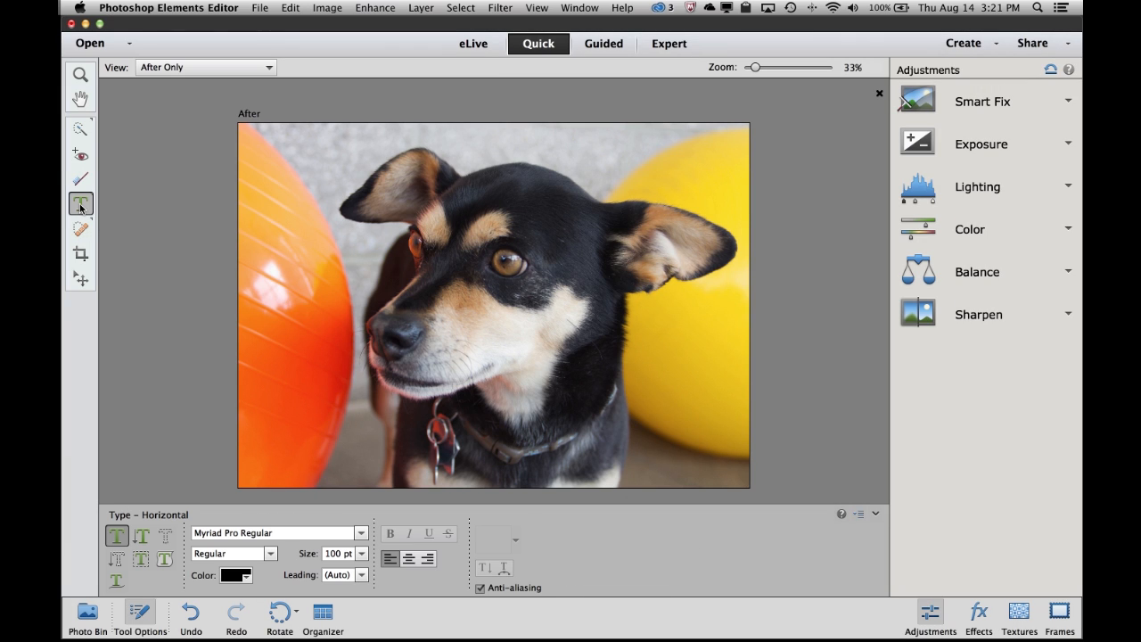
mouse_move(81, 203)
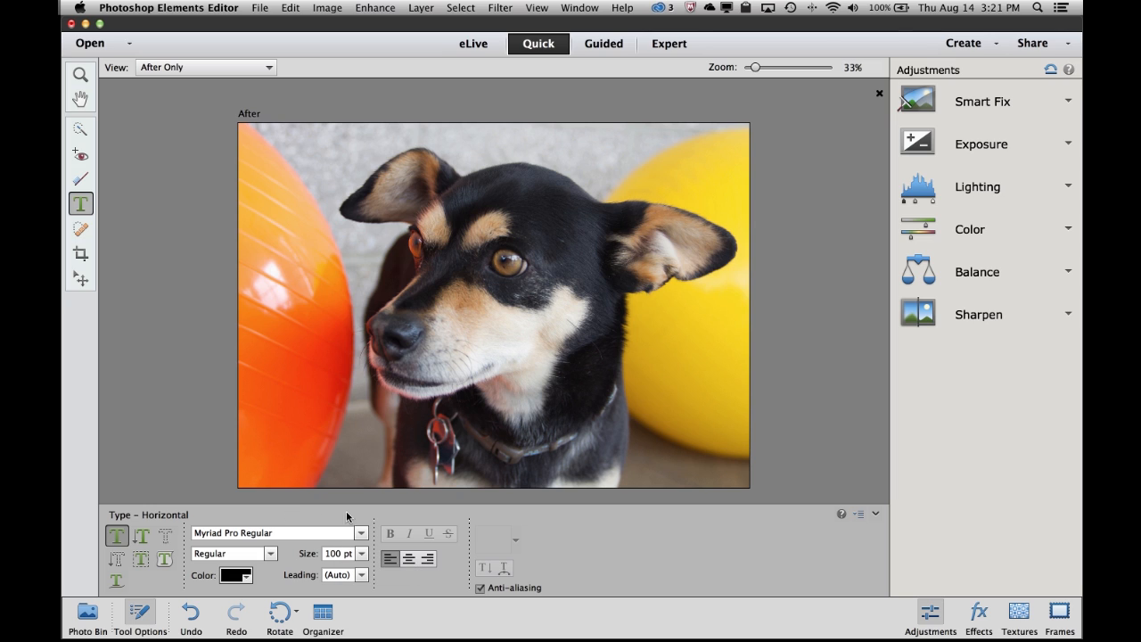
mouse_move(473, 175)
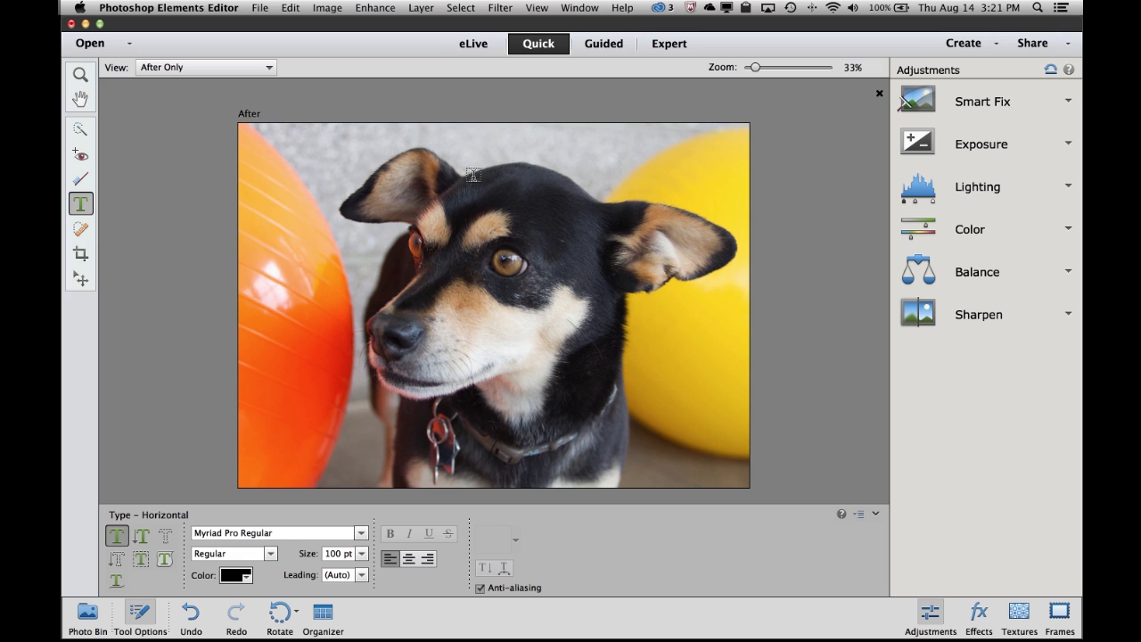
left_click(467, 175)
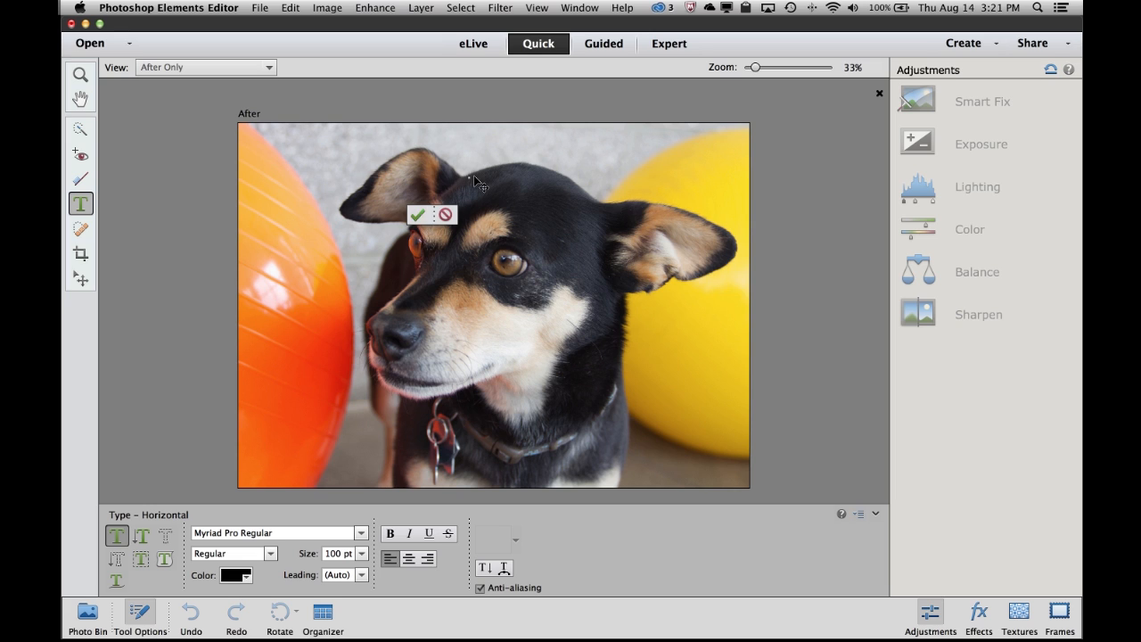
type("Budd")
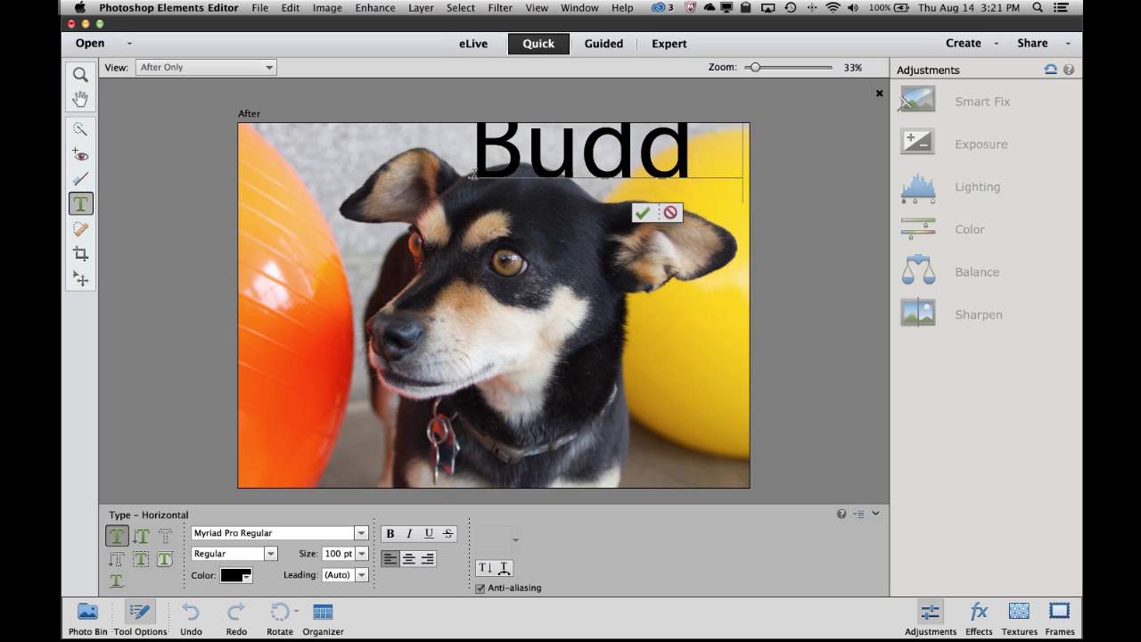
type("y")
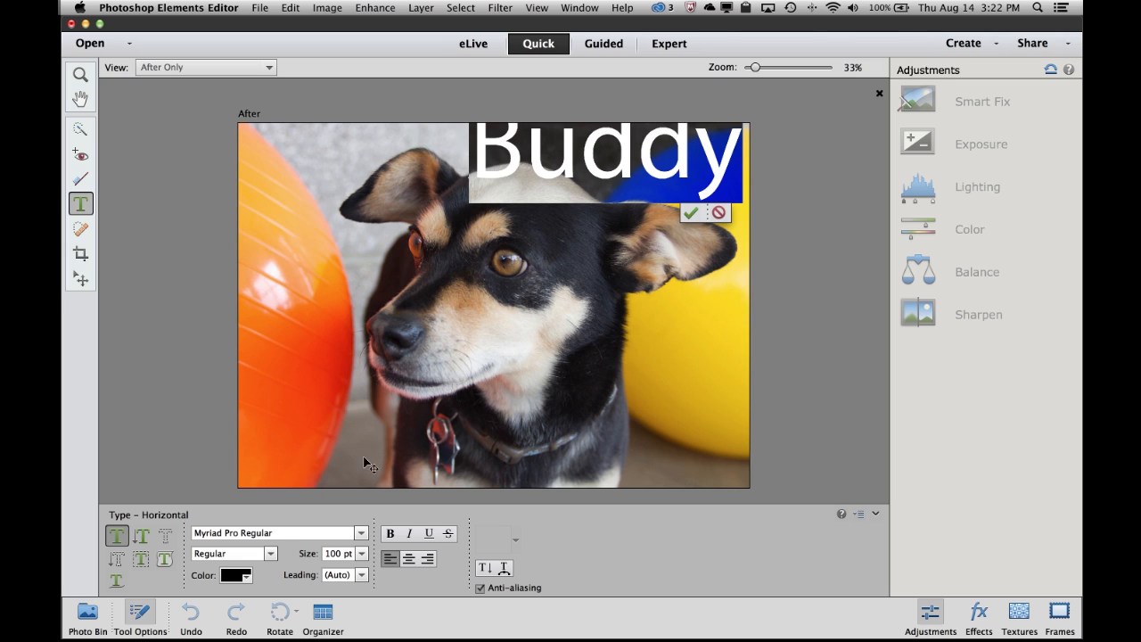
left_click(360, 552)
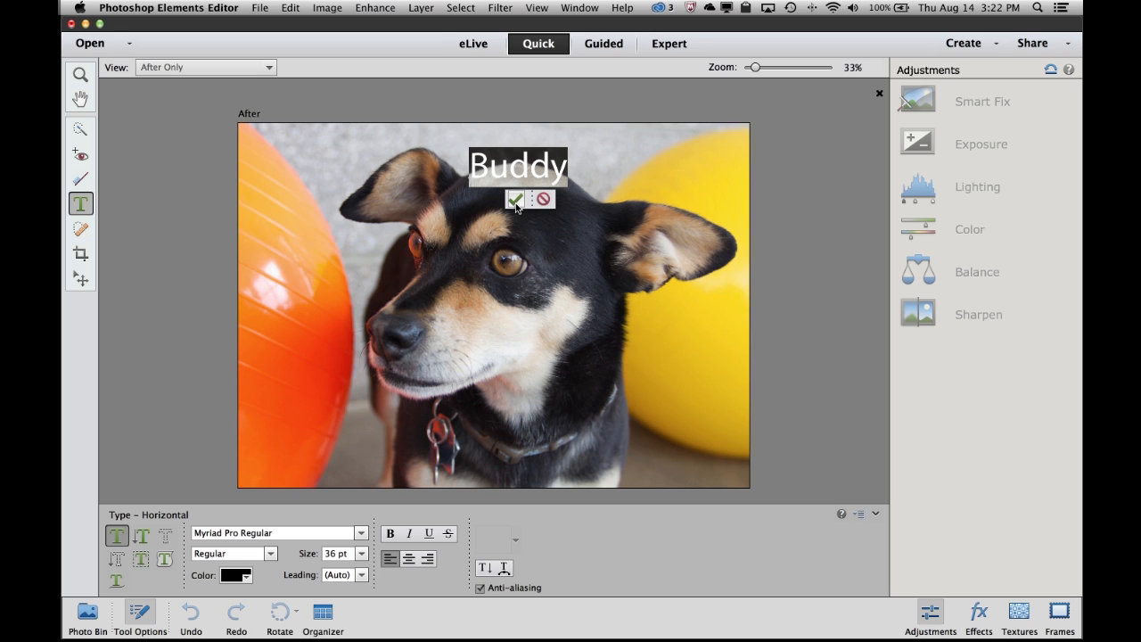
left_click(515, 200)
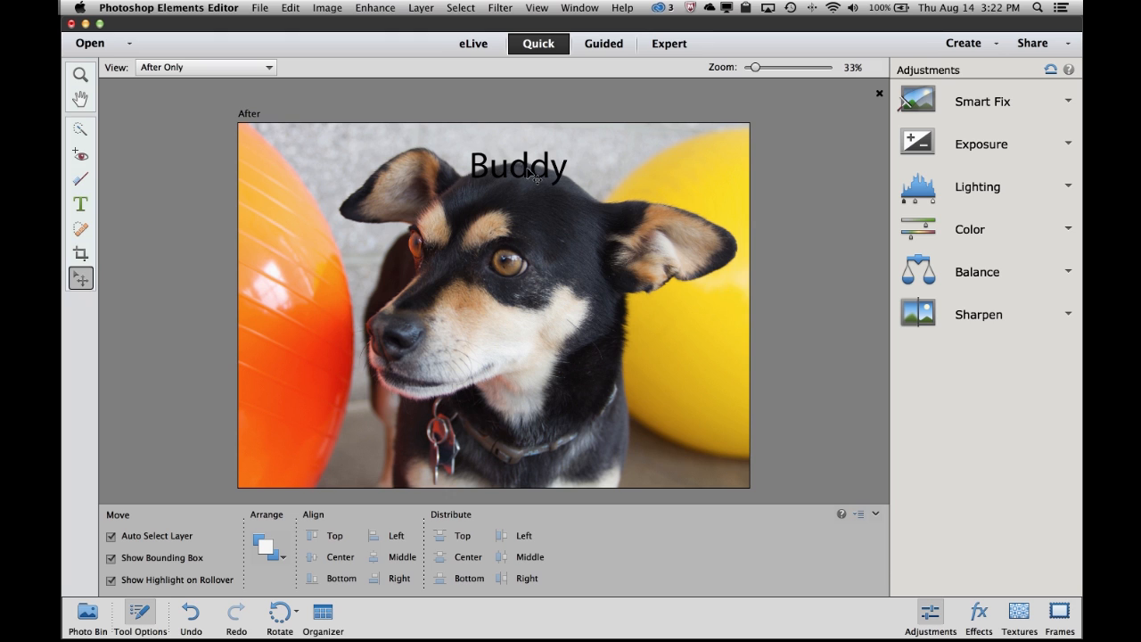
Step: Move the Buddy caption toward the top right and enlarge it
left_click_drag(517, 164, 624, 157)
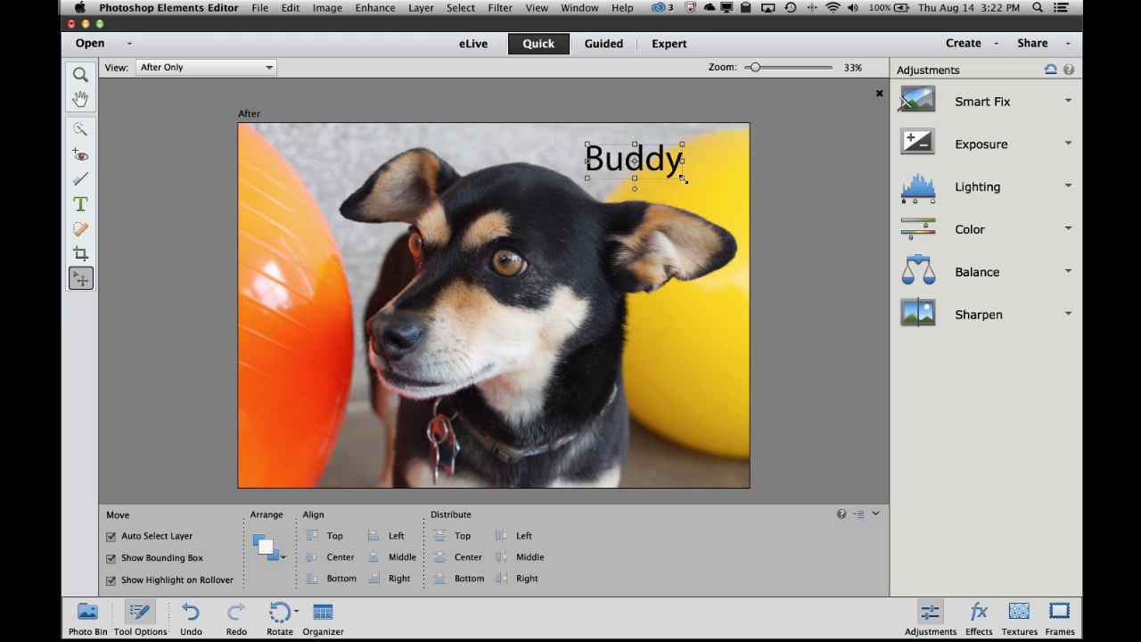
left_click_drag(681, 177, 716, 203)
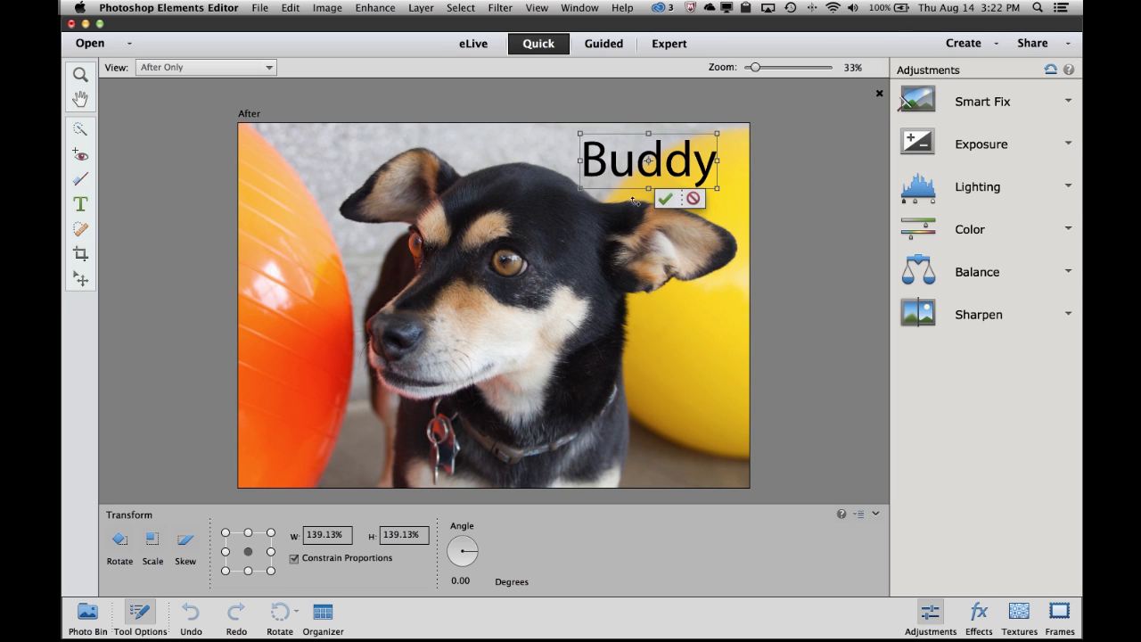
left_click(665, 198)
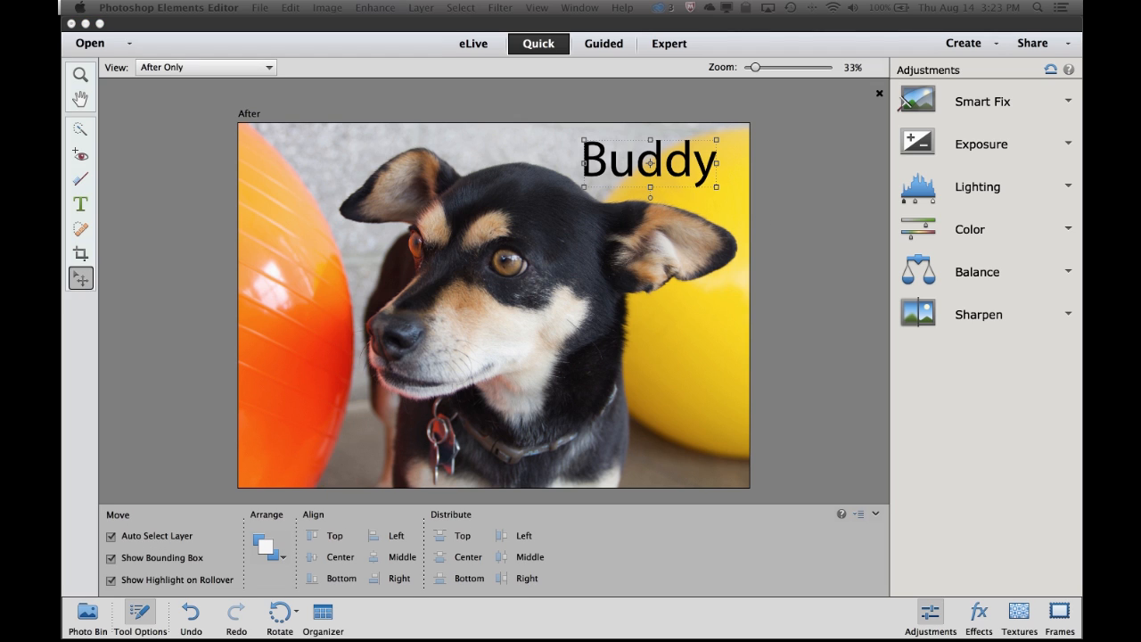
mouse_move(771, 182)
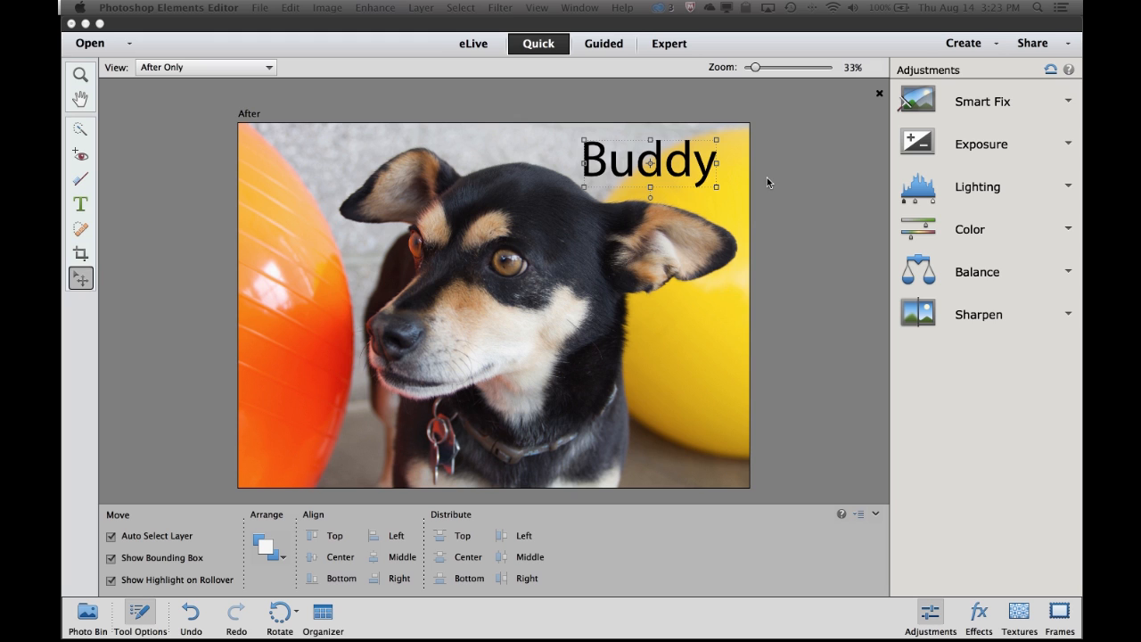
mouse_move(881, 100)
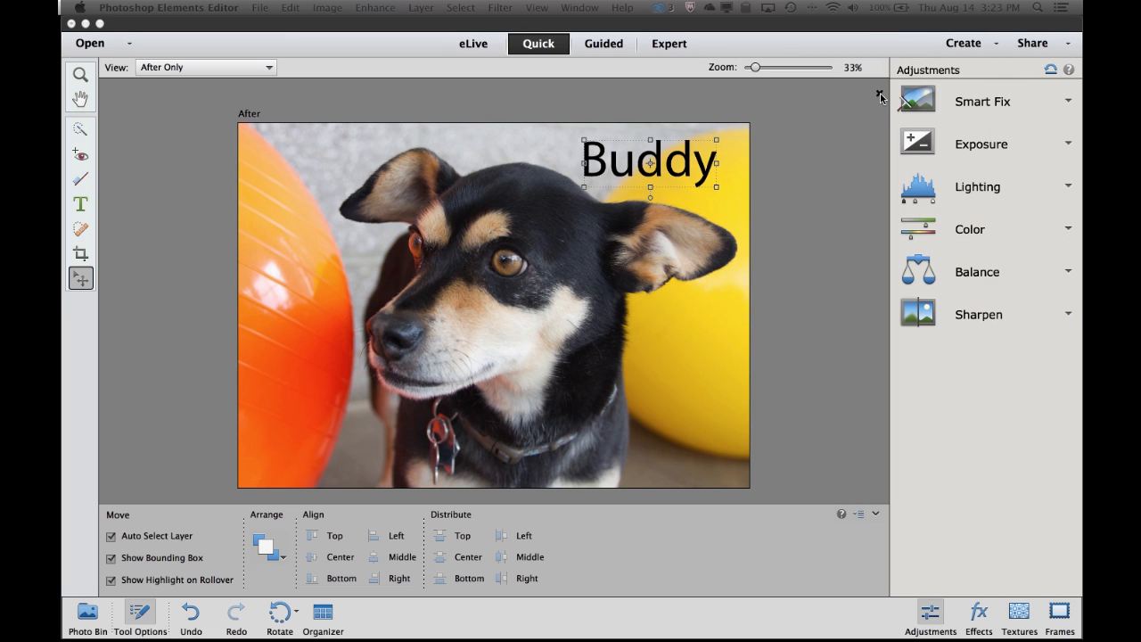
mouse_move(881, 96)
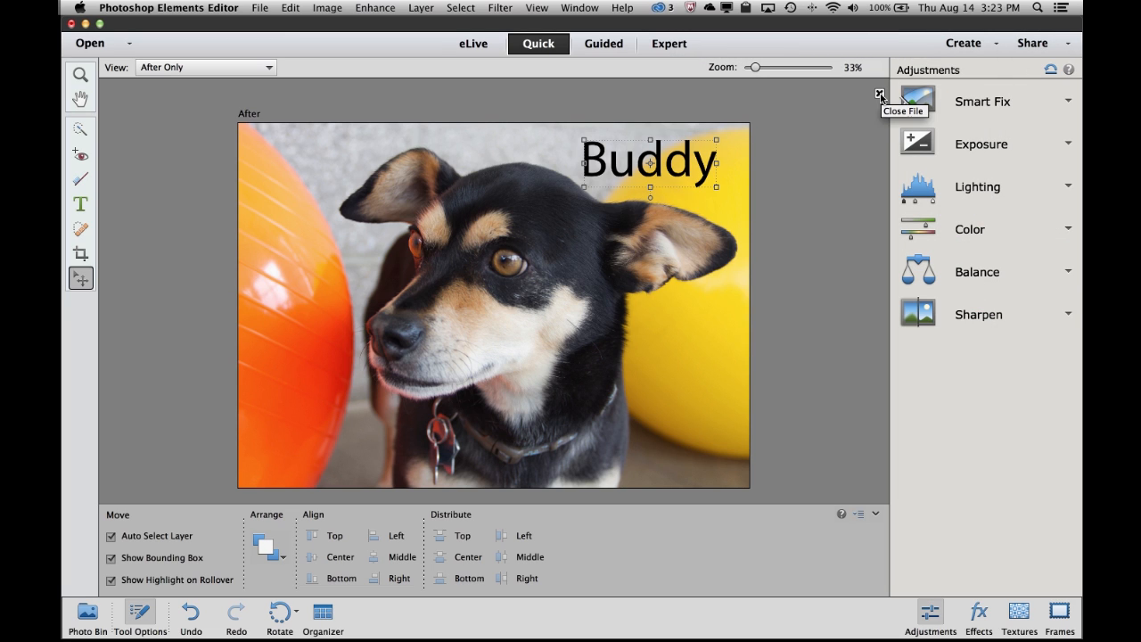
Step: Close the photo, saving it as a layered Photoshop file included in the Organizer
left_click(881, 95)
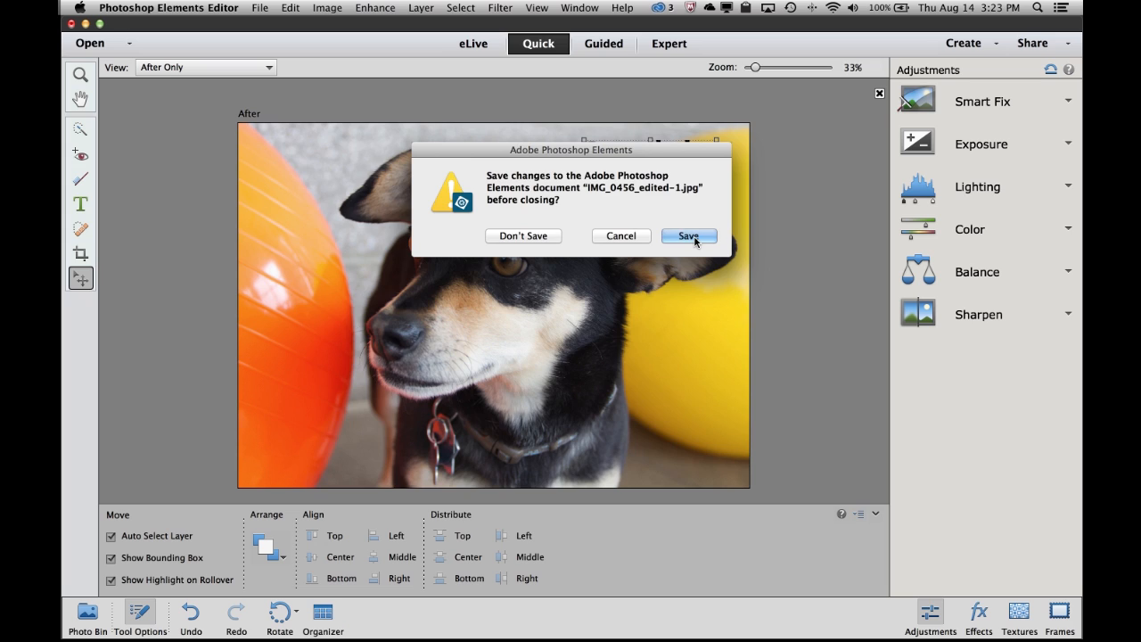
left_click(688, 235)
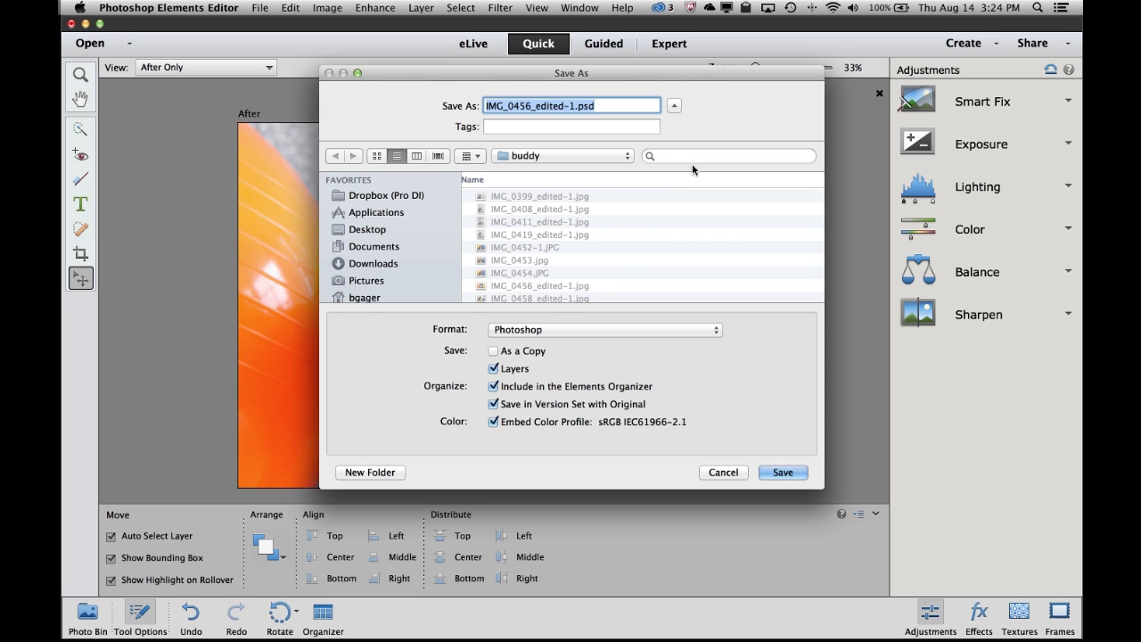
mouse_move(663, 339)
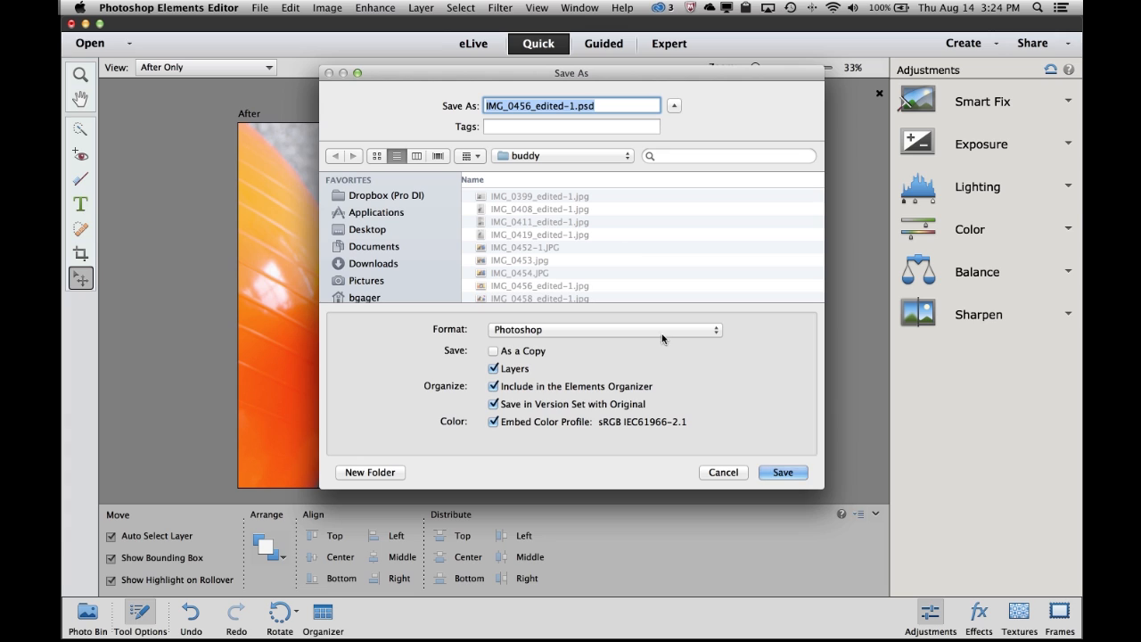
mouse_move(653, 442)
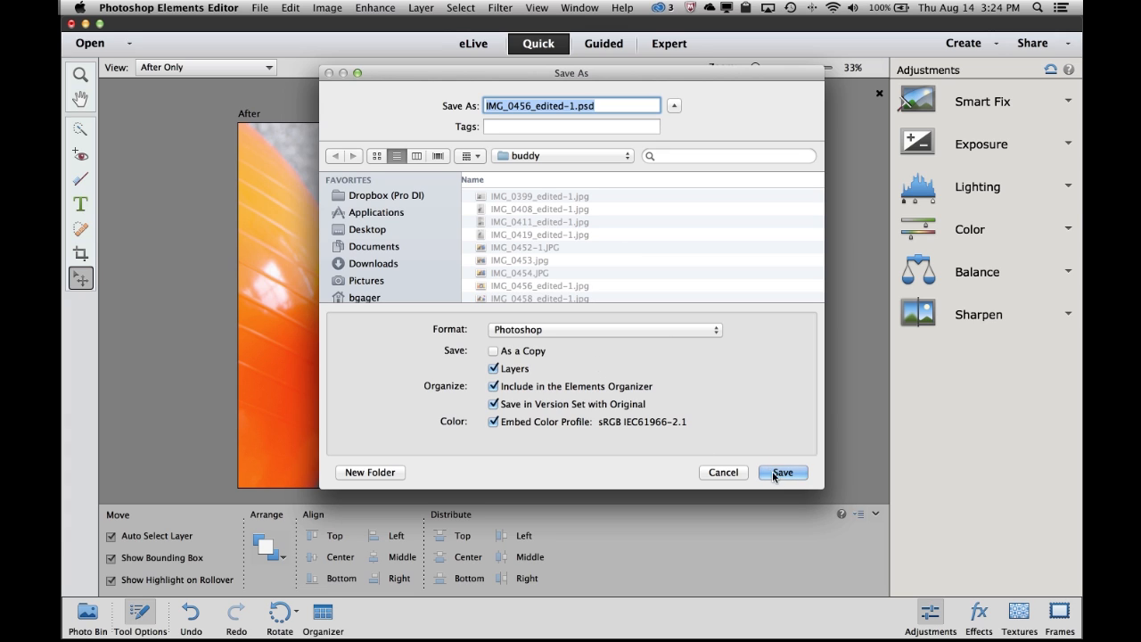
left_click(781, 473)
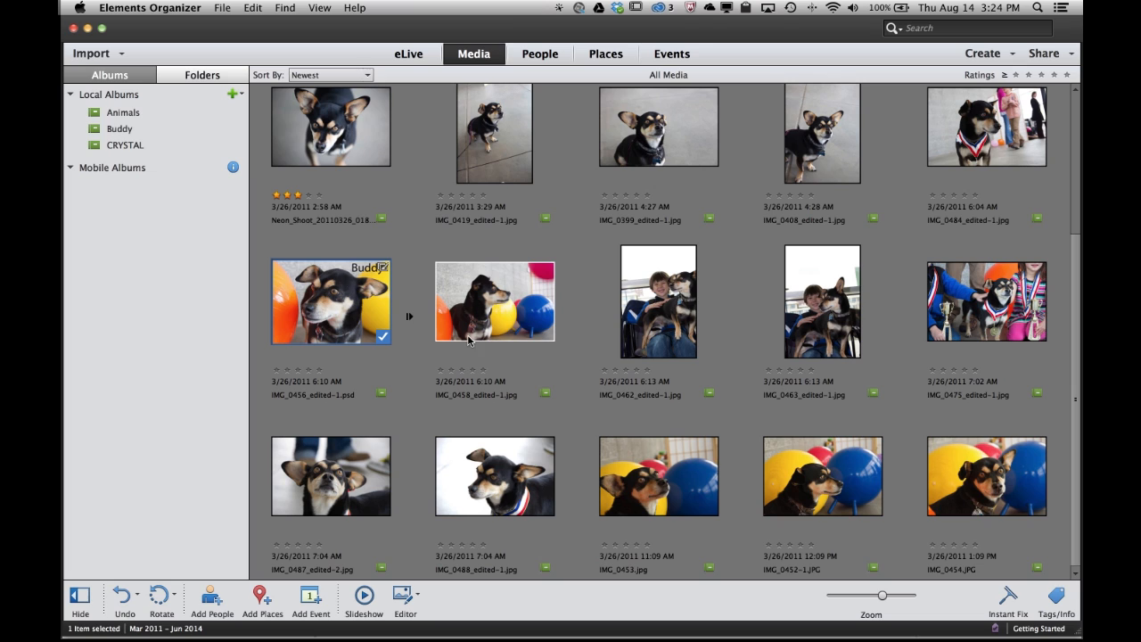
mouse_move(414, 243)
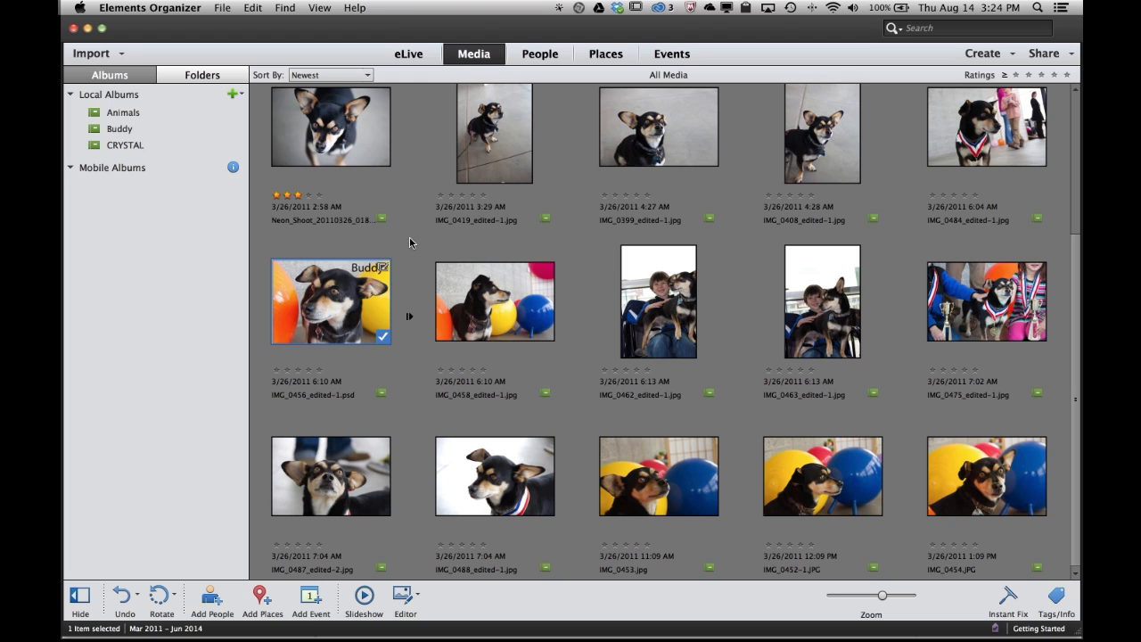
mouse_move(336, 310)
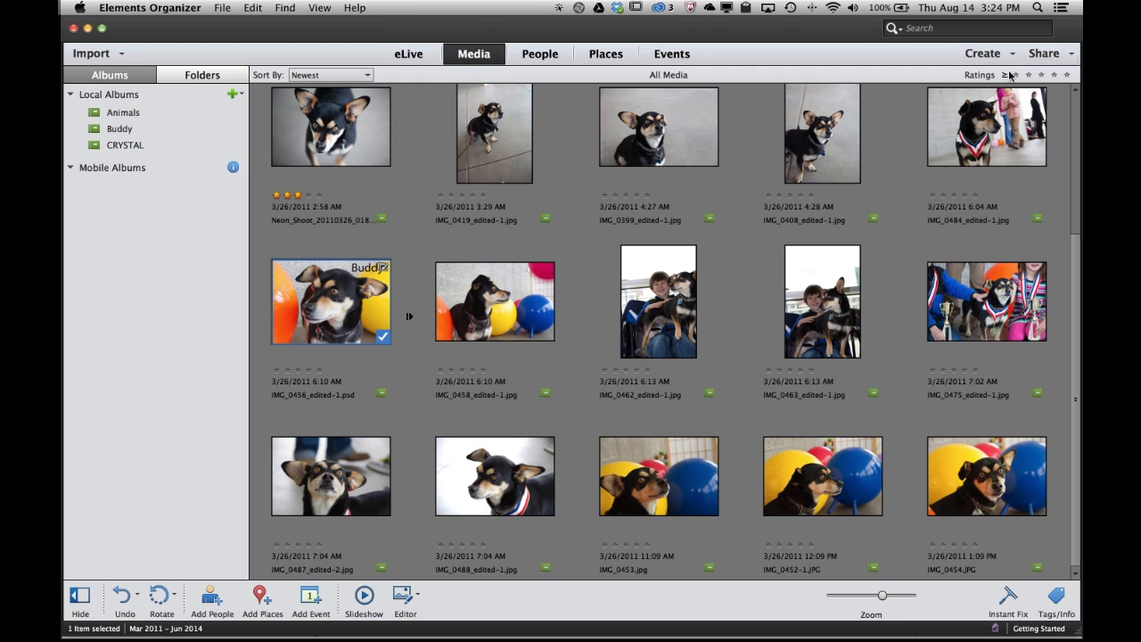
Step: Choose Photo Prints from the Create menu for the captioned Buddy photo
left_click(1045, 54)
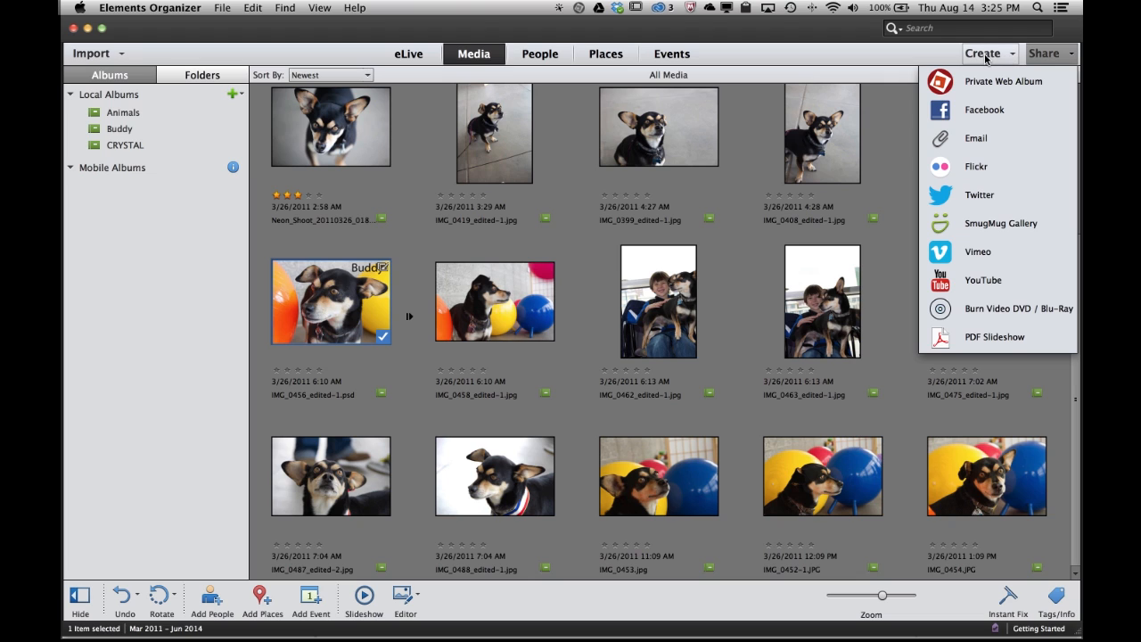
left_click(985, 54)
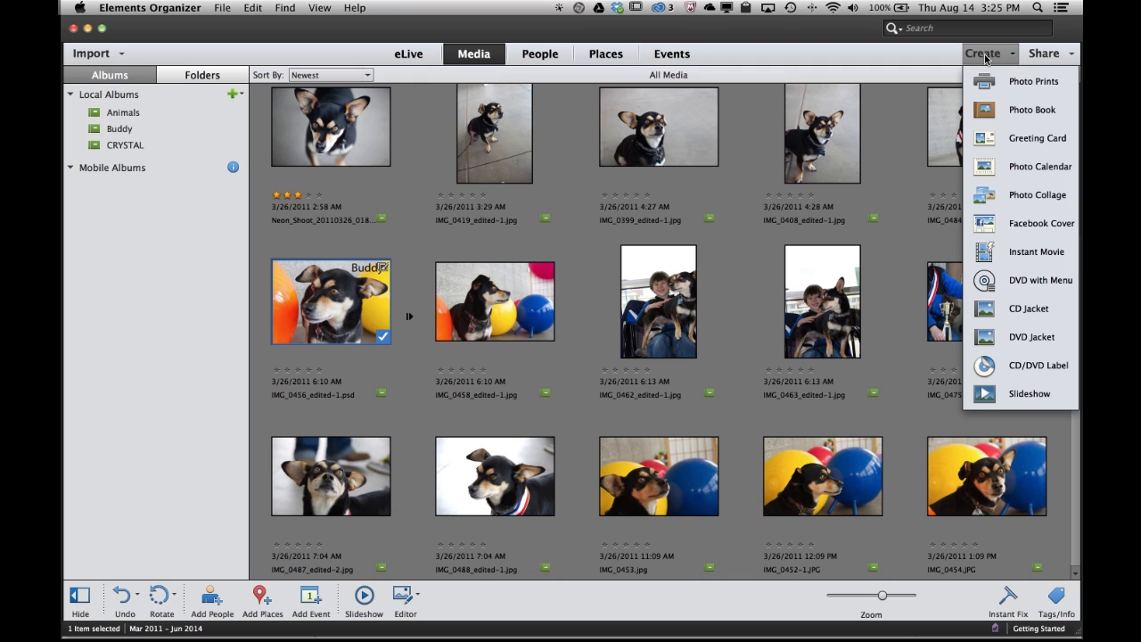
mouse_move(1034, 82)
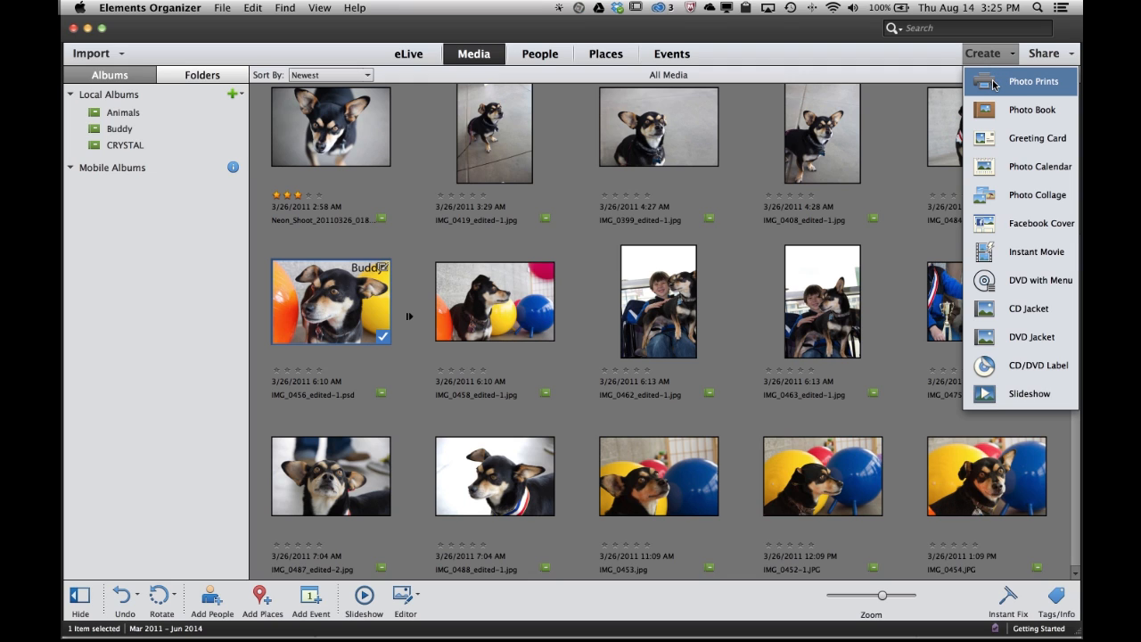
left_click(1034, 82)
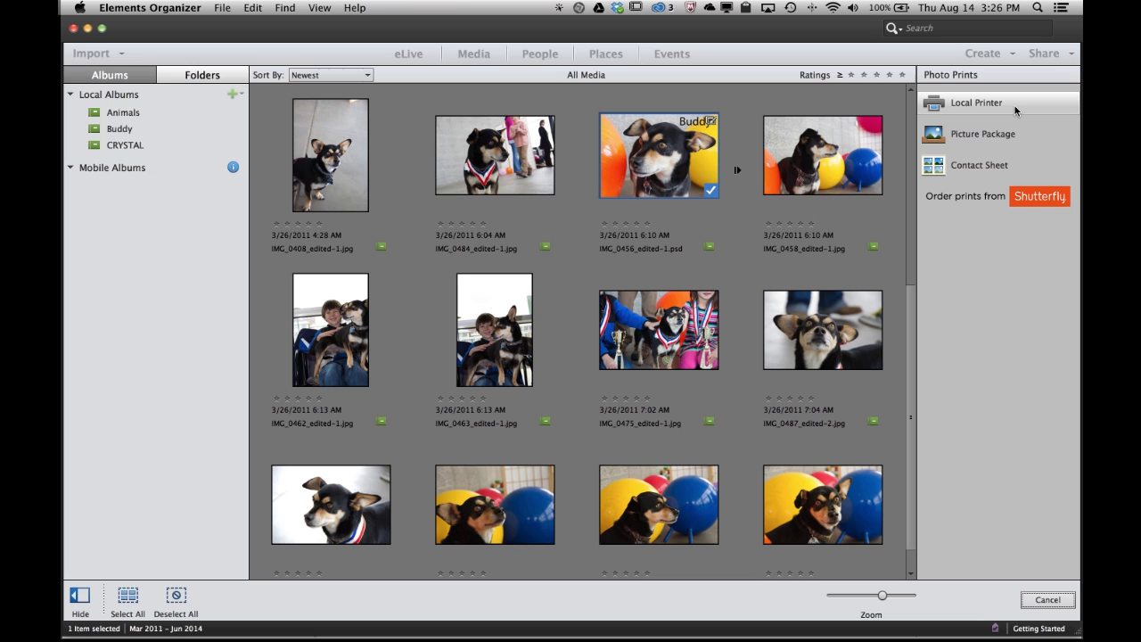
mouse_move(981, 111)
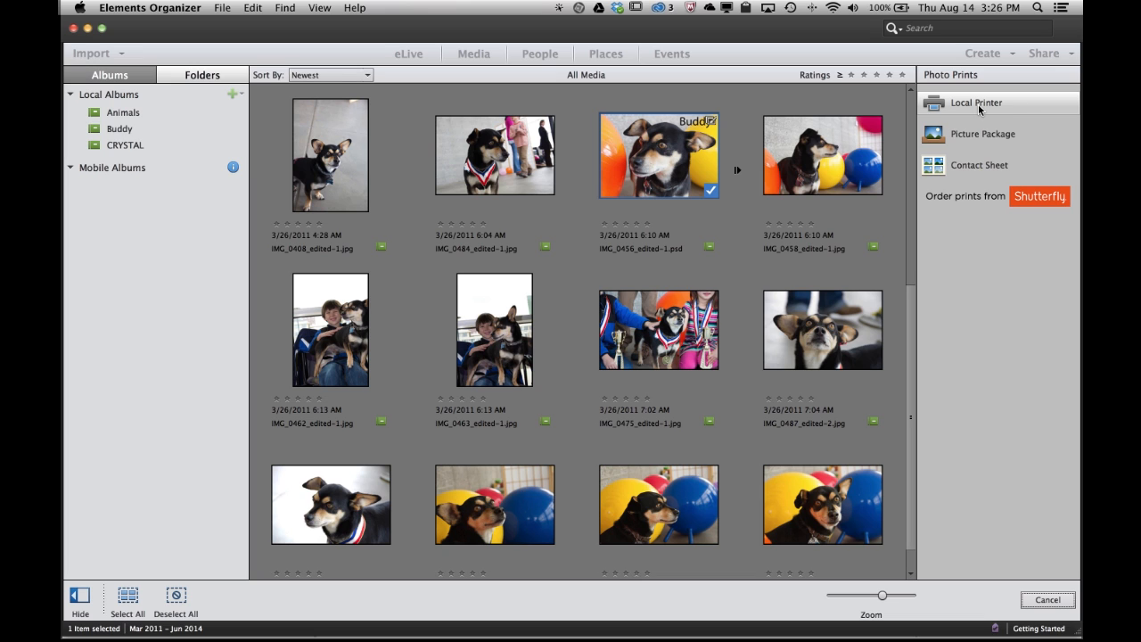
Step: Bring up the Local Printer dialog, then cancel without printing
left_click(975, 101)
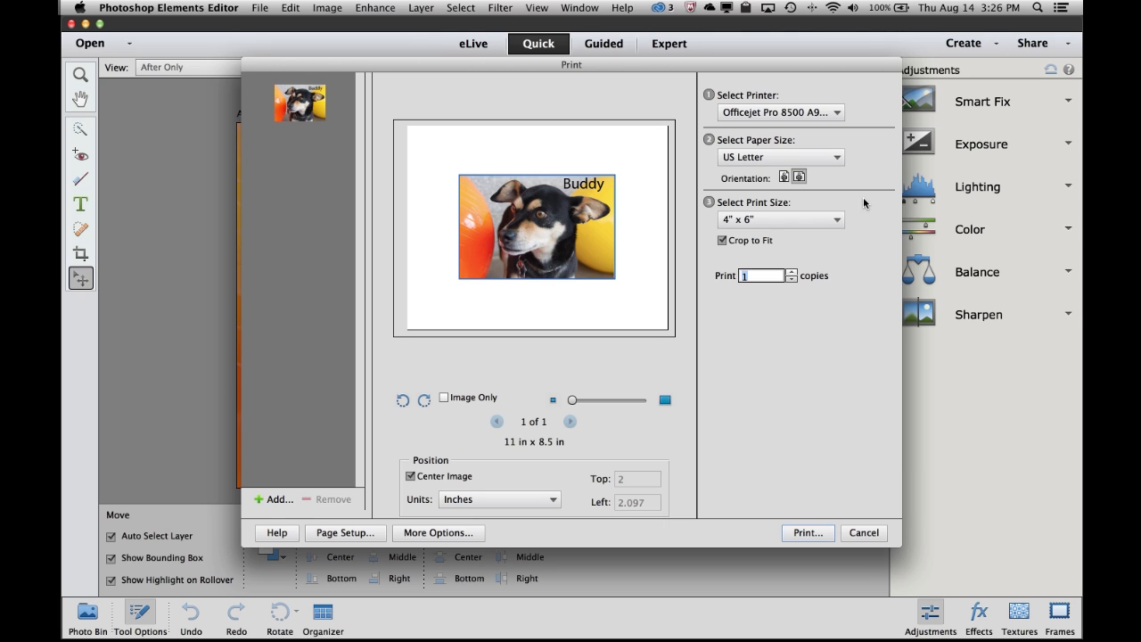
mouse_move(860, 221)
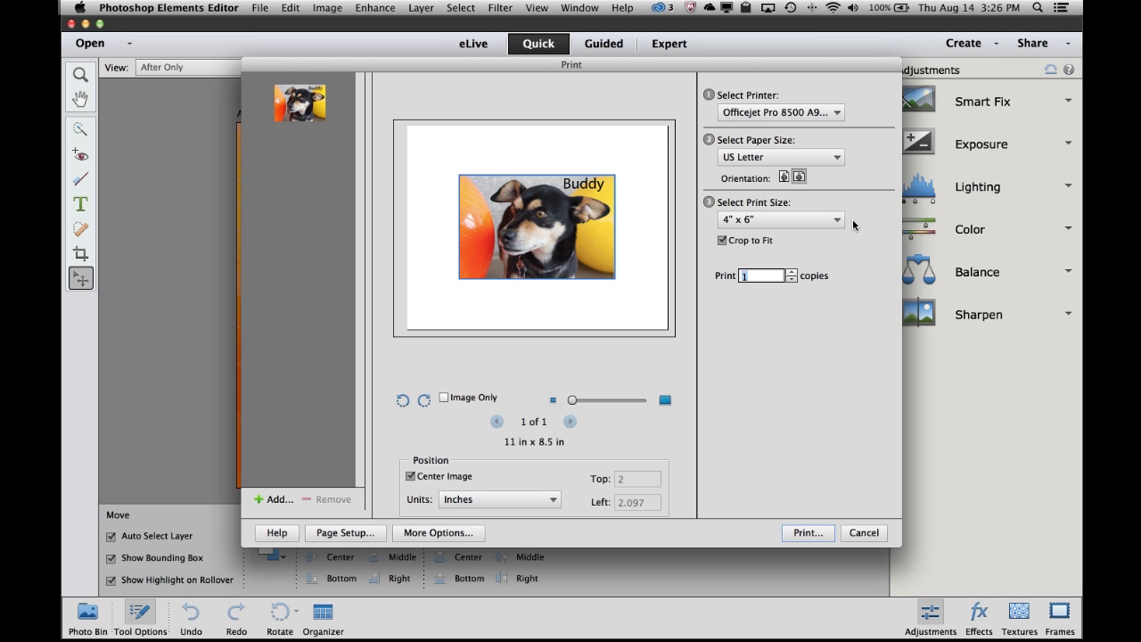
left_click(863, 531)
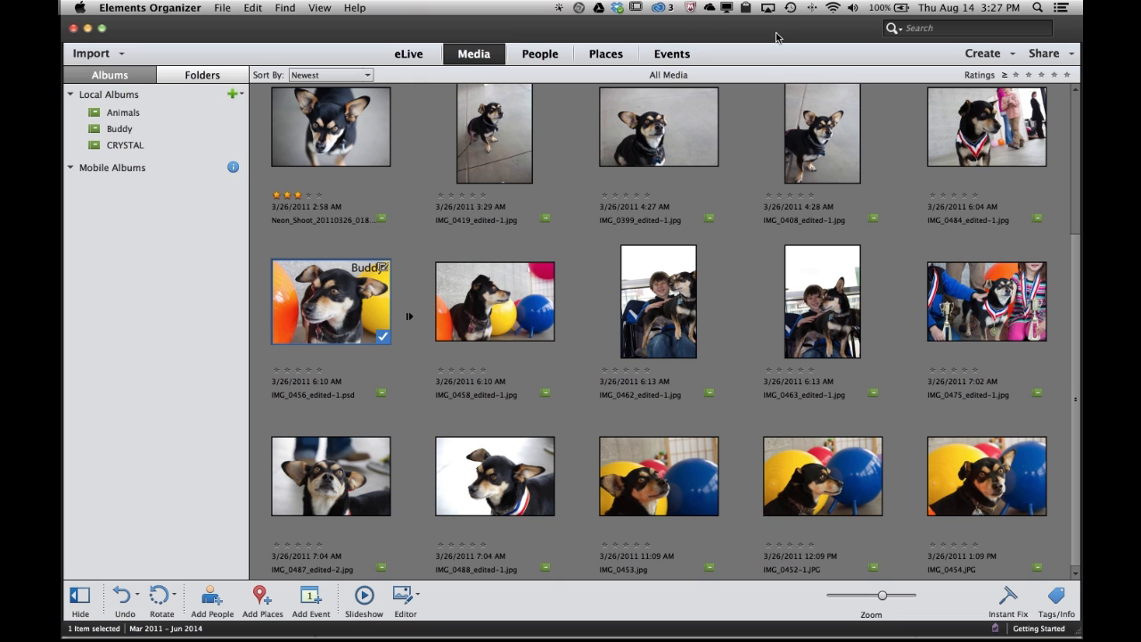
mouse_move(783, 36)
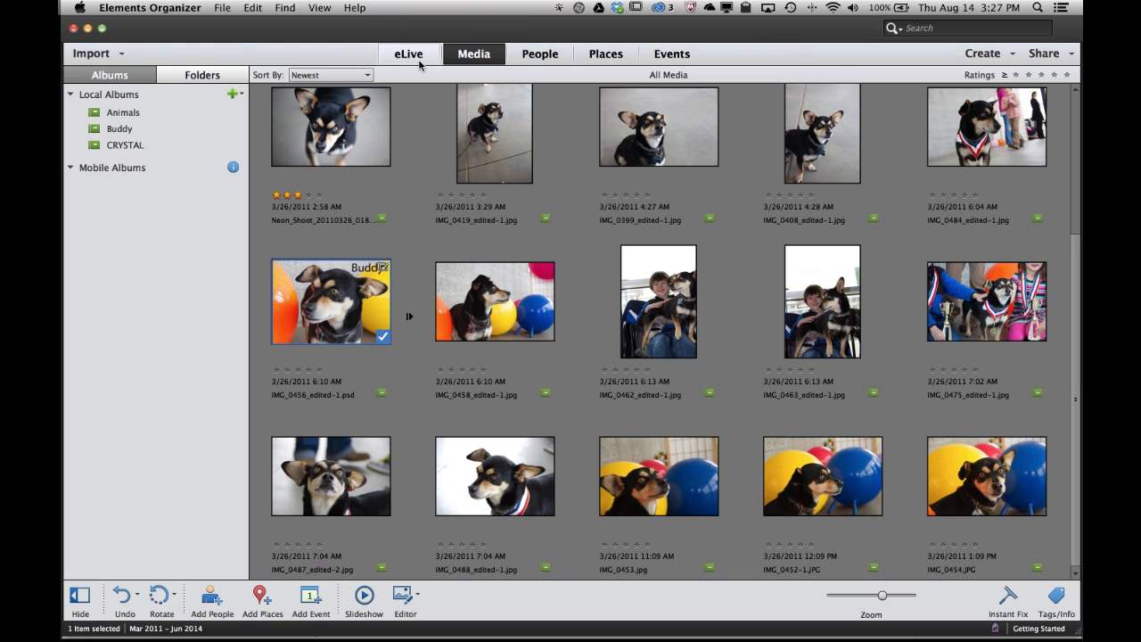
mouse_move(408, 54)
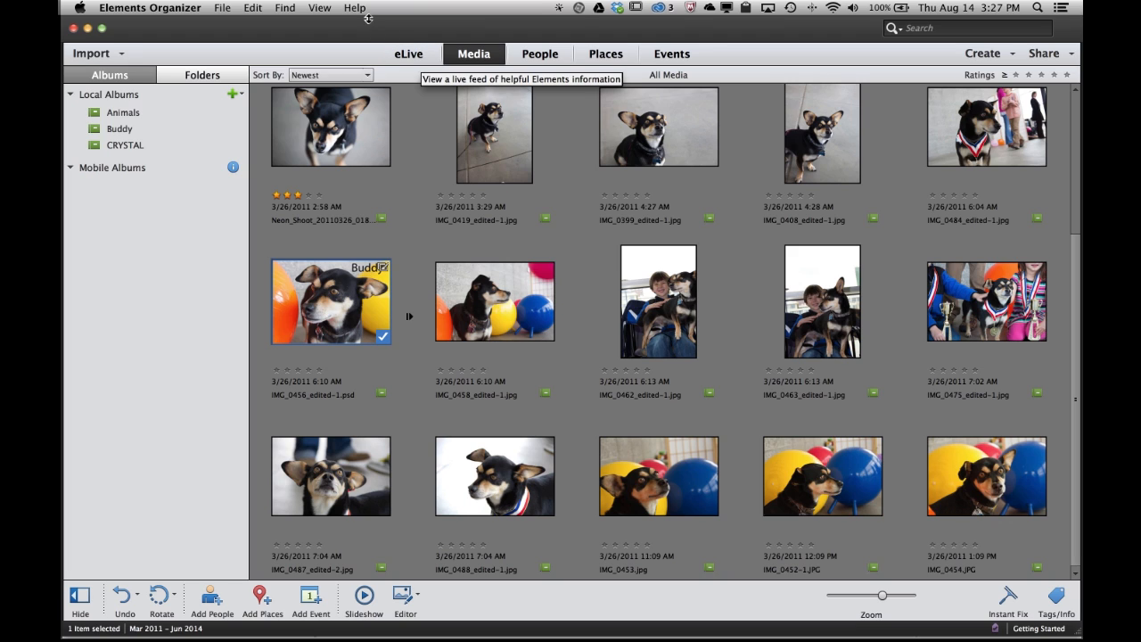
Step: Show the Organizer's Help menu options
left_click(355, 7)
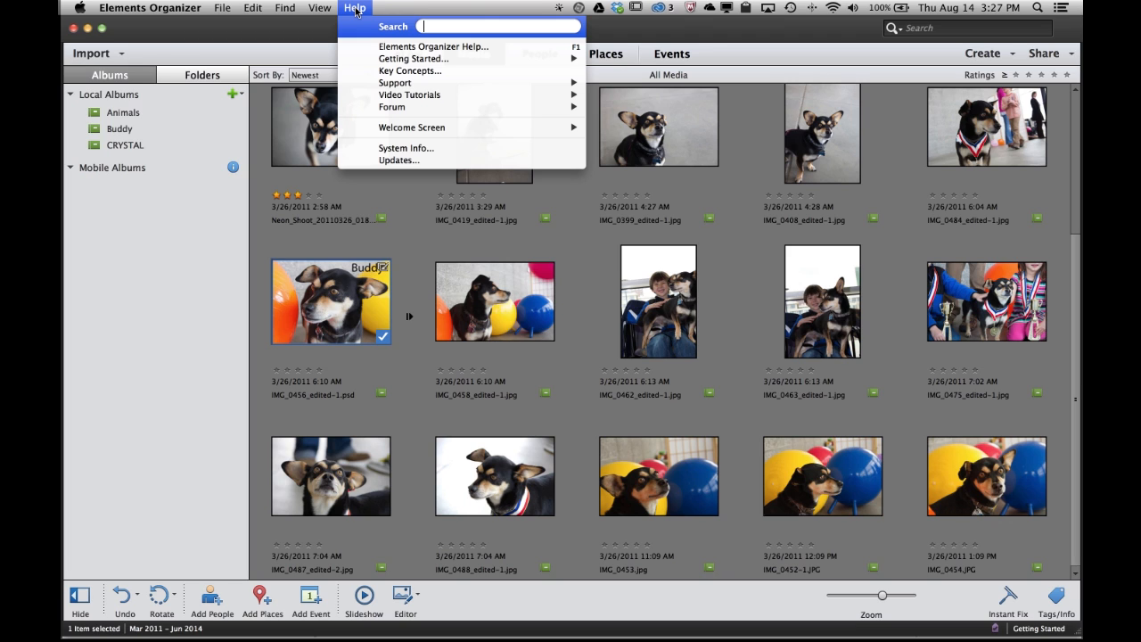
mouse_move(355, 12)
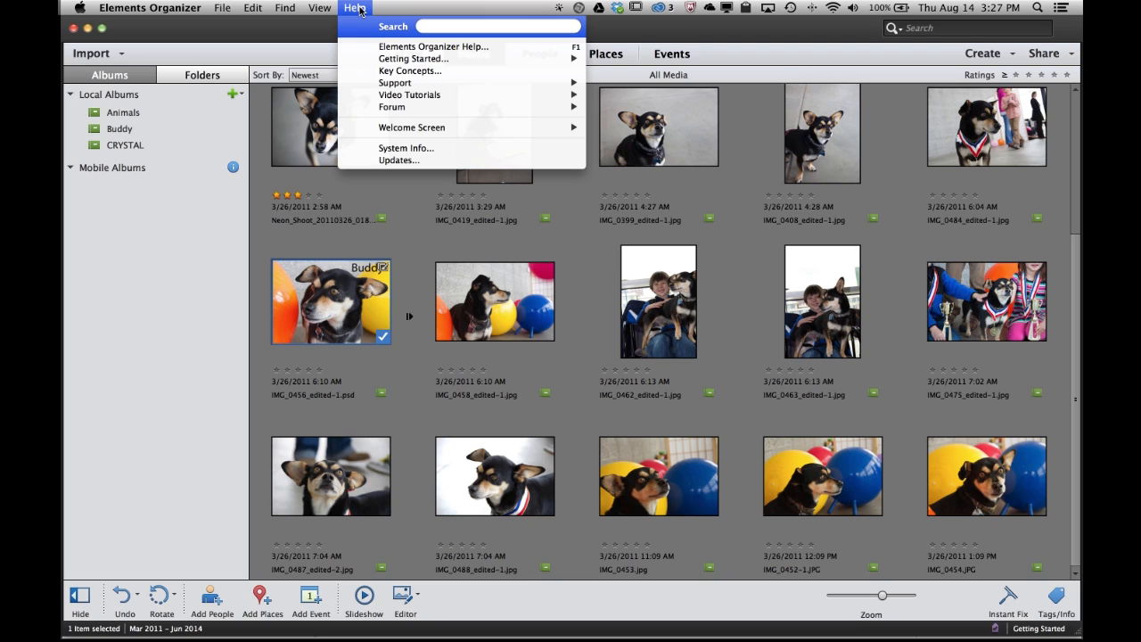